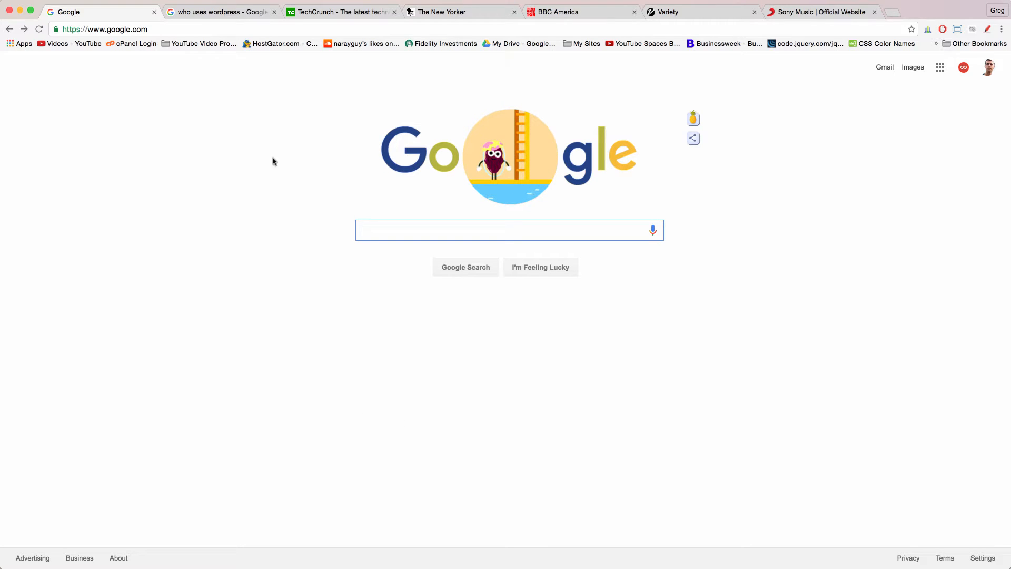
# Step: Flip through the 'who uses wordpress' tabs: TechCrunch, New Yorker, BBC America, Variety, Sony Music login
pyautogui.click(219, 12)
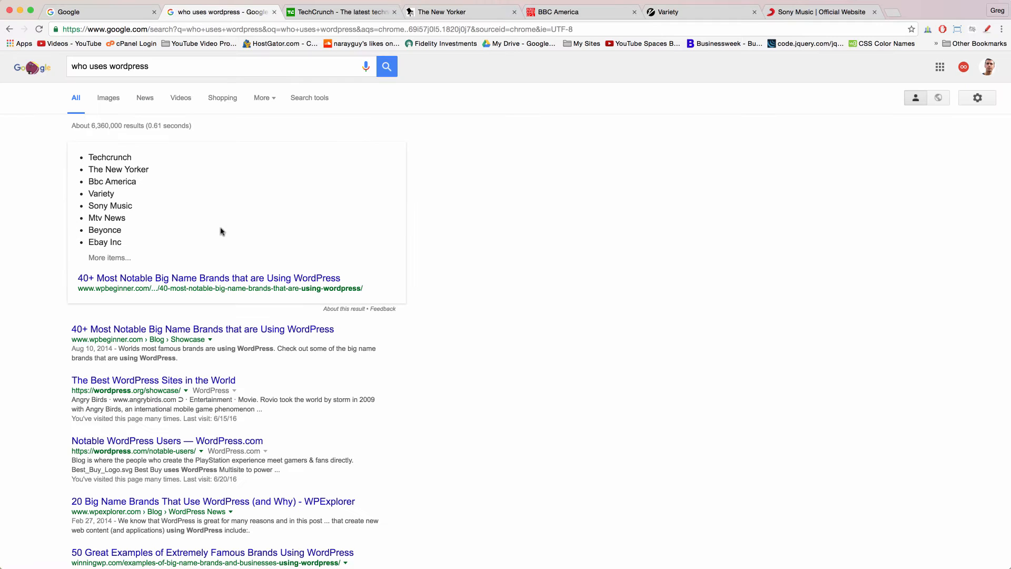
pyautogui.click(341, 11)
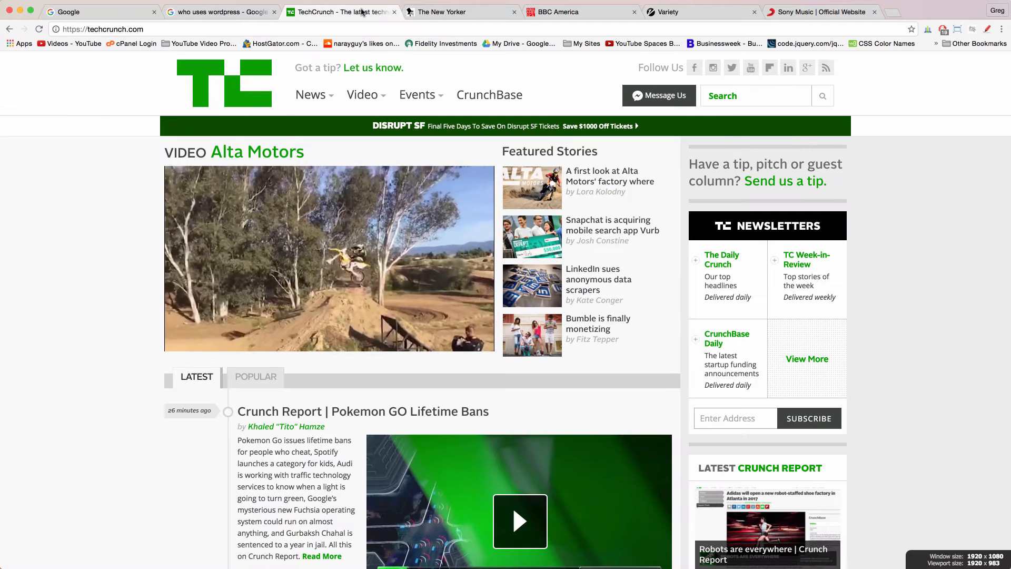
pyautogui.click(461, 12)
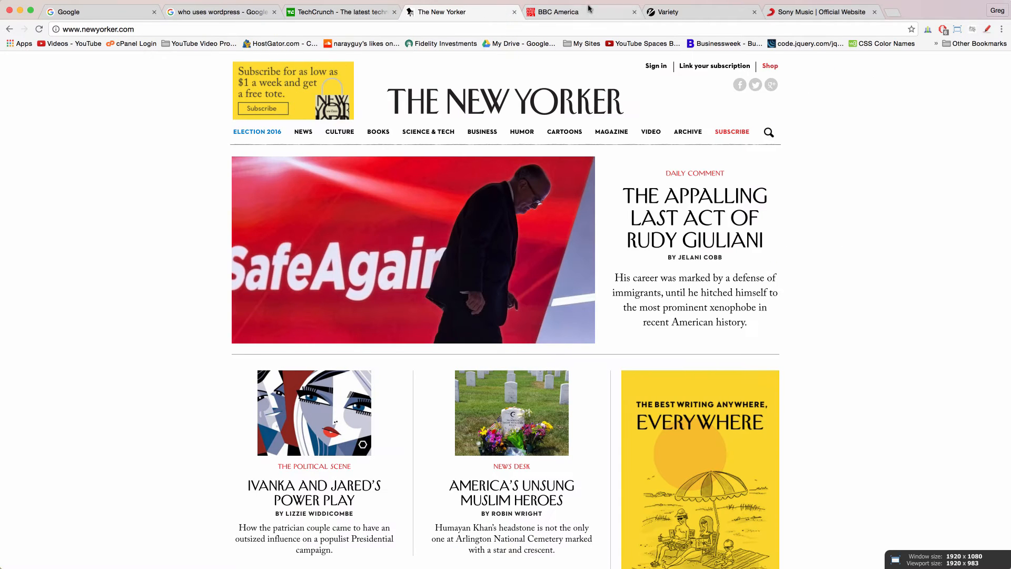
pyautogui.click(573, 12)
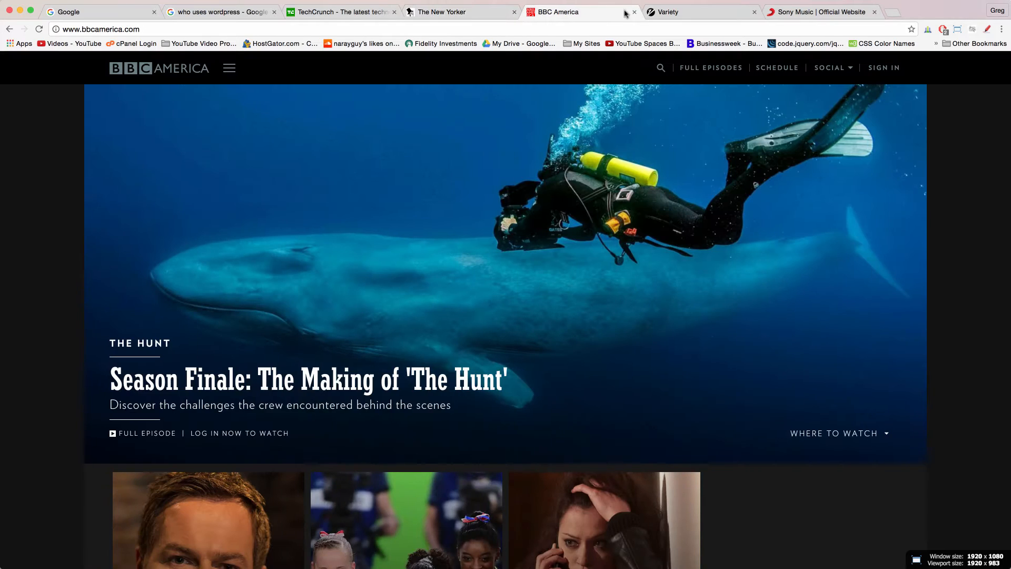
pyautogui.click(667, 12)
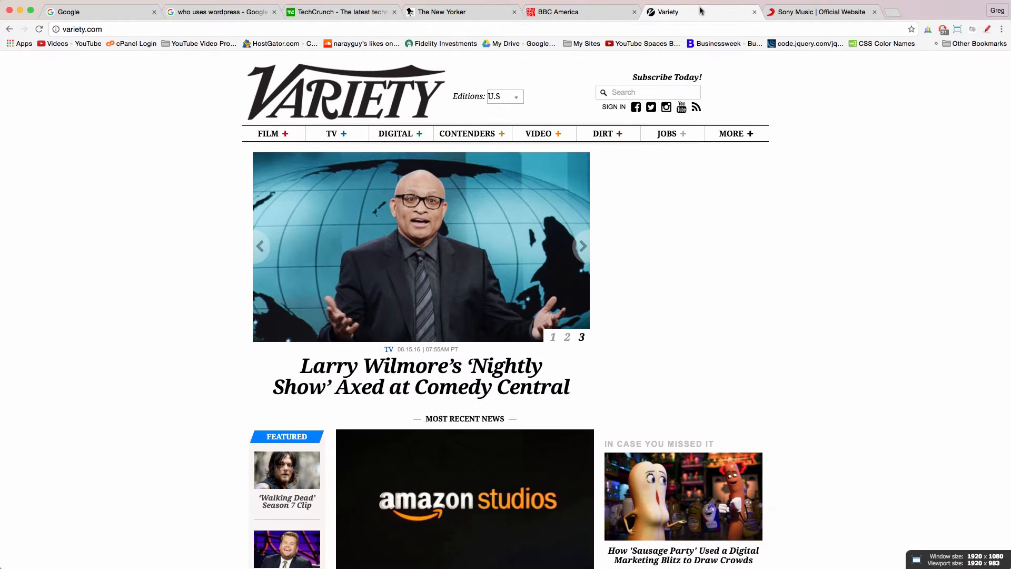
pyautogui.click(819, 11)
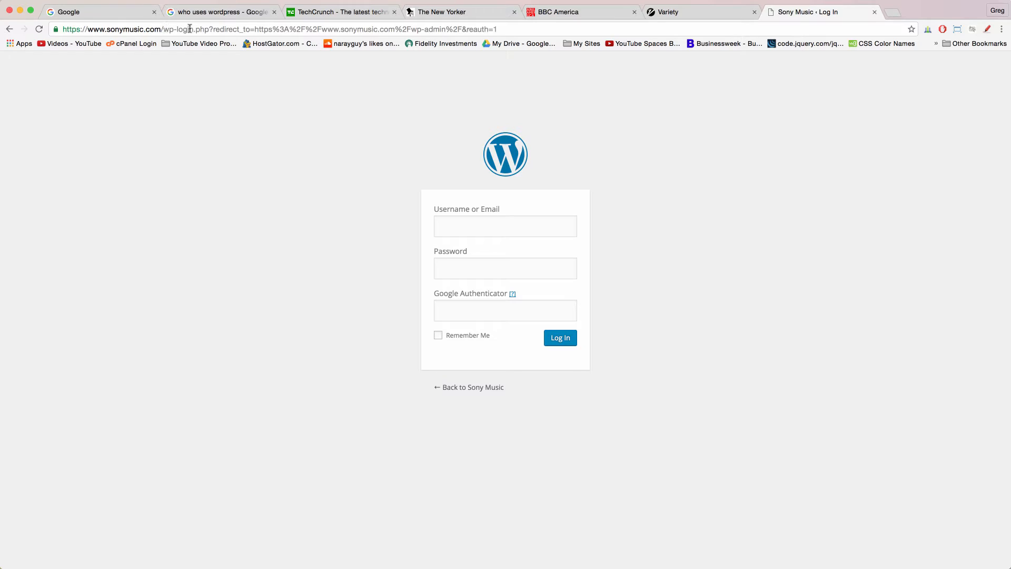
pyautogui.moveTo(623, 121)
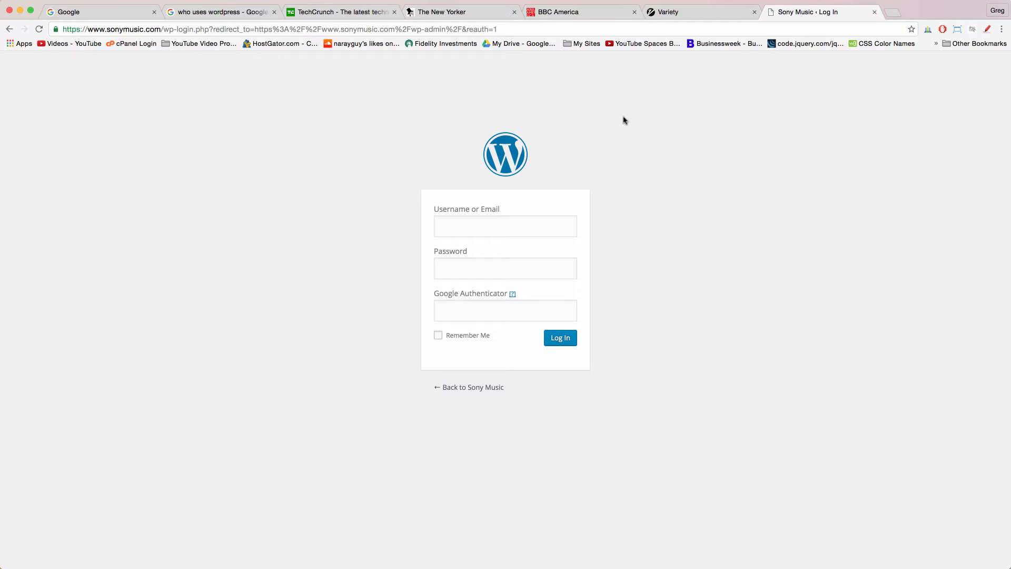
pyautogui.moveTo(609, 415)
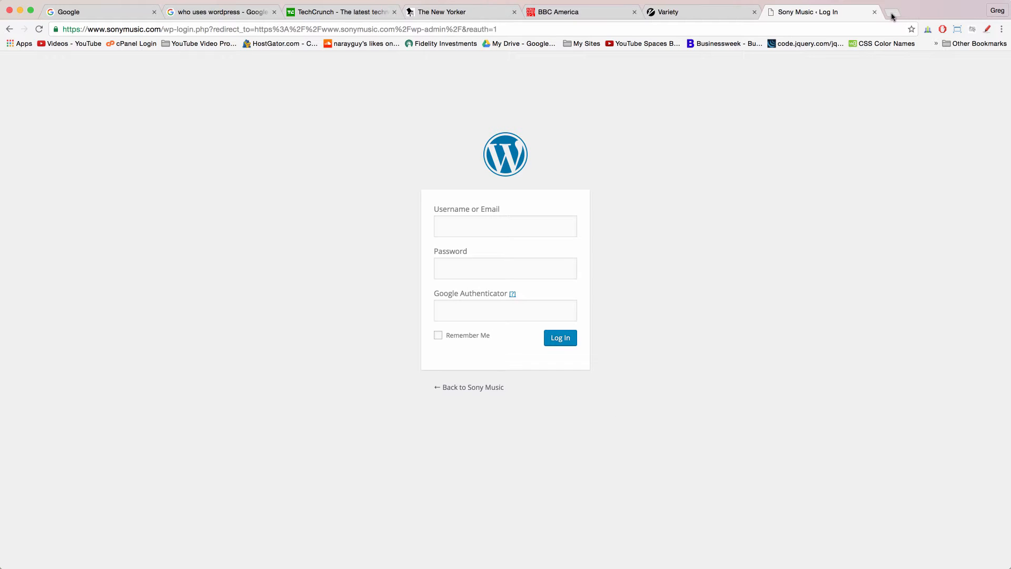
# Step: Load thewordpressexperience.com in a new tab and go to its WordPress Forum home
pyautogui.click(894, 11)
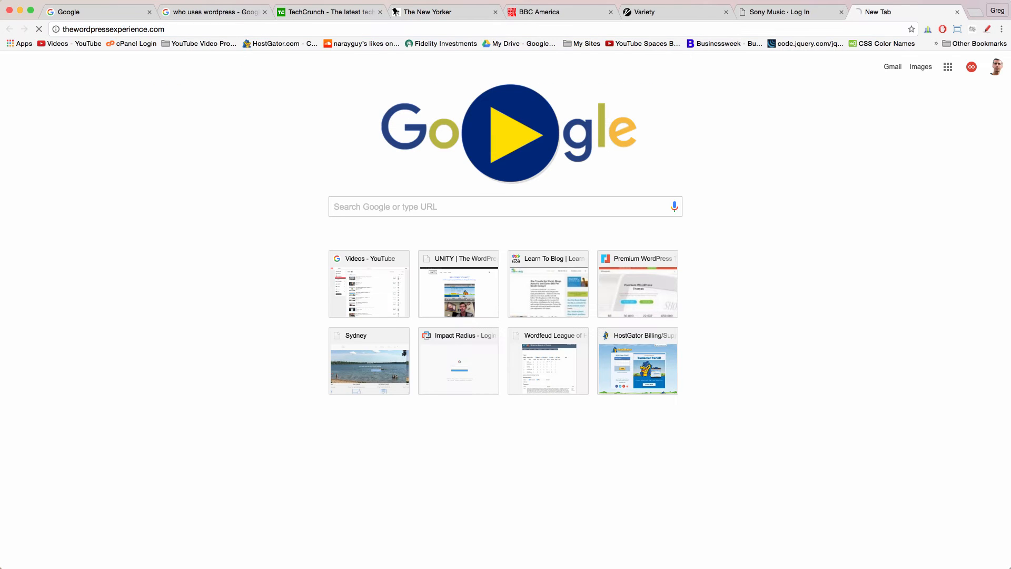
pyautogui.press('Enter')
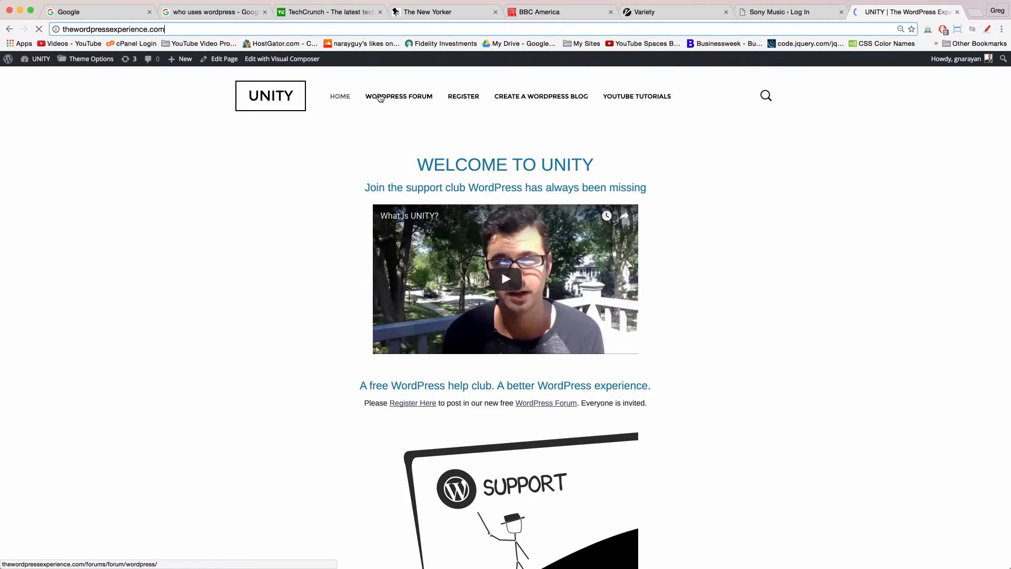
pyautogui.click(398, 96)
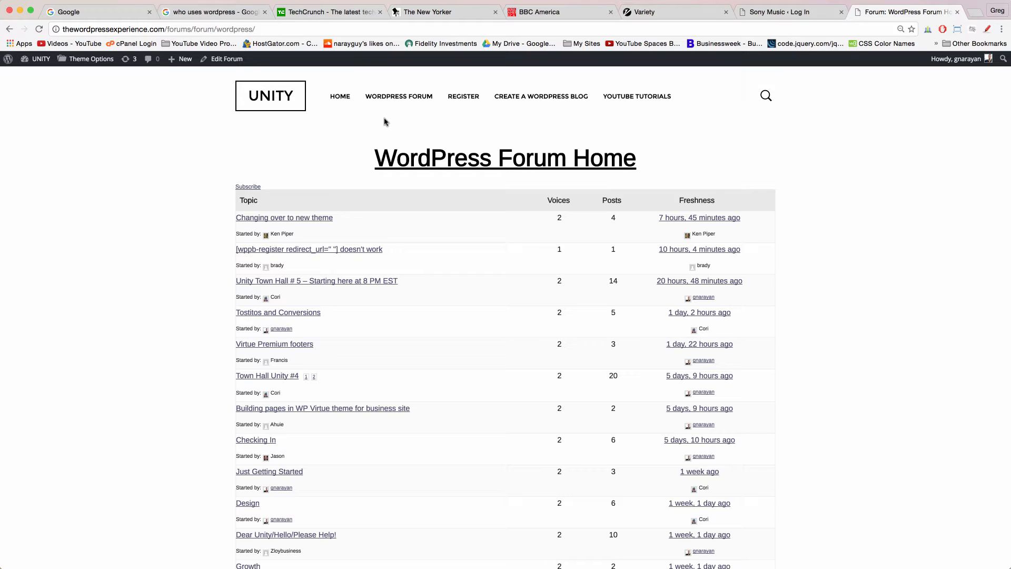
pyautogui.moveTo(377, 127)
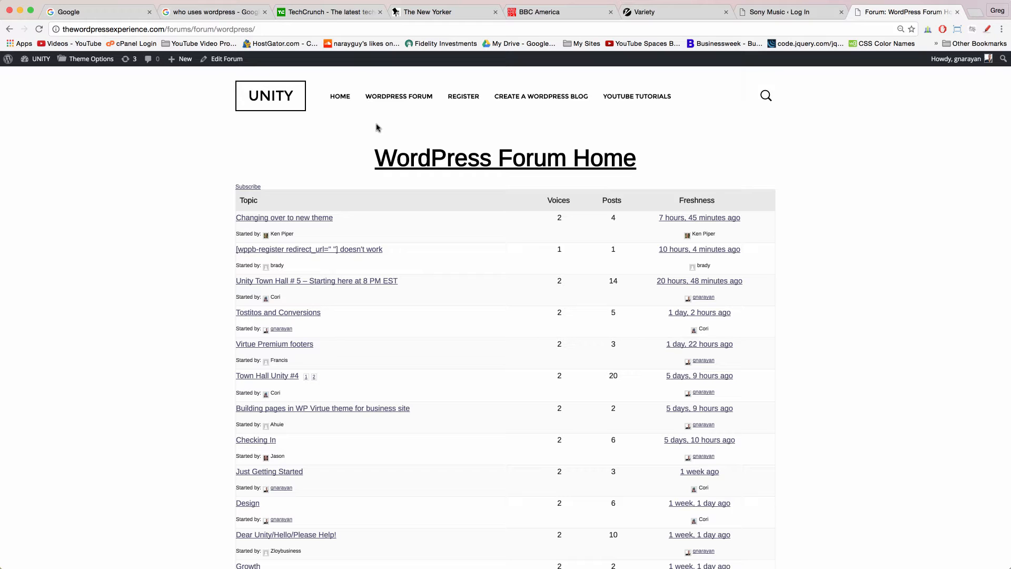
pyautogui.scroll(-3)
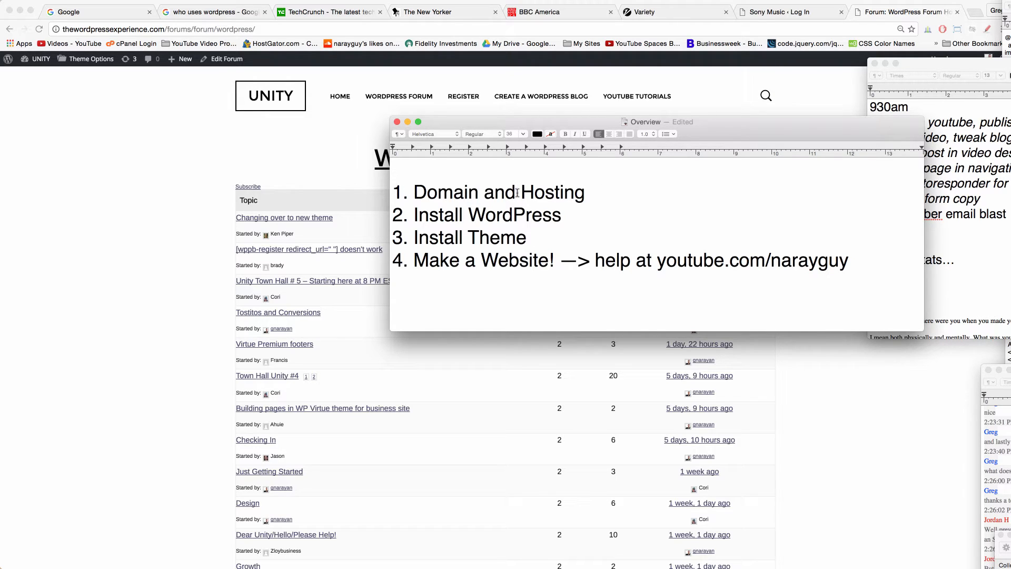
# Step: Edit the Overview note so step 3 reads 'Install Theme - North'
pyautogui.doubleClick(445, 192)
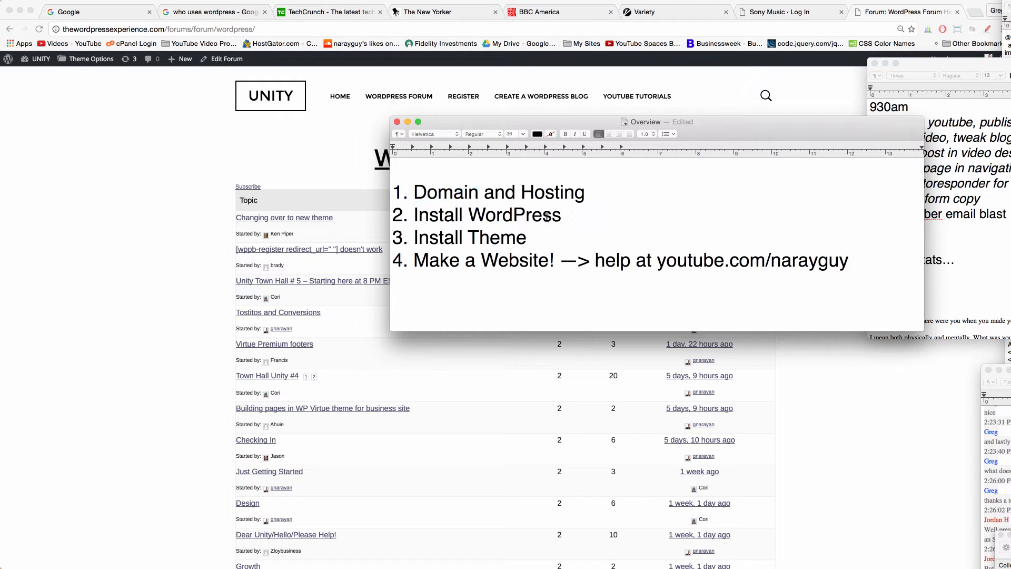
pyautogui.click(435, 215)
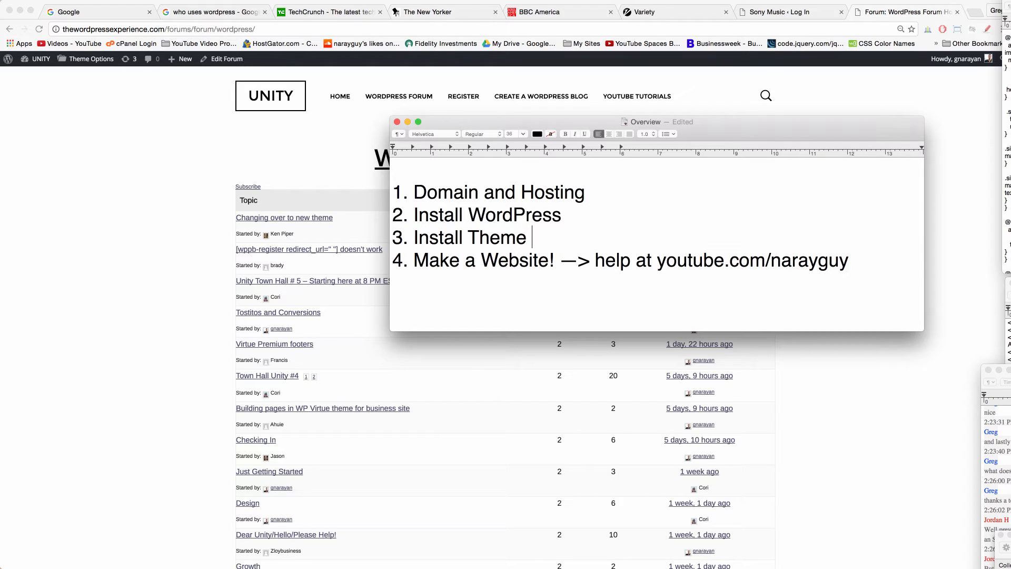
pyautogui.write('- Nor')
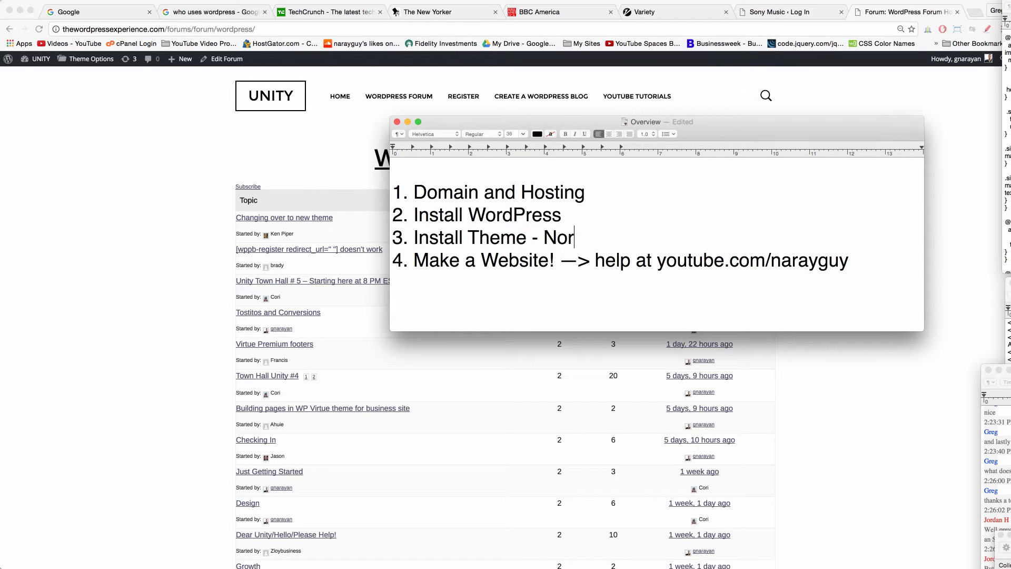
pyautogui.write('th')
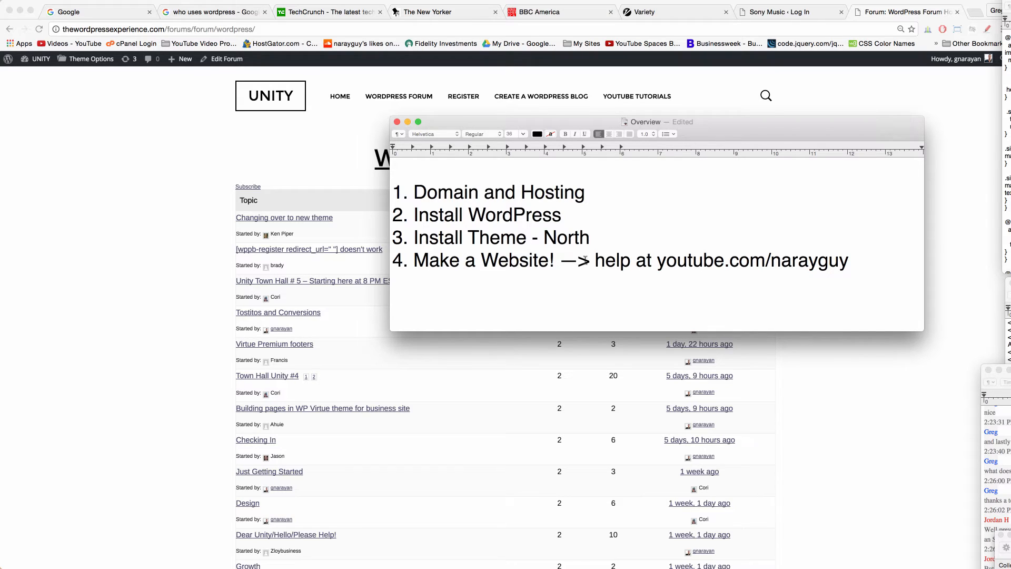
# Step: Highlight the YouTube help link and the Domain and Hosting step, then return to the forum page
pyautogui.moveTo(594, 261); pyautogui.dragTo(787, 260)
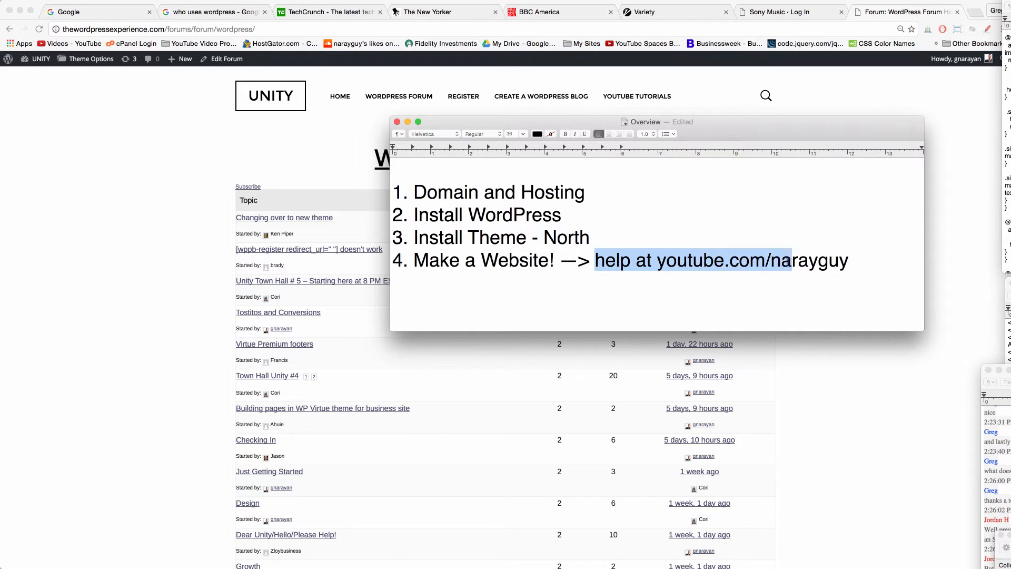
pyautogui.click(866, 260)
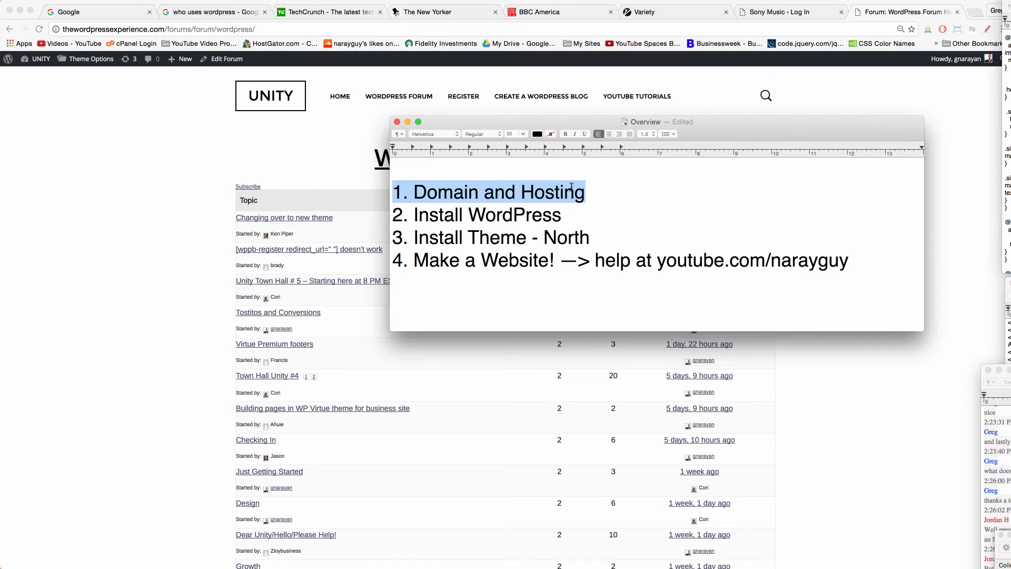
pyautogui.doubleClick(514, 215)
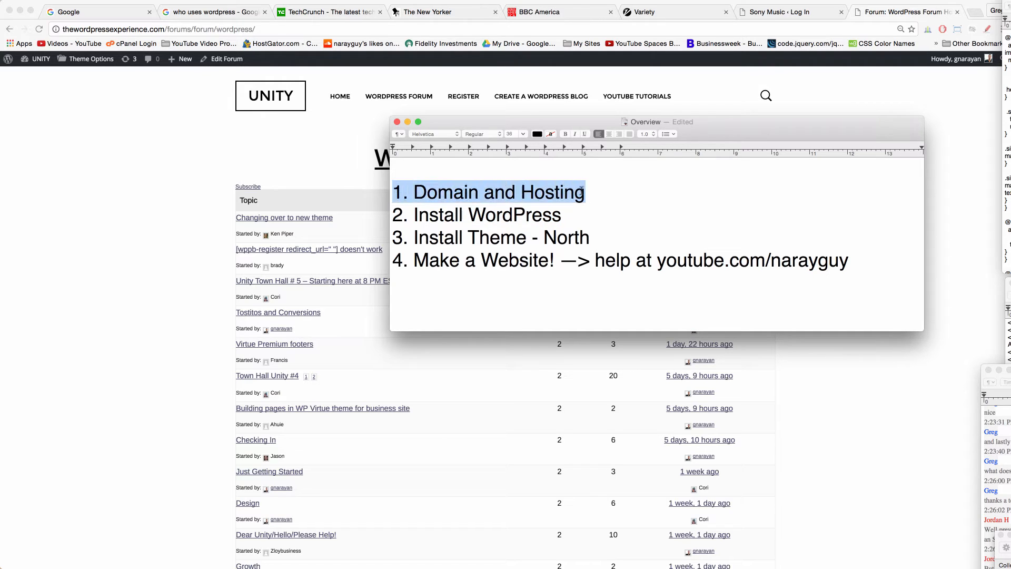
pyautogui.click(412, 191)
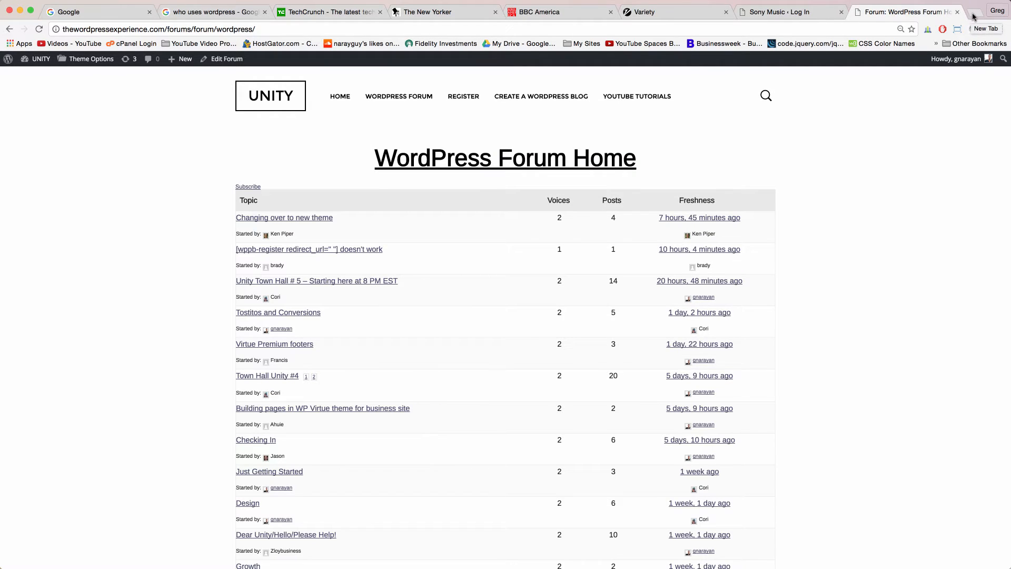
# Step: Load hostgator.com in a new tab and go to its web hosting plans
pyautogui.click(973, 11)
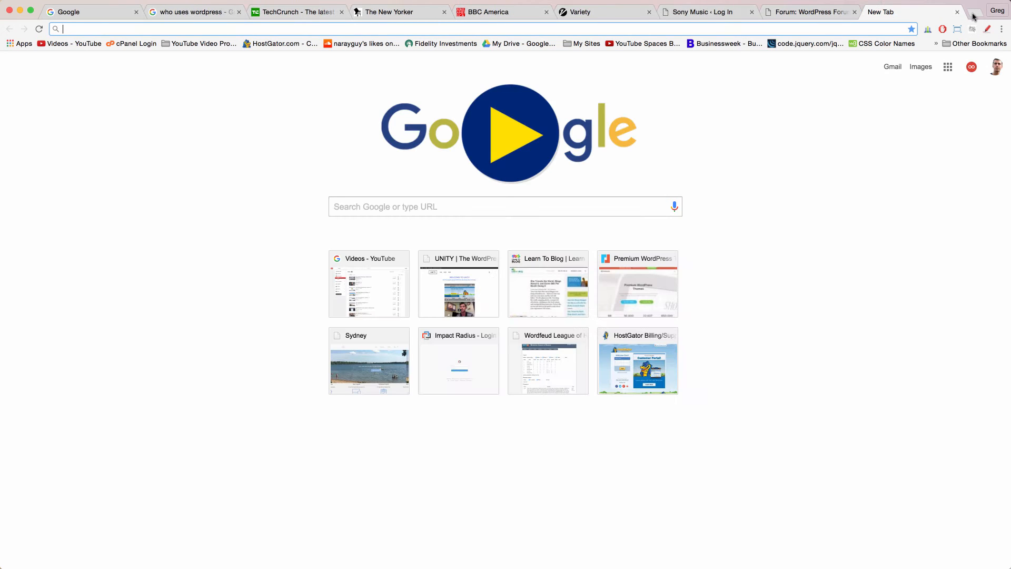
pyautogui.write('hostg')
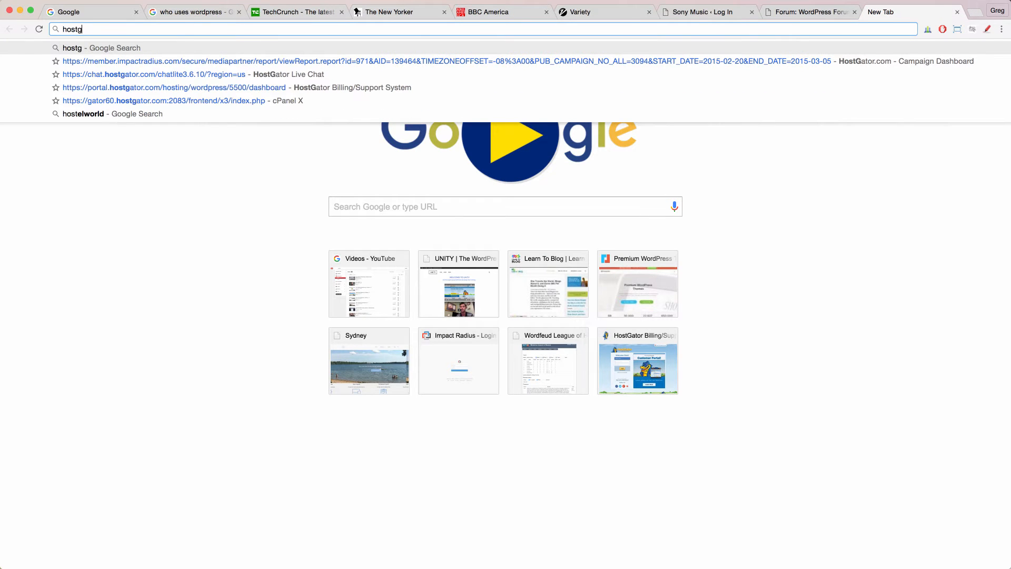
pyautogui.write('hostgator.com')
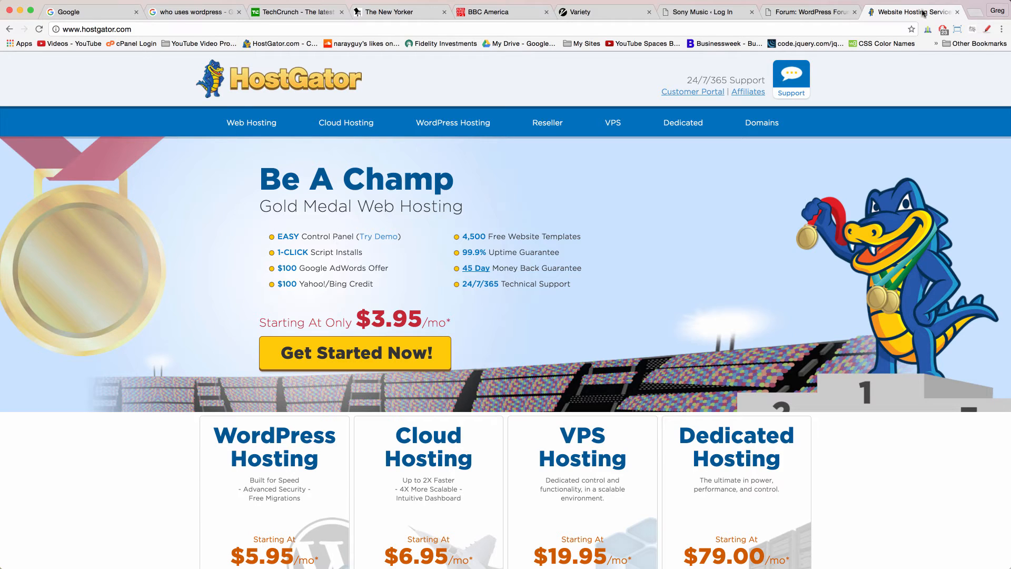
pyautogui.moveTo(323, 135)
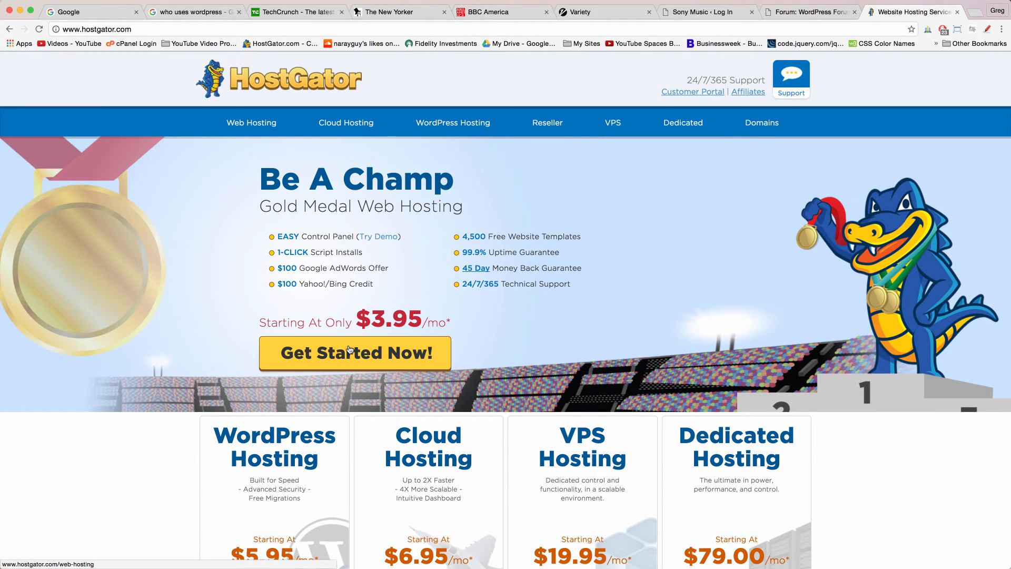
pyautogui.click(354, 352)
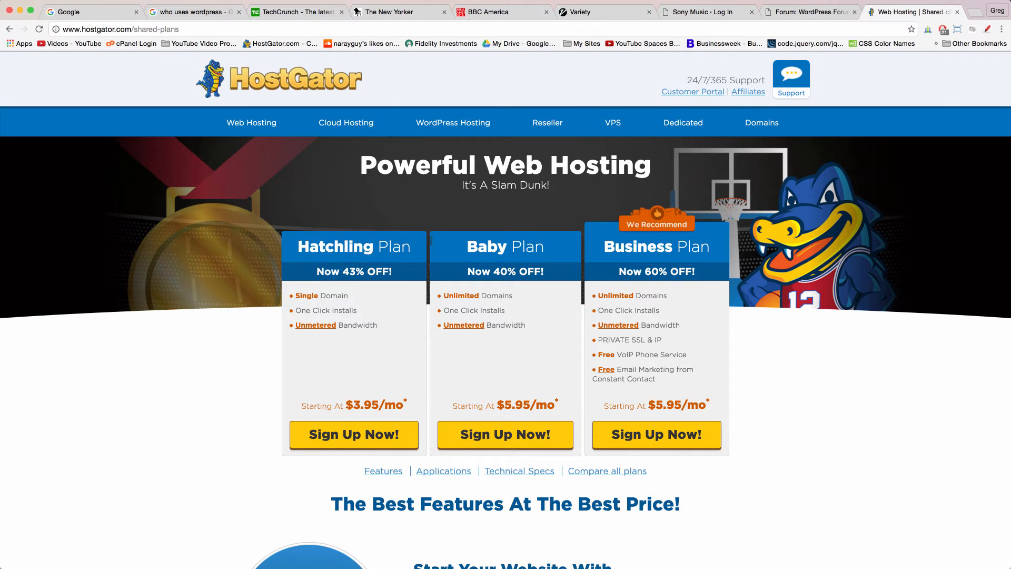
pyautogui.moveTo(309, 260)
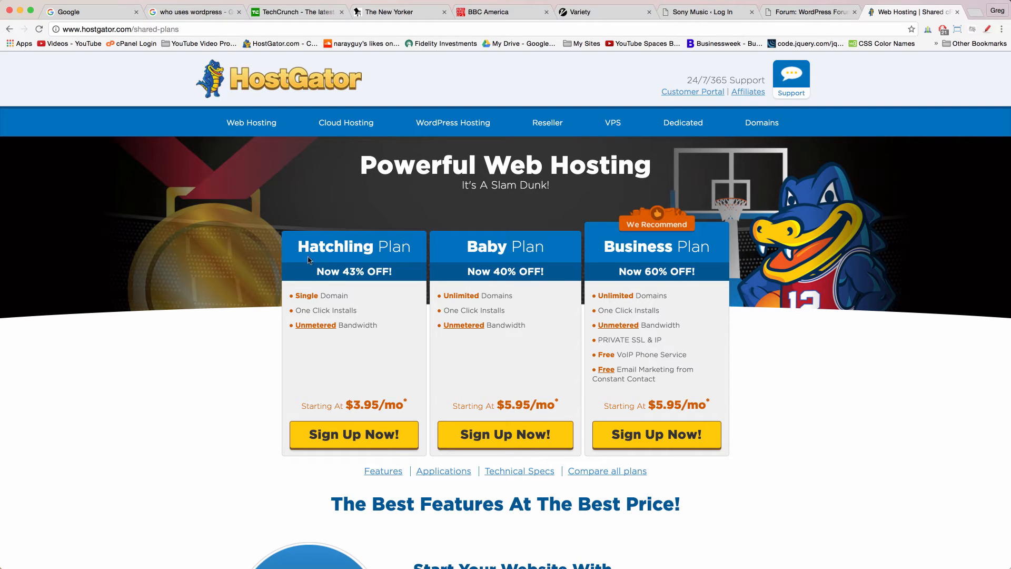
pyautogui.moveTo(304, 380)
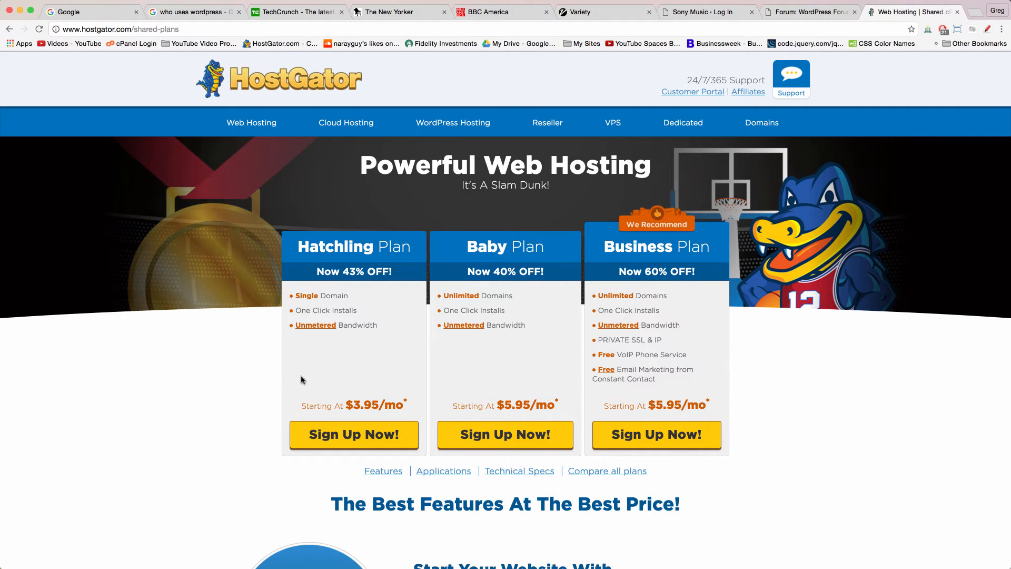
# Step: Look over the Hatchling plan, visit the Support Portal, and come back to the shared plans
pyautogui.doubleClick(320, 295)
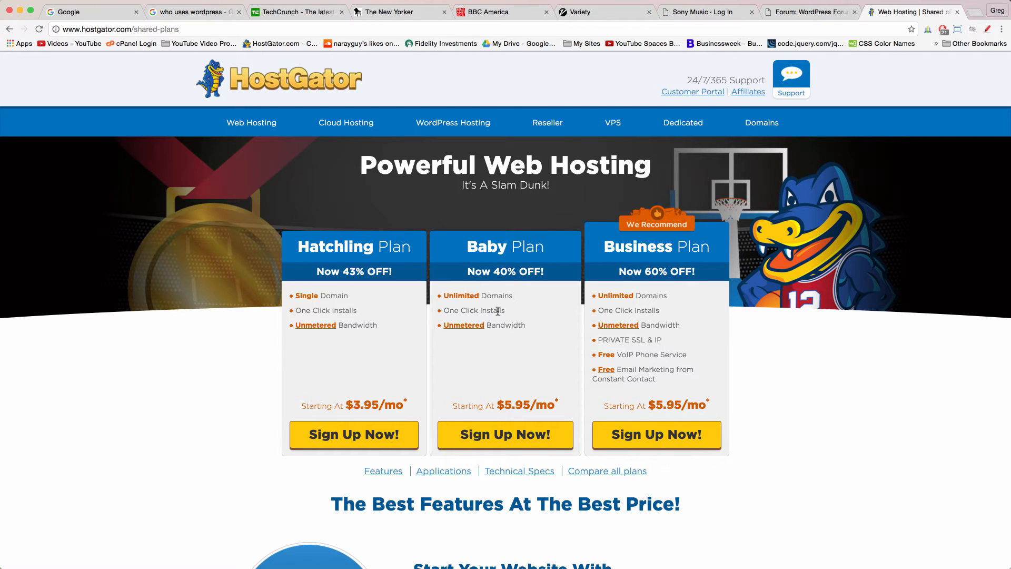
pyautogui.moveTo(443, 294); pyautogui.dragTo(506, 309)
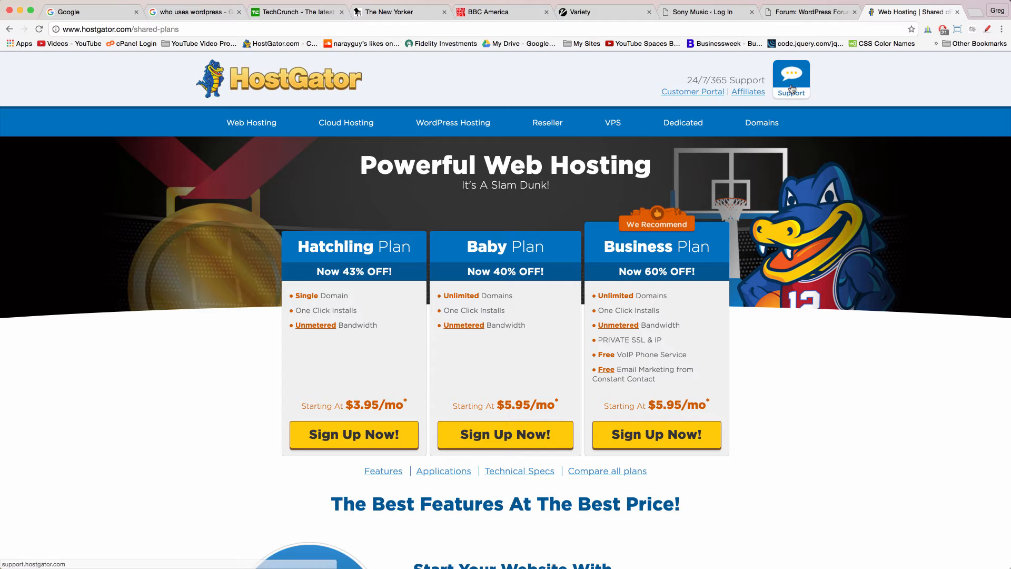
pyautogui.click(791, 79)
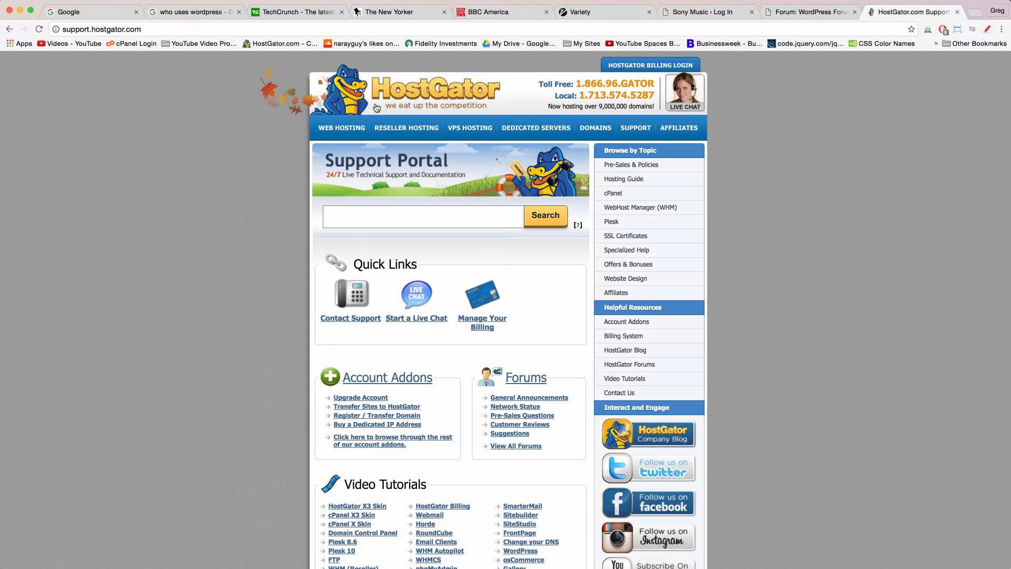
pyautogui.click(417, 295)
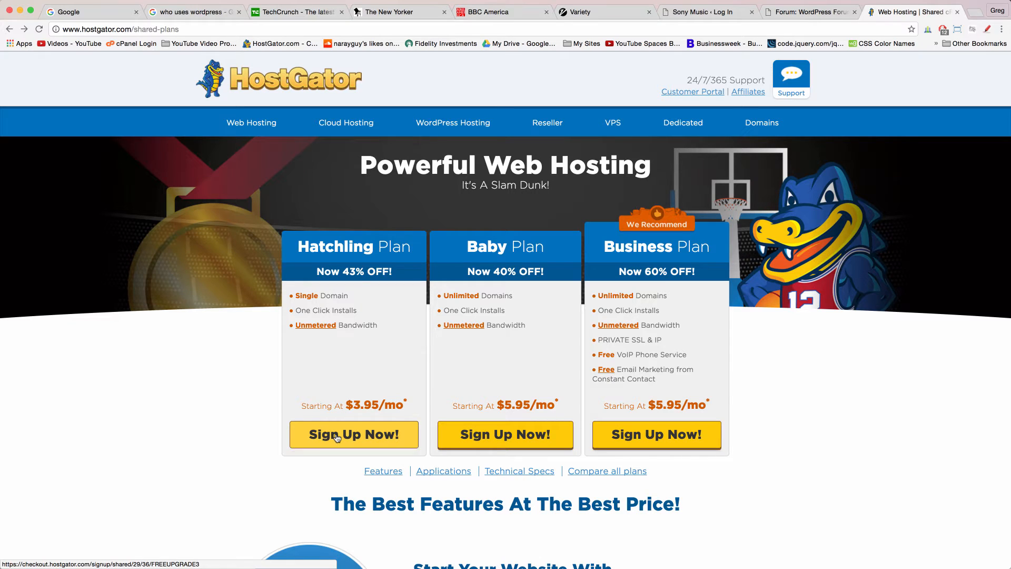
# Step: Sign up for Hatchling with the already-owned primary domain madetoblog.com
pyautogui.click(354, 434)
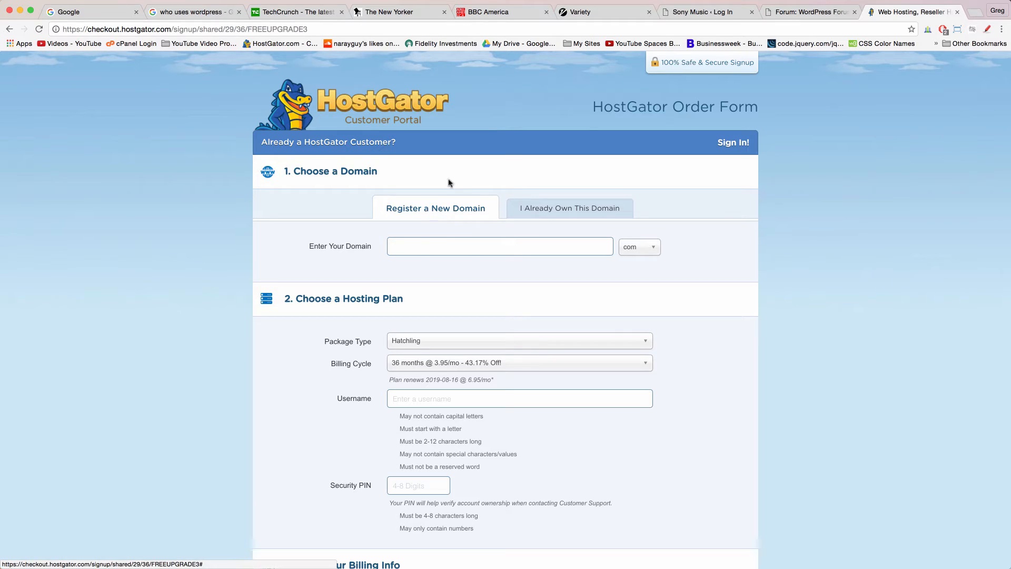
pyautogui.click(562, 207)
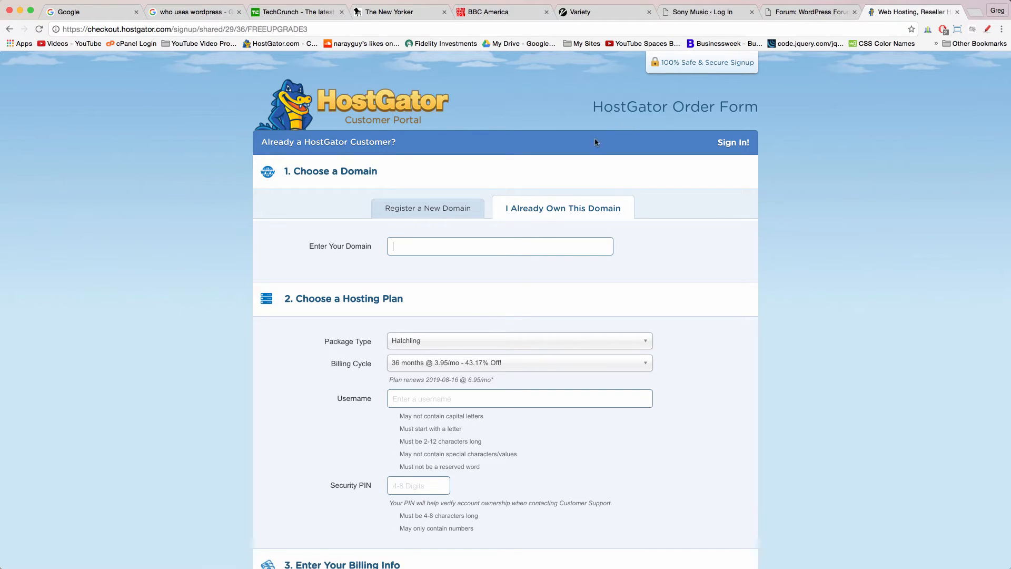
pyautogui.moveTo(443, 280)
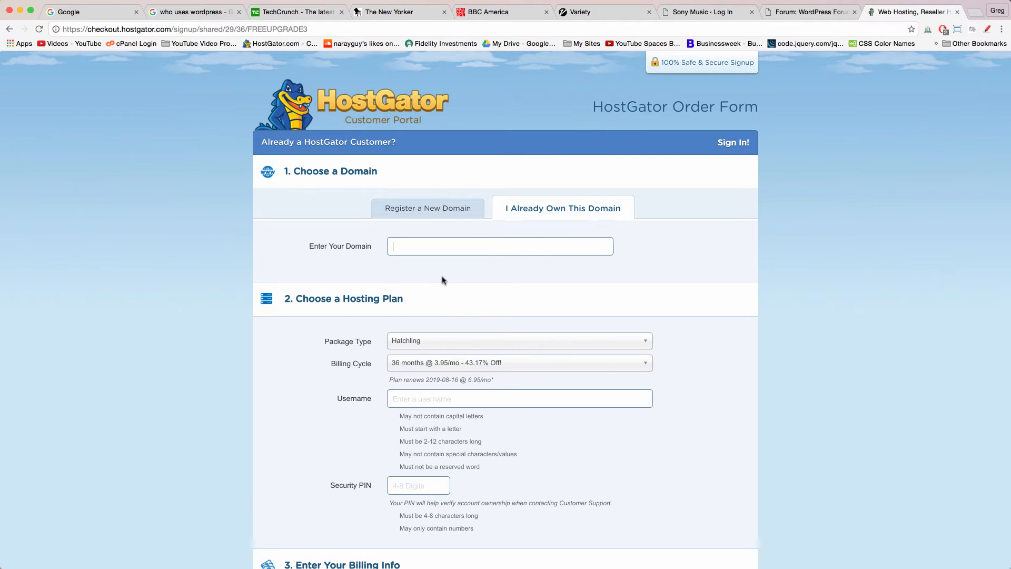
pyautogui.click(435, 207)
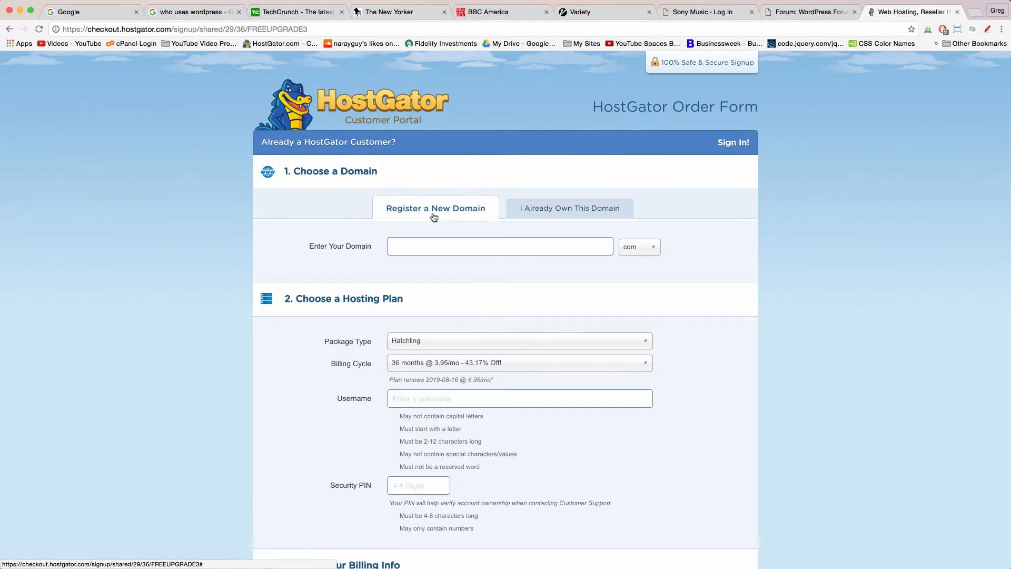
pyautogui.click(500, 245)
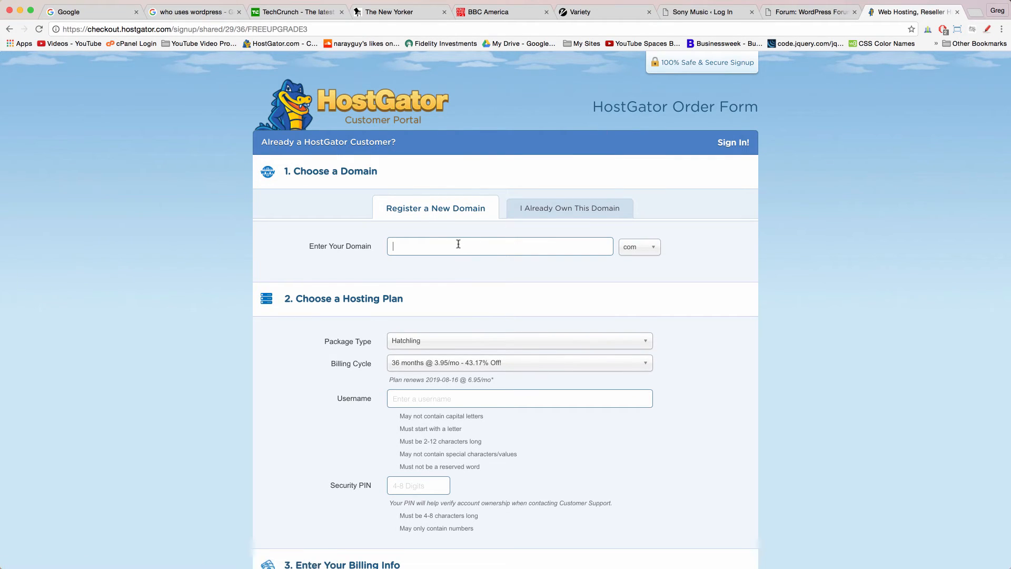
pyautogui.moveTo(451, 268)
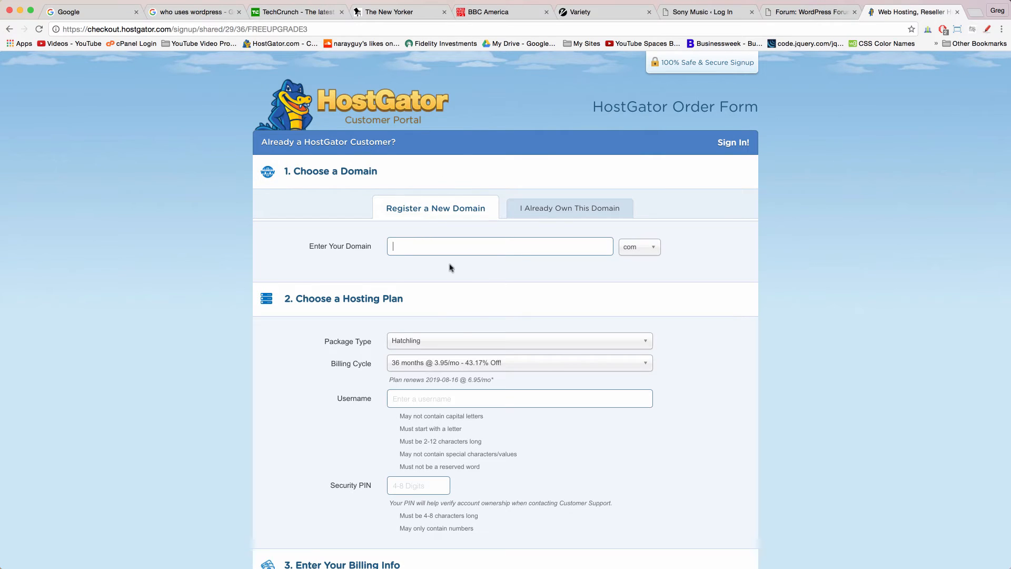
pyautogui.moveTo(471, 250)
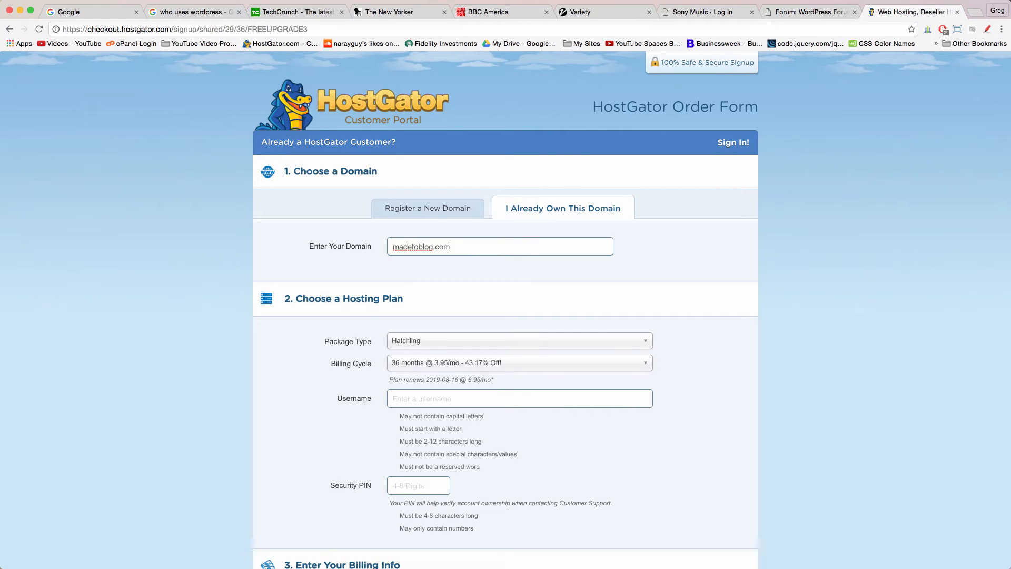
pyautogui.scroll(-3)
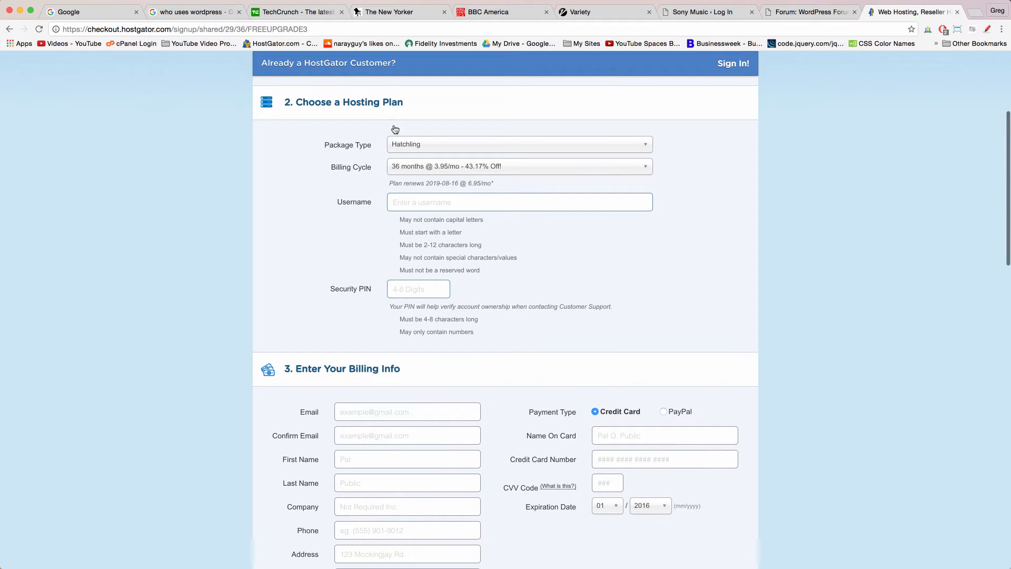
pyautogui.click(518, 165)
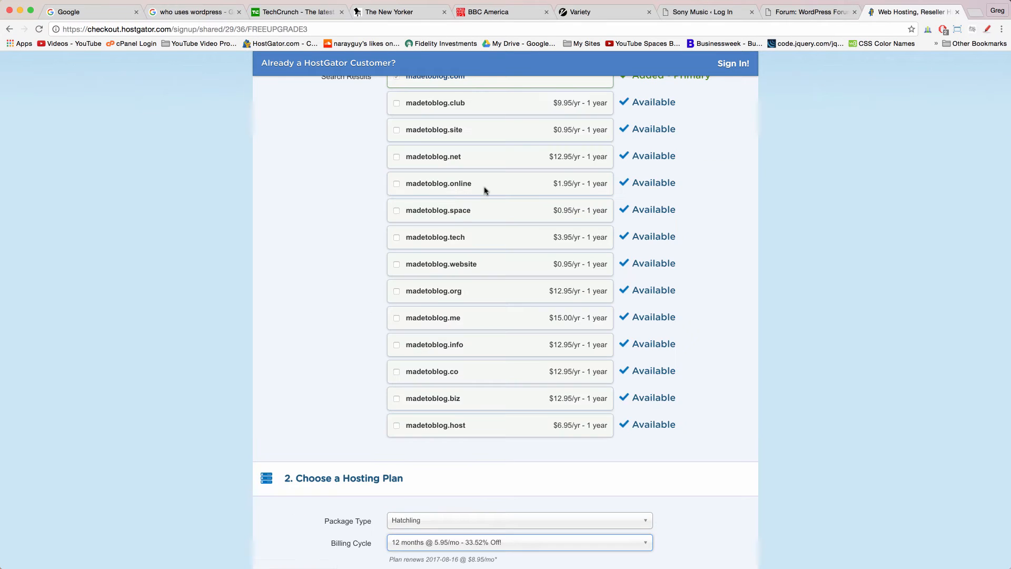
pyautogui.scroll(3)
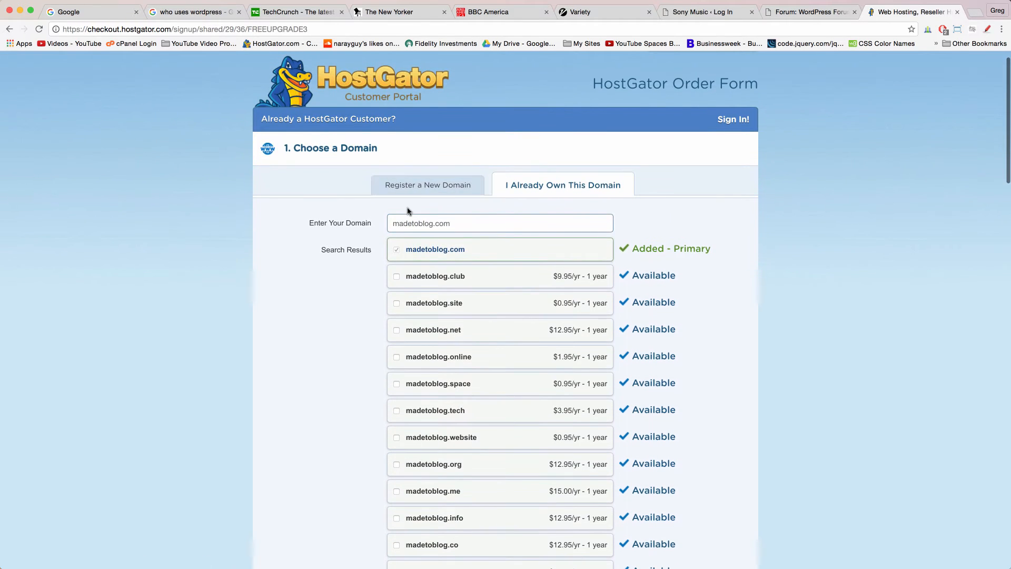
pyautogui.scroll(-3)
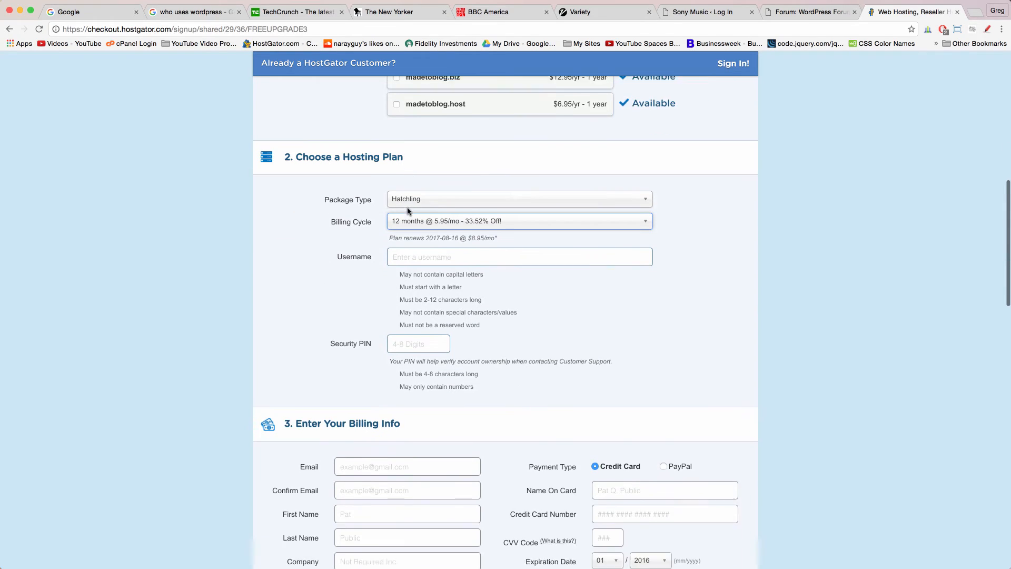
pyautogui.scroll(-3)
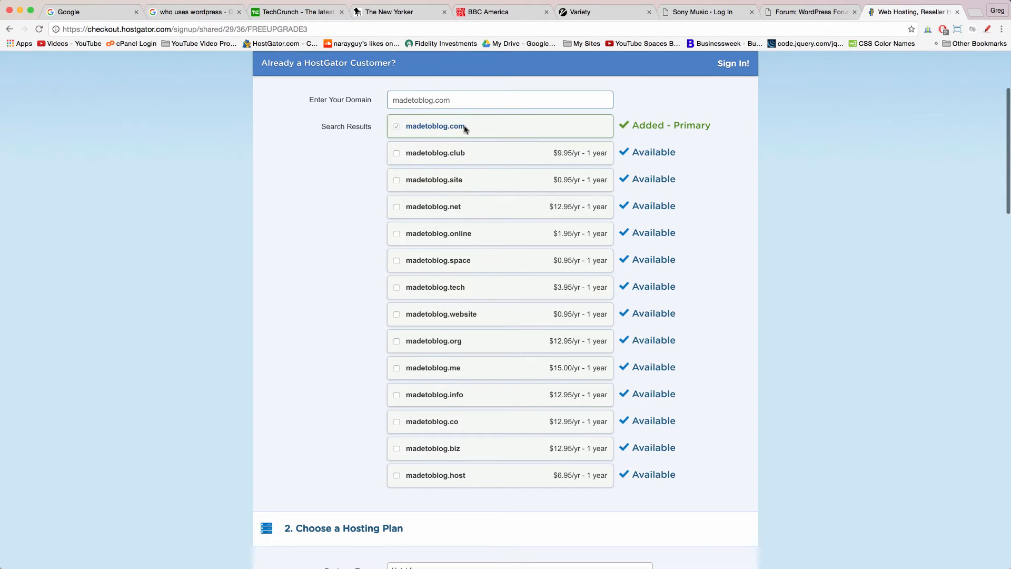
pyautogui.scroll(-3)
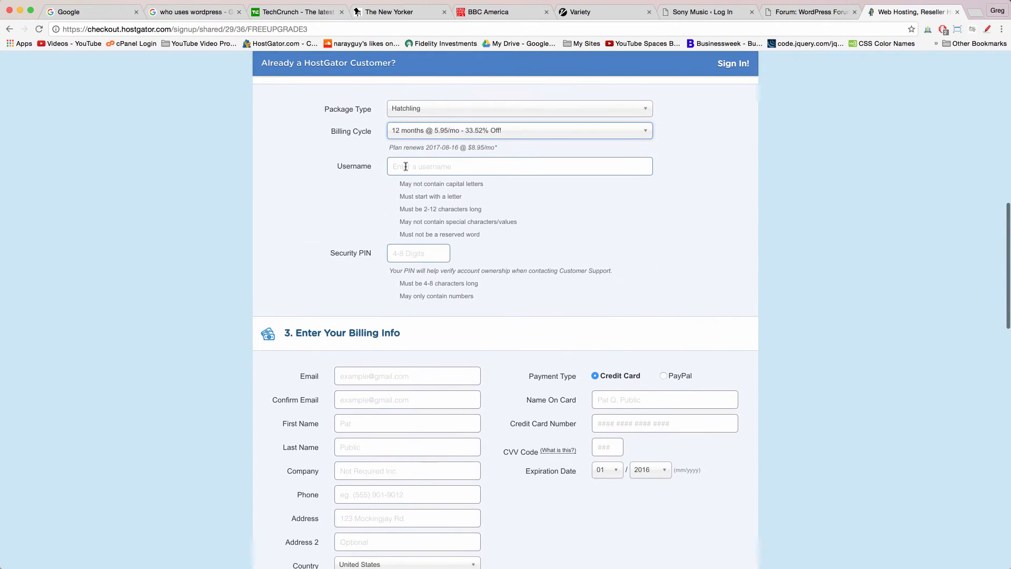
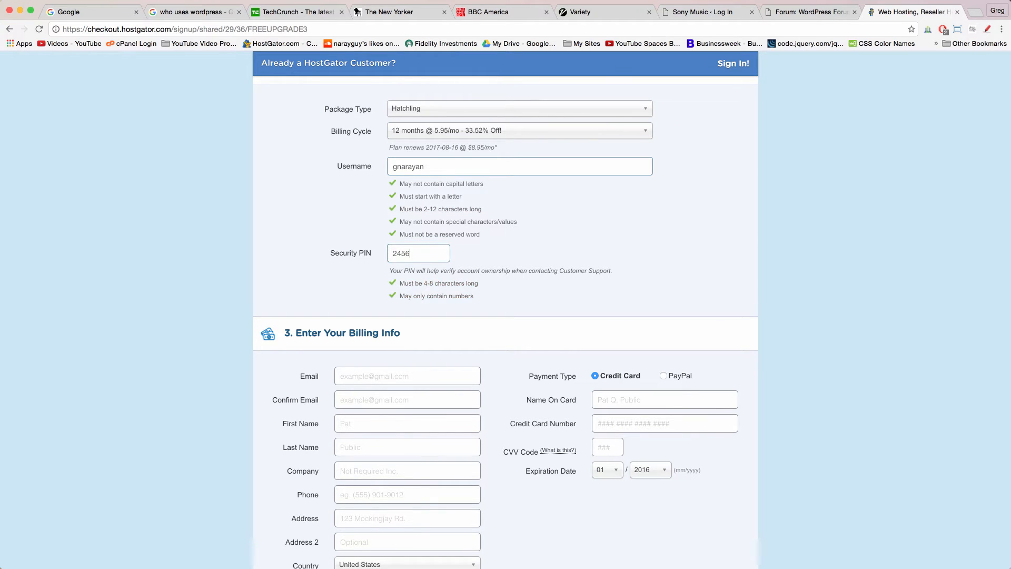
pyautogui.scroll(-3)
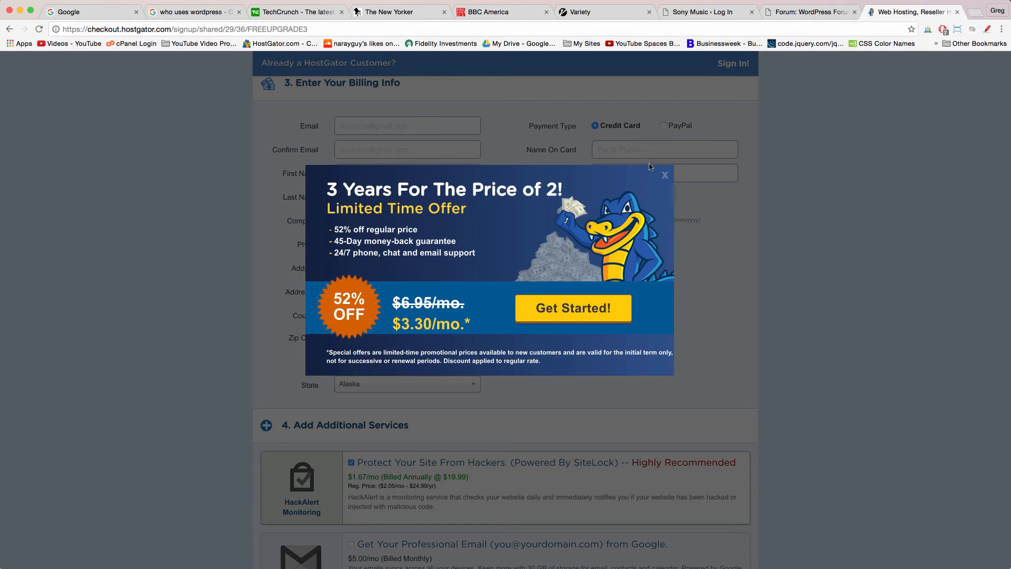
pyautogui.click(664, 175)
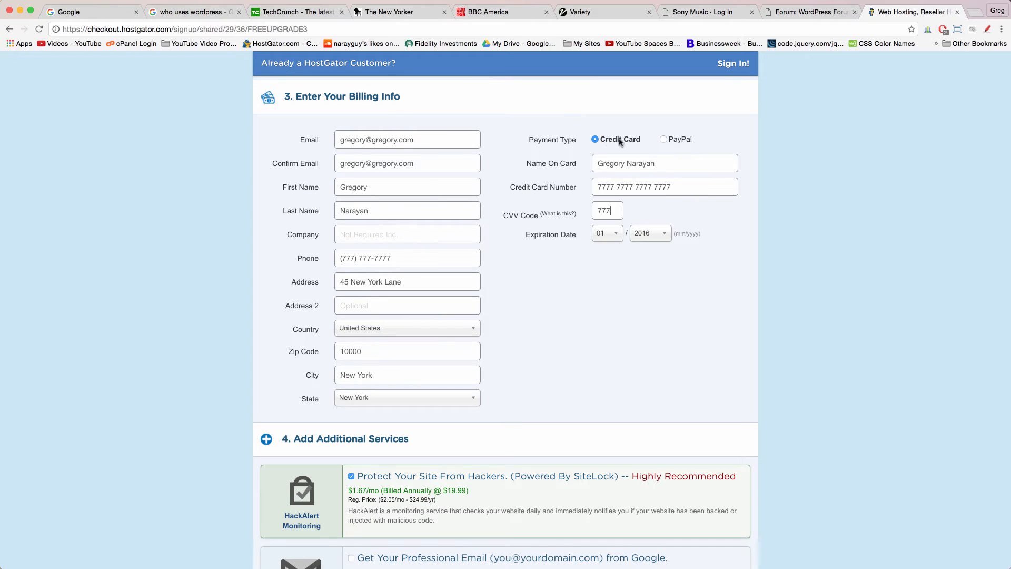
# Step: Remove the SiteLock and CodeGuard add-ons from the order
pyautogui.scroll(-3)
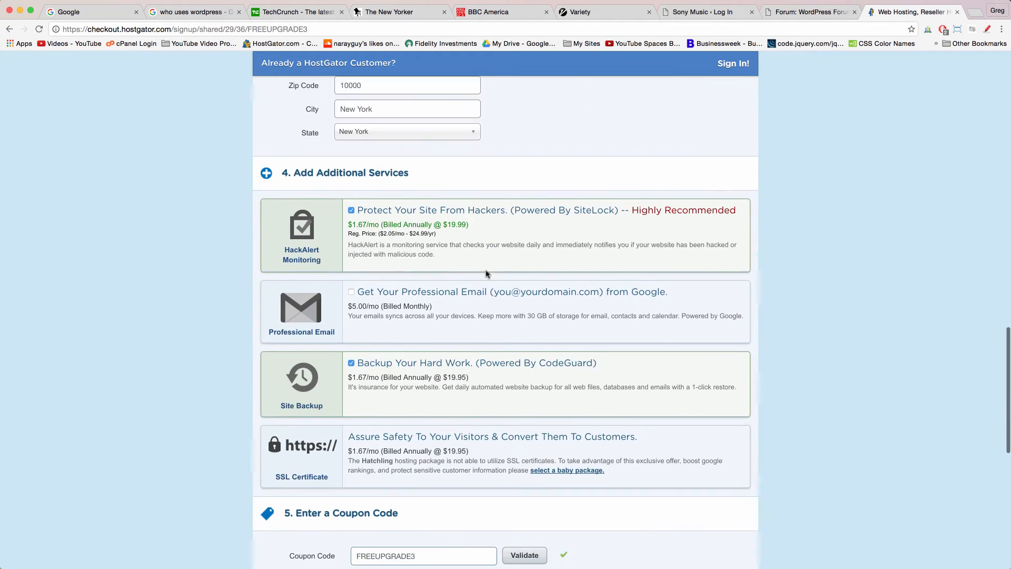
pyautogui.scroll(-3)
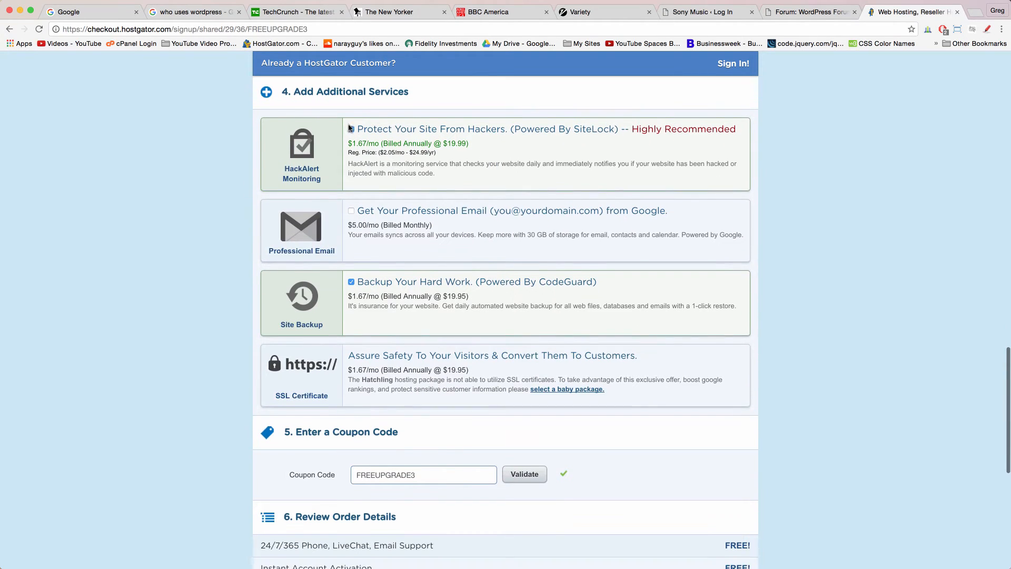
pyautogui.click(351, 129)
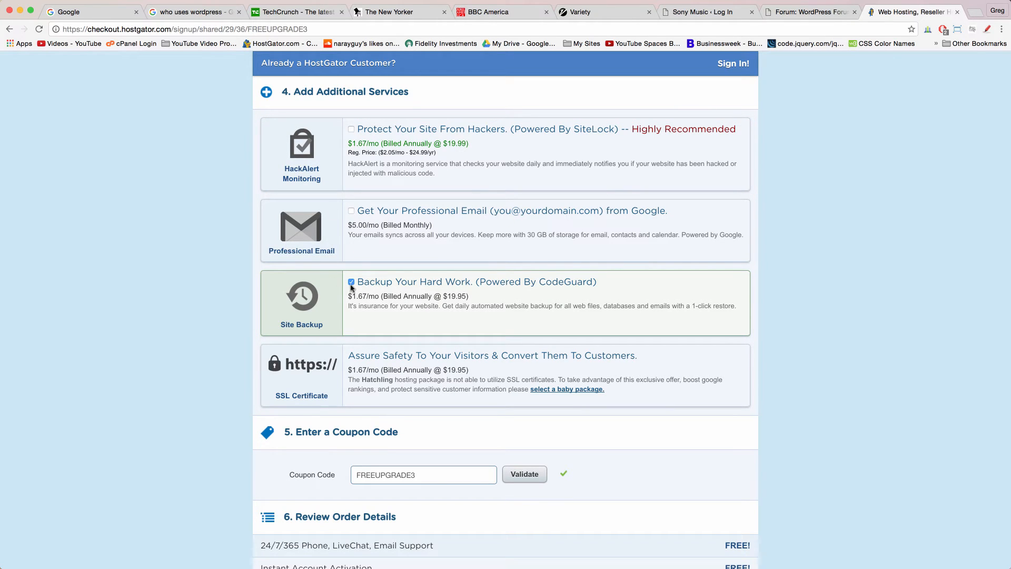
pyautogui.click(352, 282)
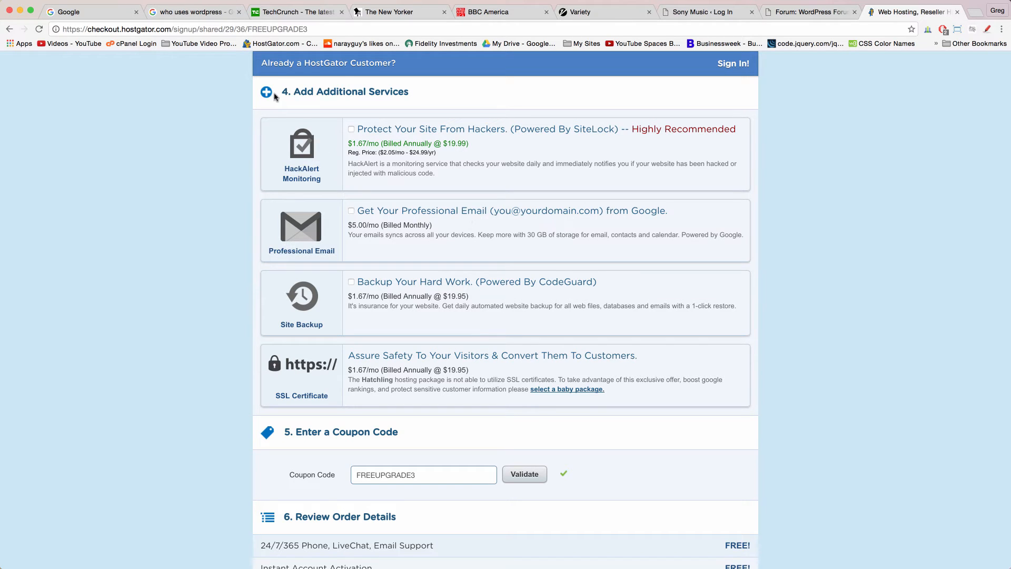
pyautogui.scroll(-3)
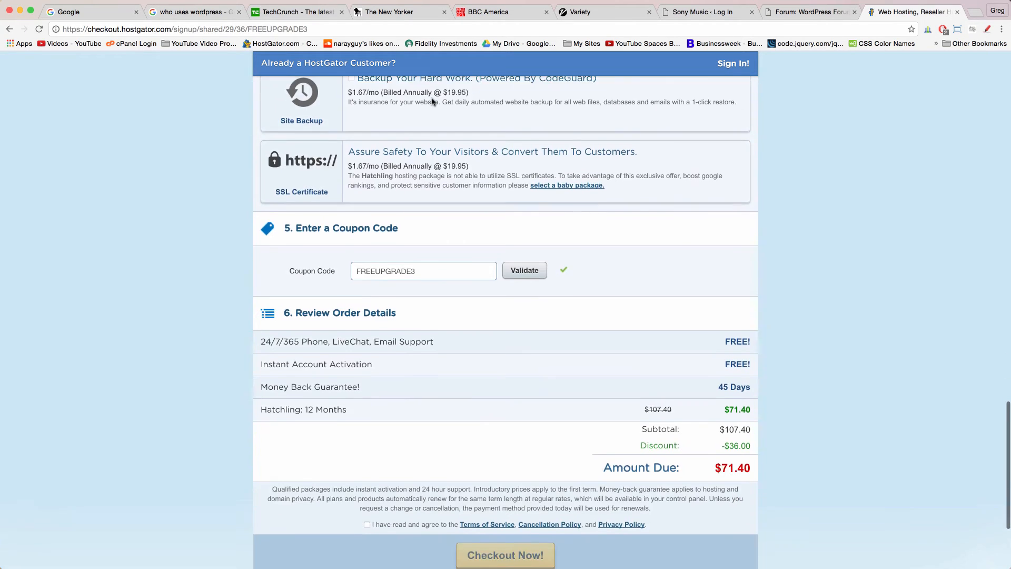
pyautogui.scroll(-3)
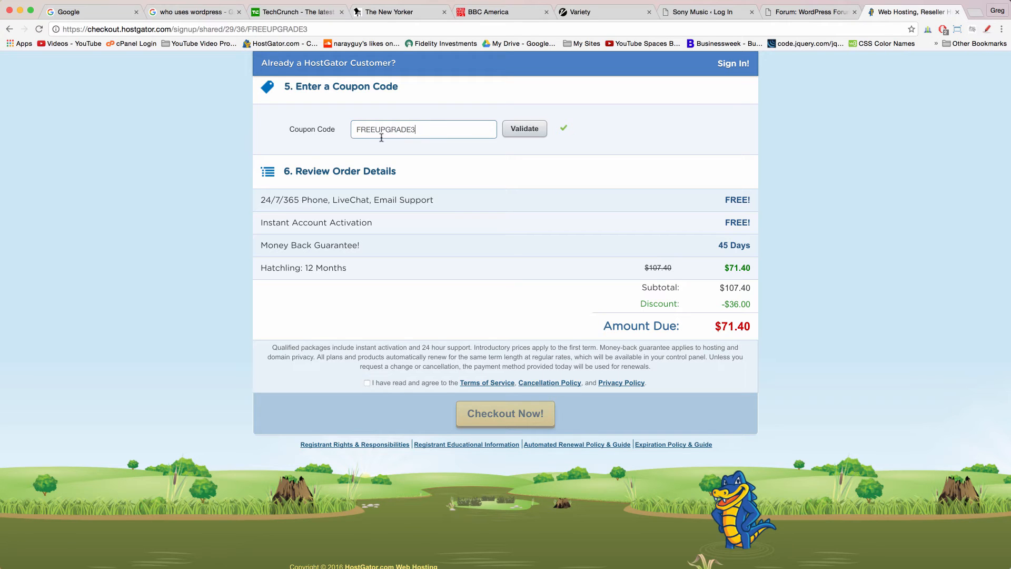
# Step: Replace the coupon with take30off and validate it, bringing the total to $53.70
pyautogui.click(423, 128)
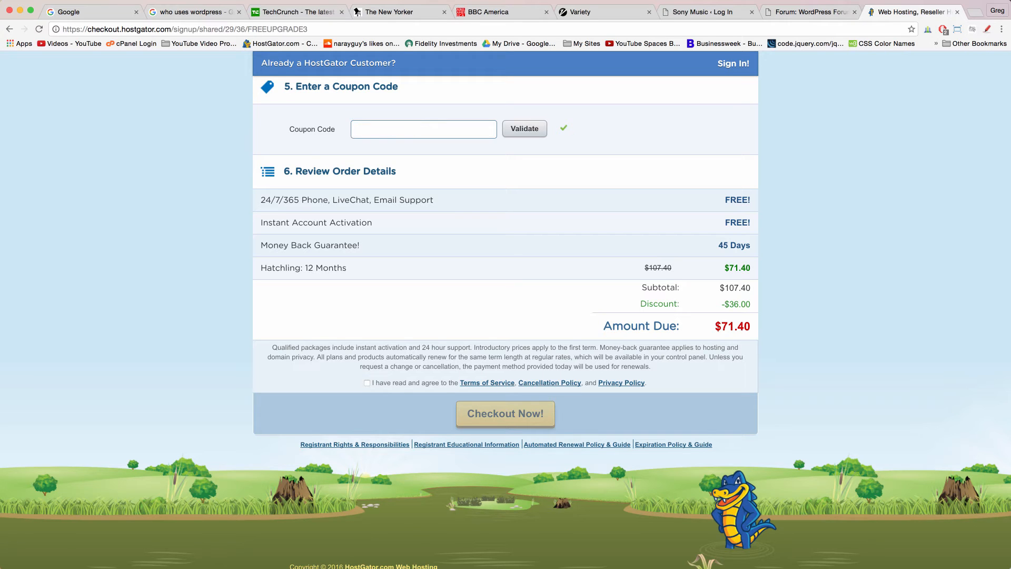
pyautogui.moveTo(443, 118)
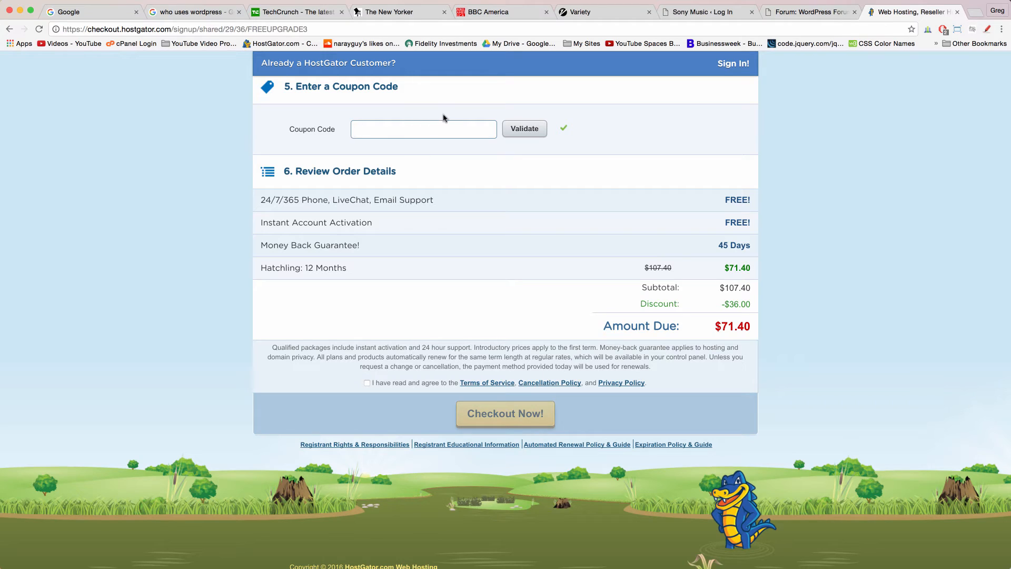
pyautogui.click(424, 129)
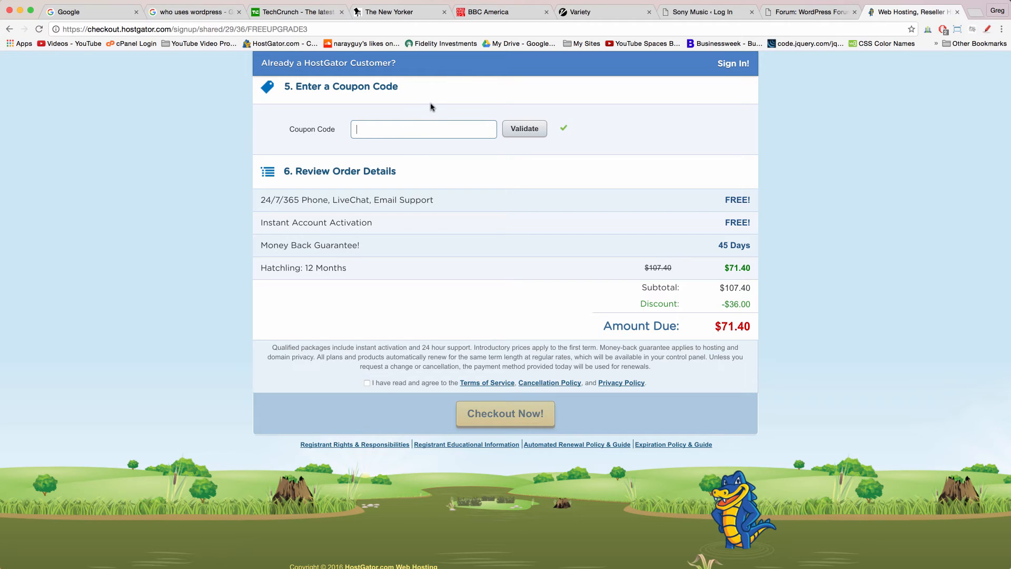
pyautogui.write('take30off')
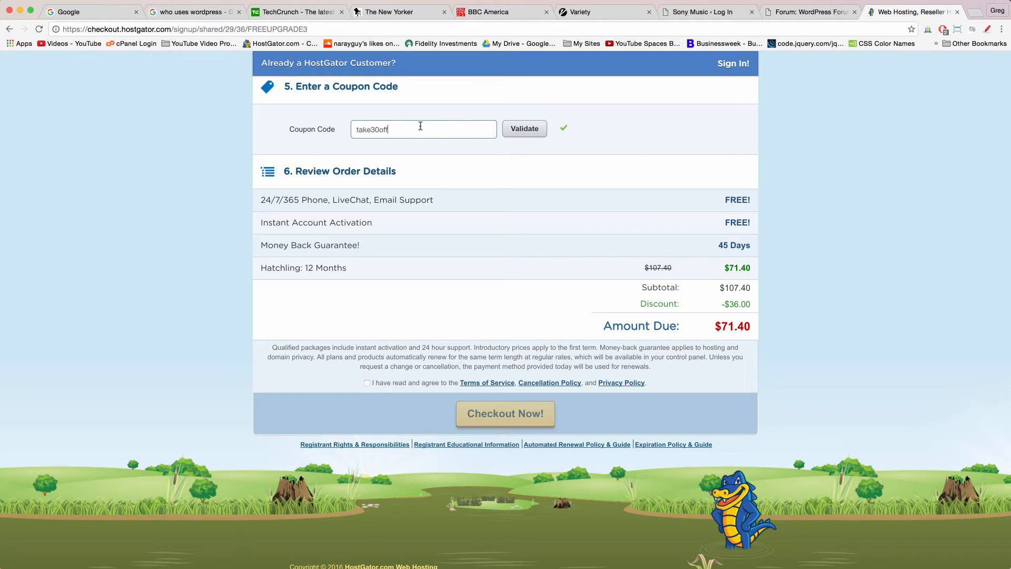
pyautogui.click(524, 128)
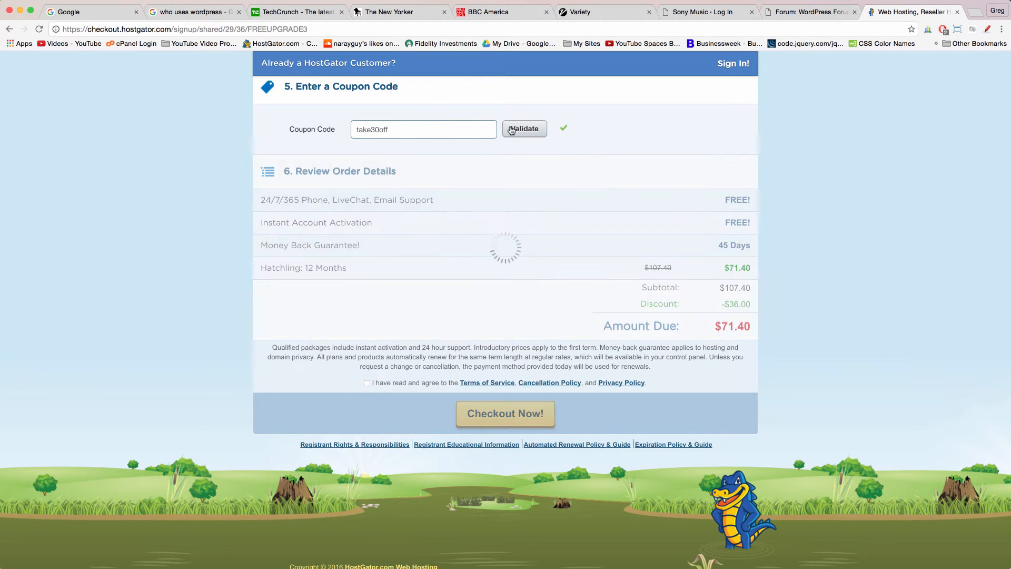
pyautogui.click(524, 128)
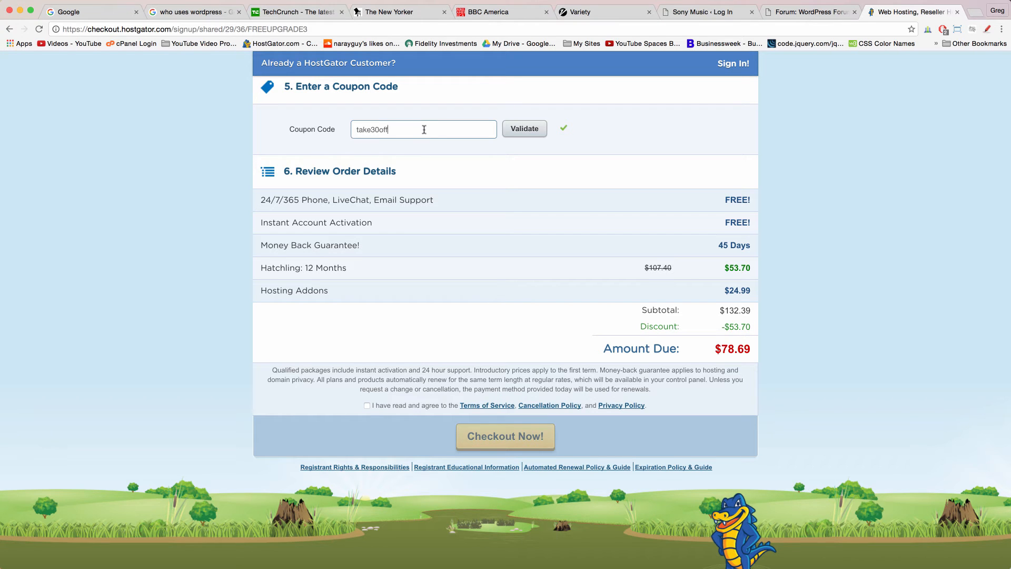
# Step: Review the 12-month Hatchling order details and agree to the Terms of Service
pyautogui.scroll(-3)
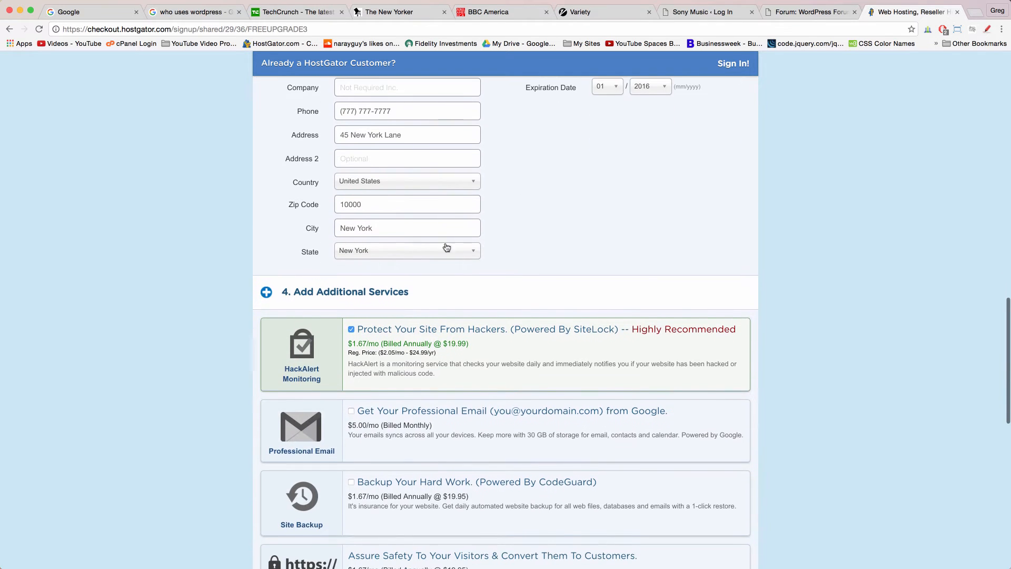
pyautogui.scroll(-3)
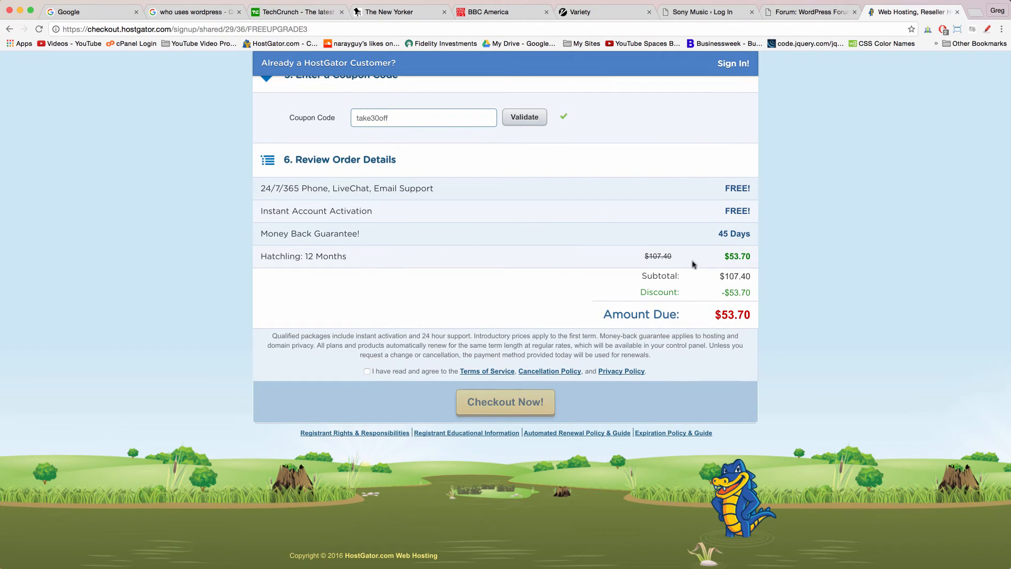
pyautogui.moveTo(708, 324)
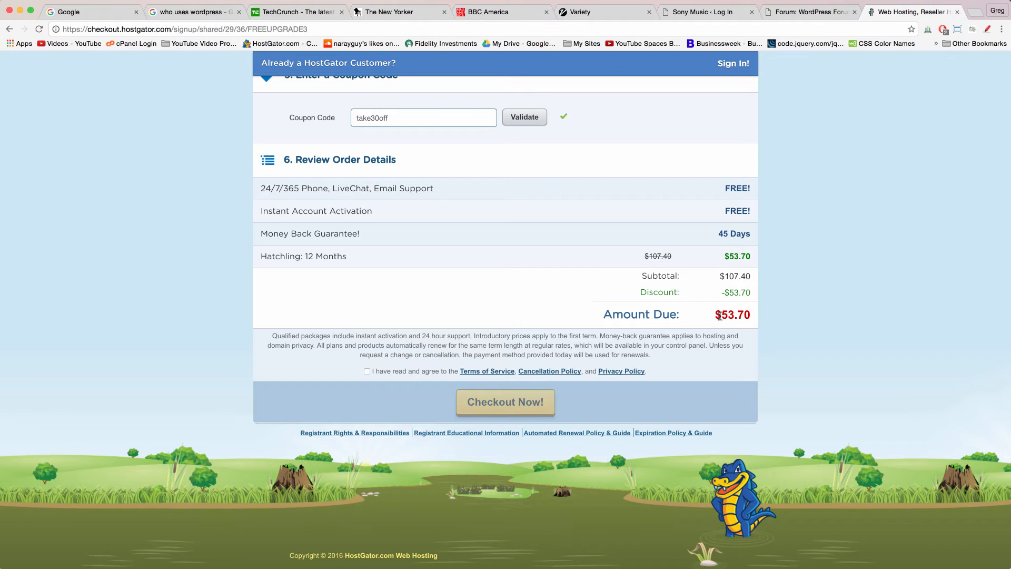
pyautogui.doubleClick(733, 314)
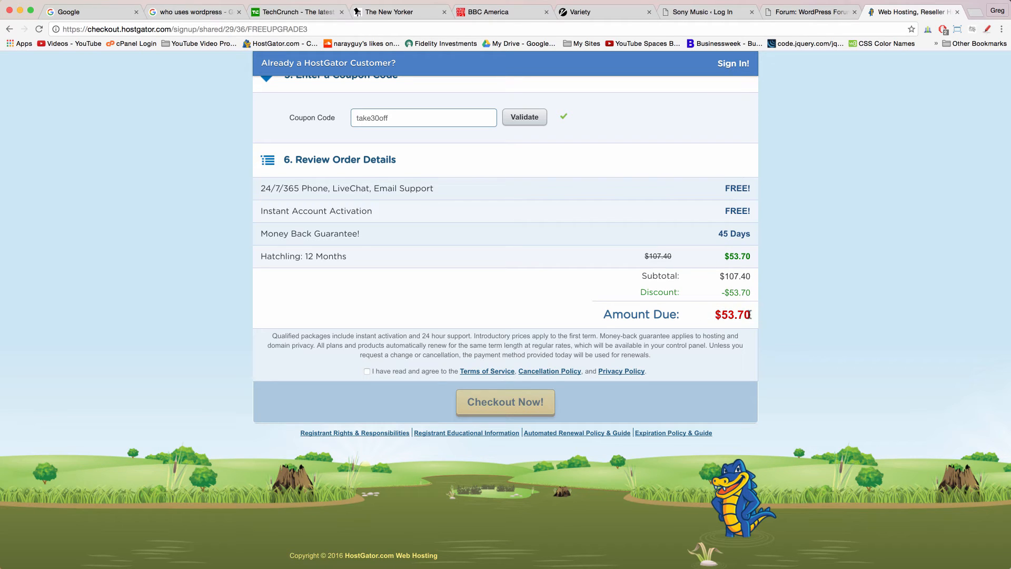
pyautogui.click(367, 371)
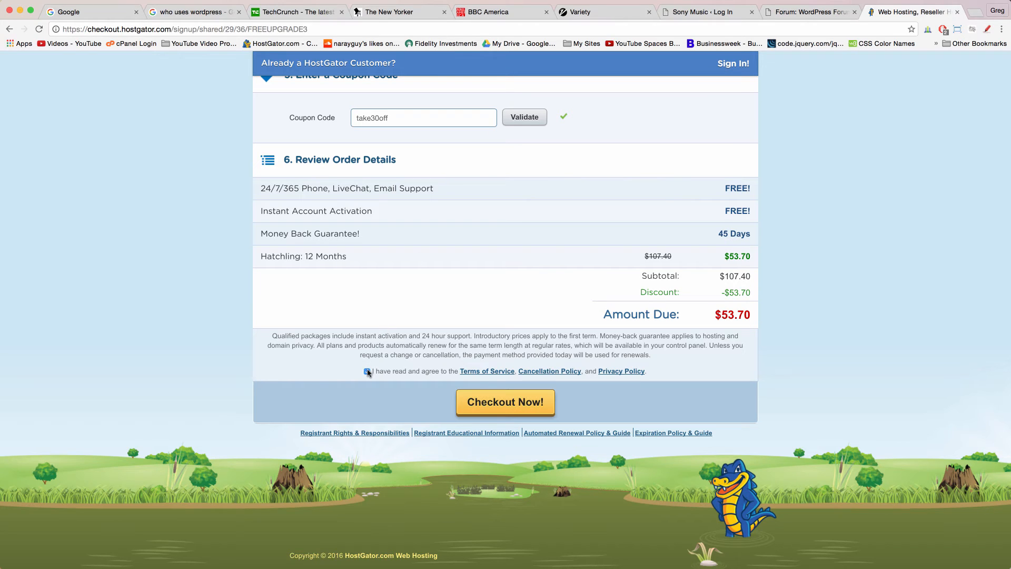
pyautogui.click(366, 371)
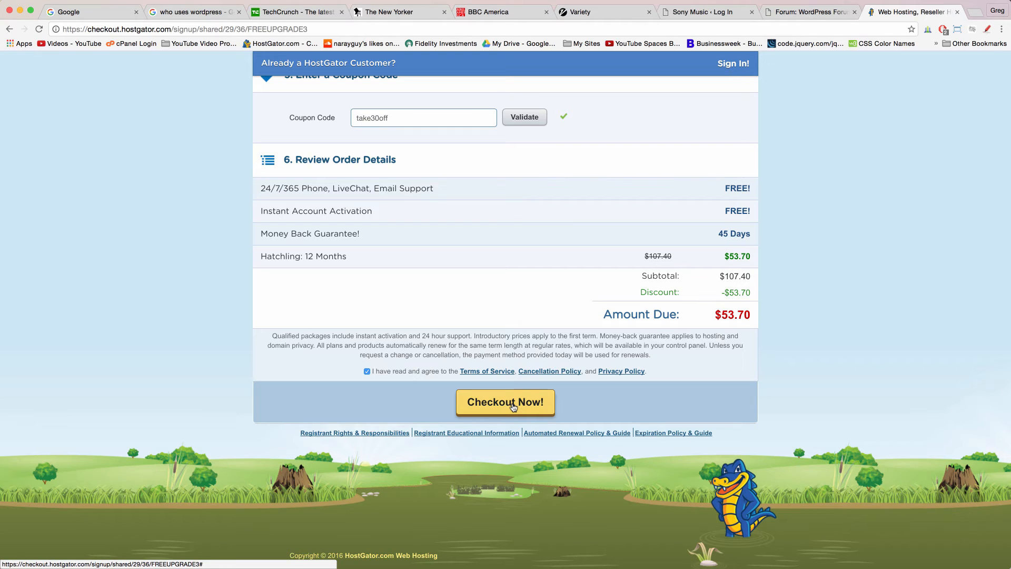
pyautogui.moveTo(505, 401)
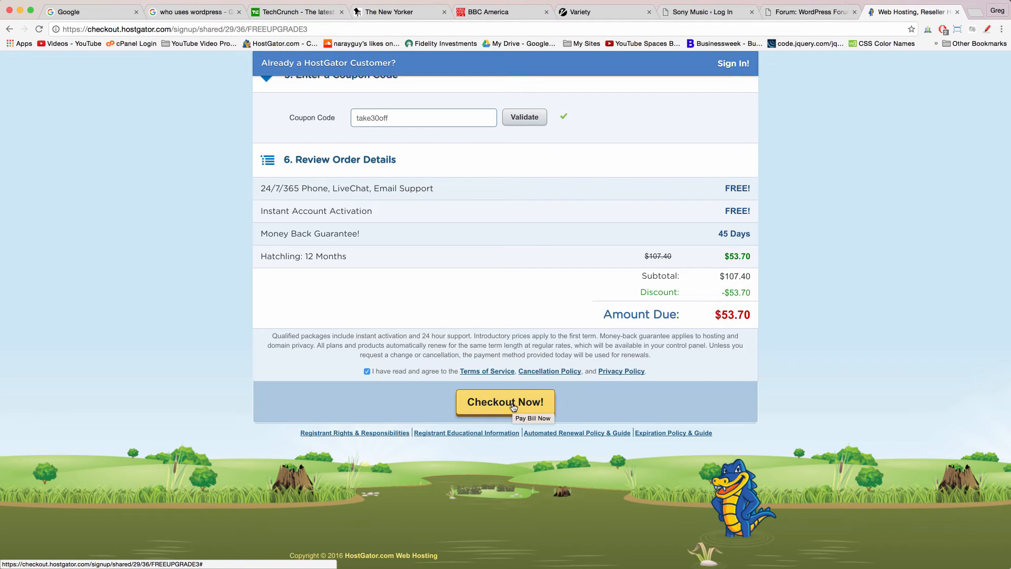
# Step: Switch to Gmail and view the HostGator 'Your Account Info' email
pyautogui.click(91, 12)
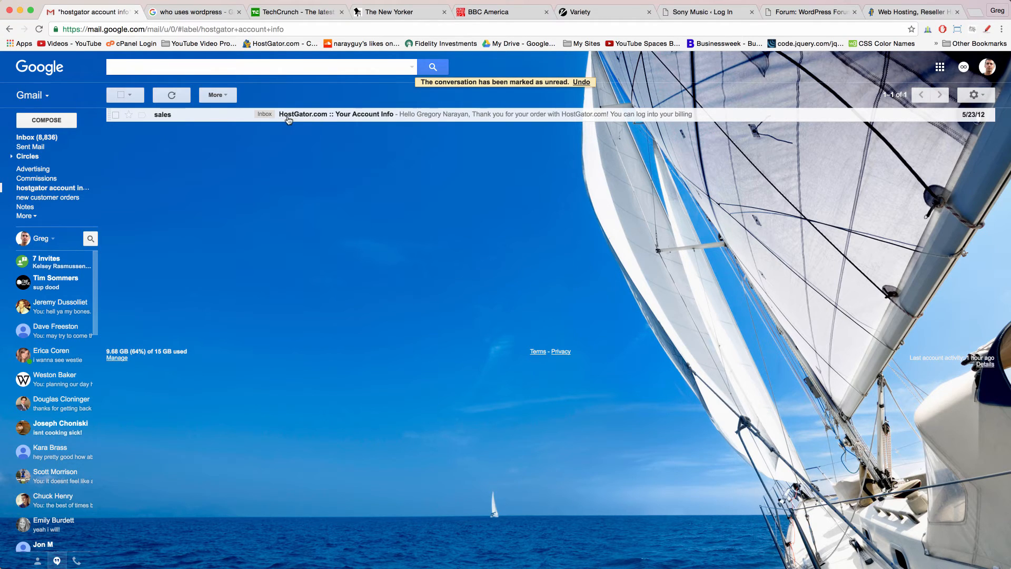
pyautogui.moveTo(292, 121)
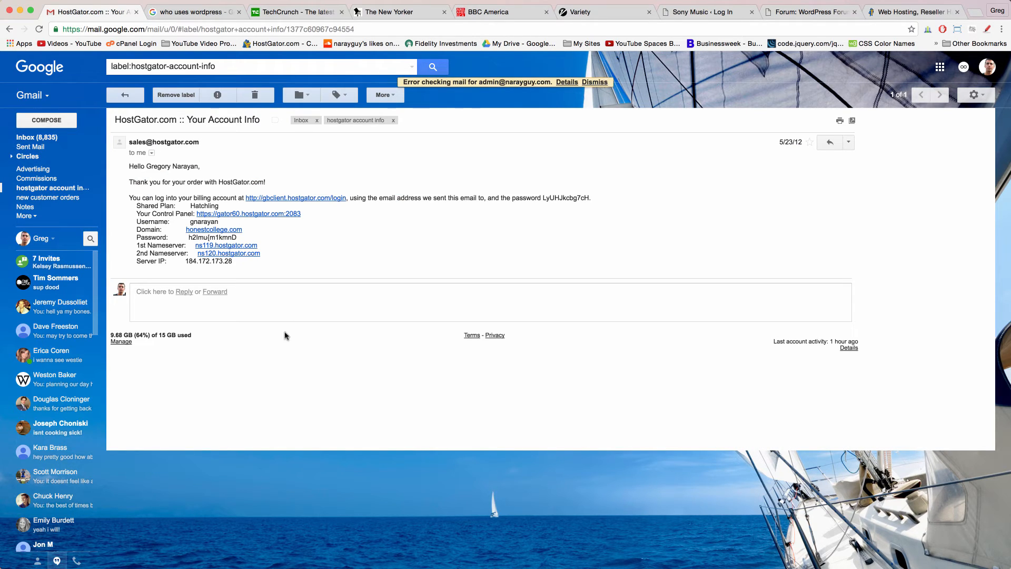
pyautogui.moveTo(228, 253)
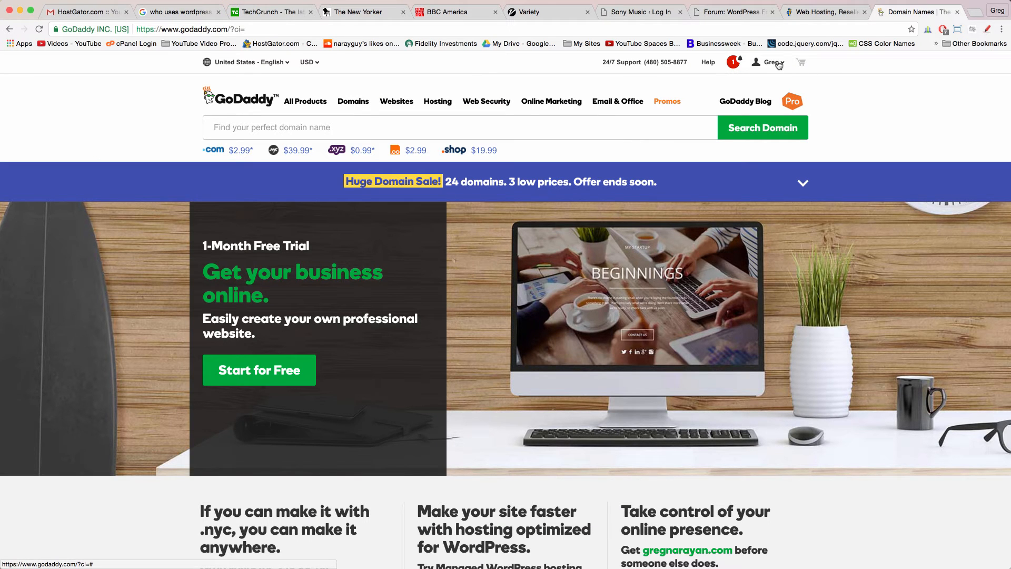
# Step: In GoDaddy, check MADETOBLOG.COM's nameservers are WNS3/WNS4.HOSTGATOR.COM, then return to the email
pyautogui.click(768, 62)
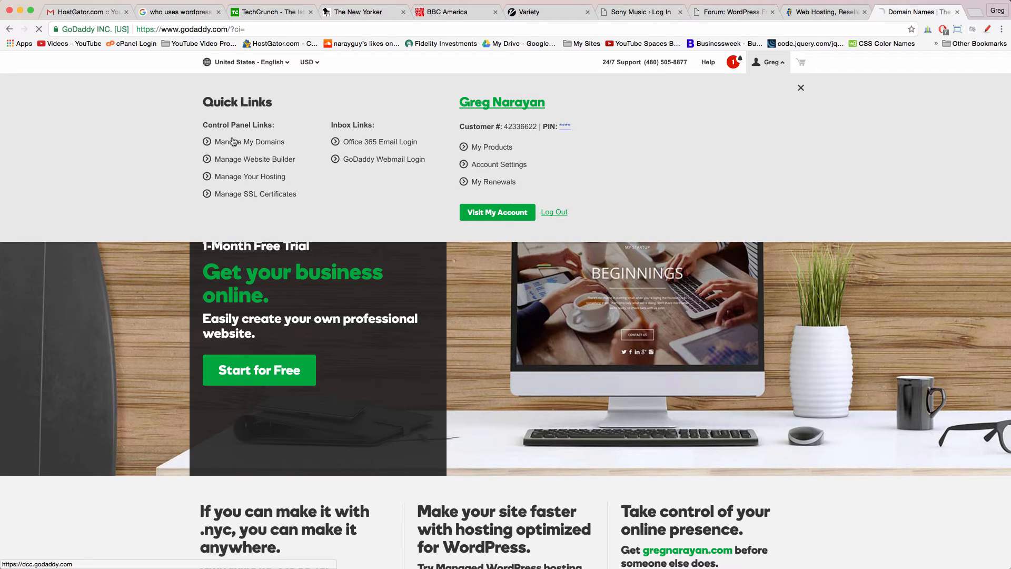
pyautogui.click(251, 142)
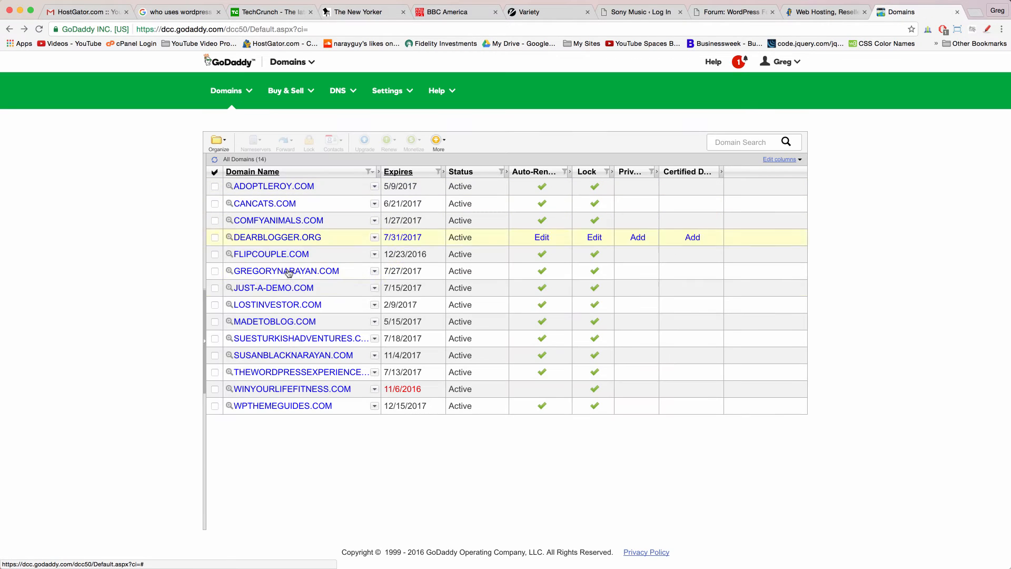
pyautogui.click(274, 321)
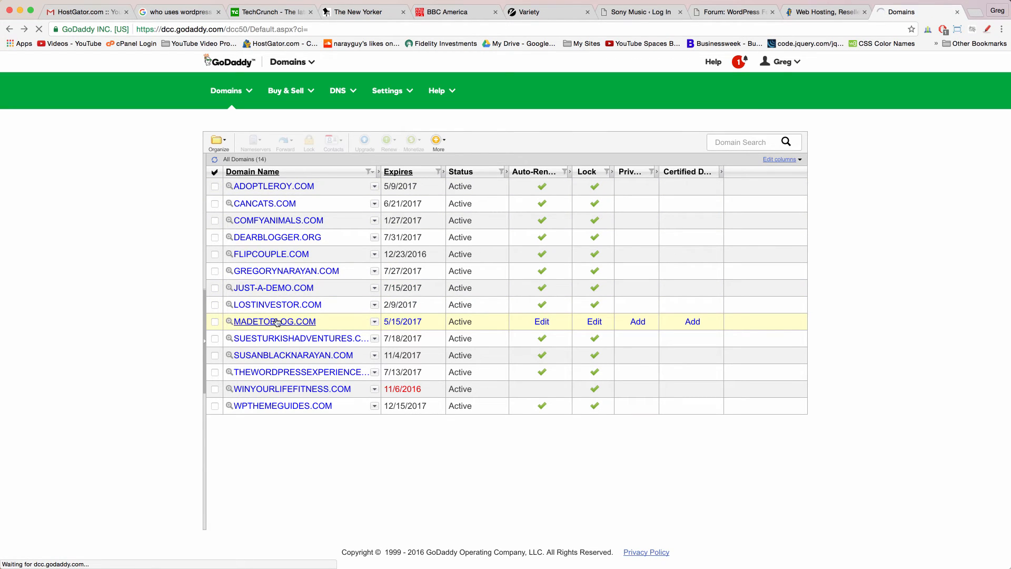
pyautogui.click(274, 322)
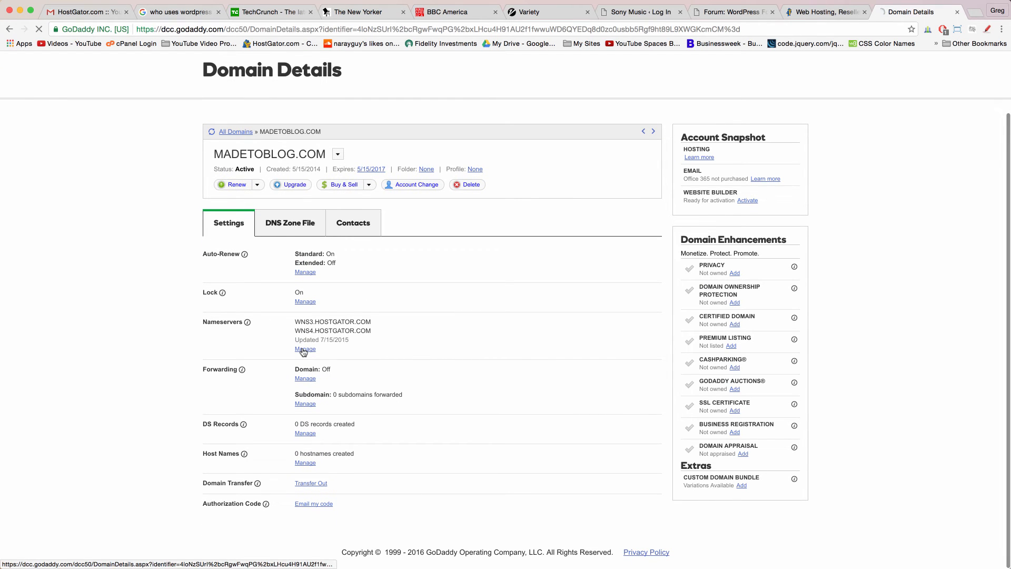
pyautogui.click(305, 349)
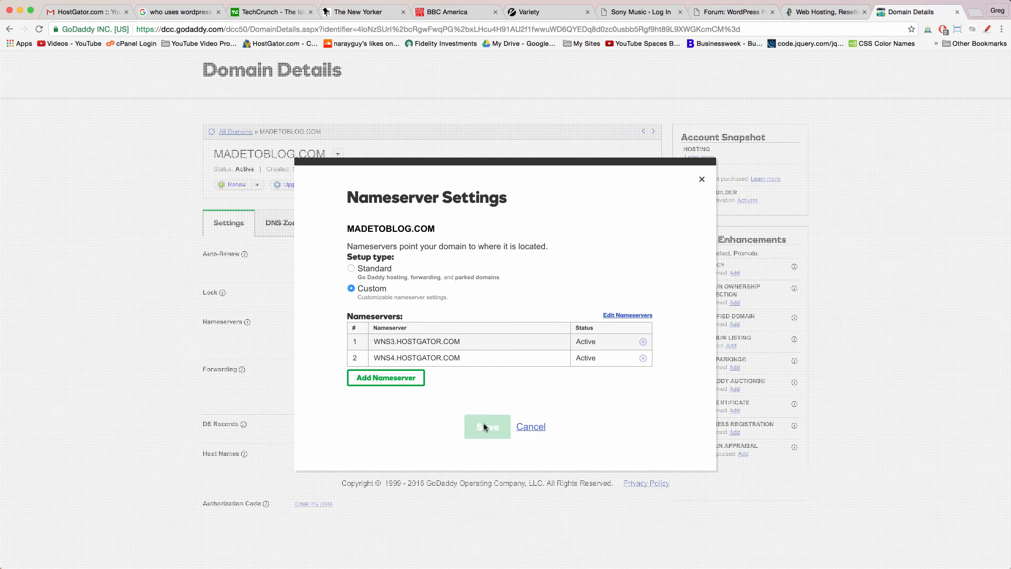
pyautogui.click(84, 11)
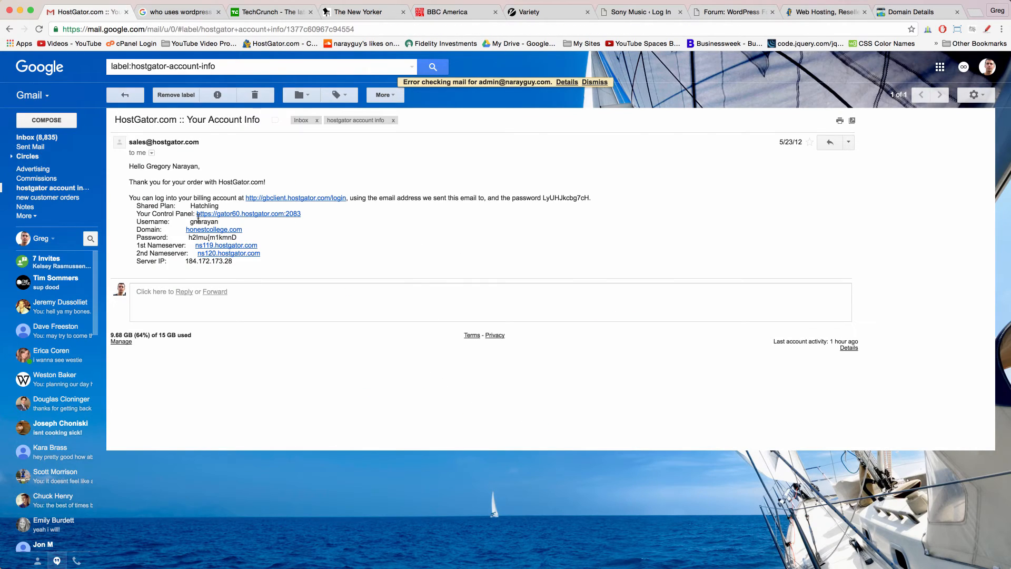
pyautogui.moveTo(292, 259)
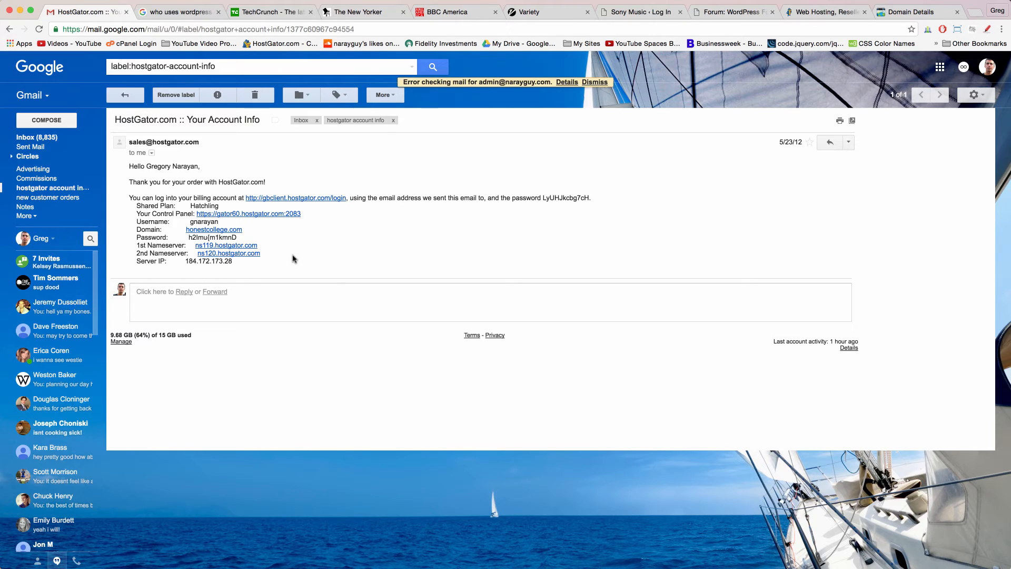
pyautogui.moveTo(246, 213)
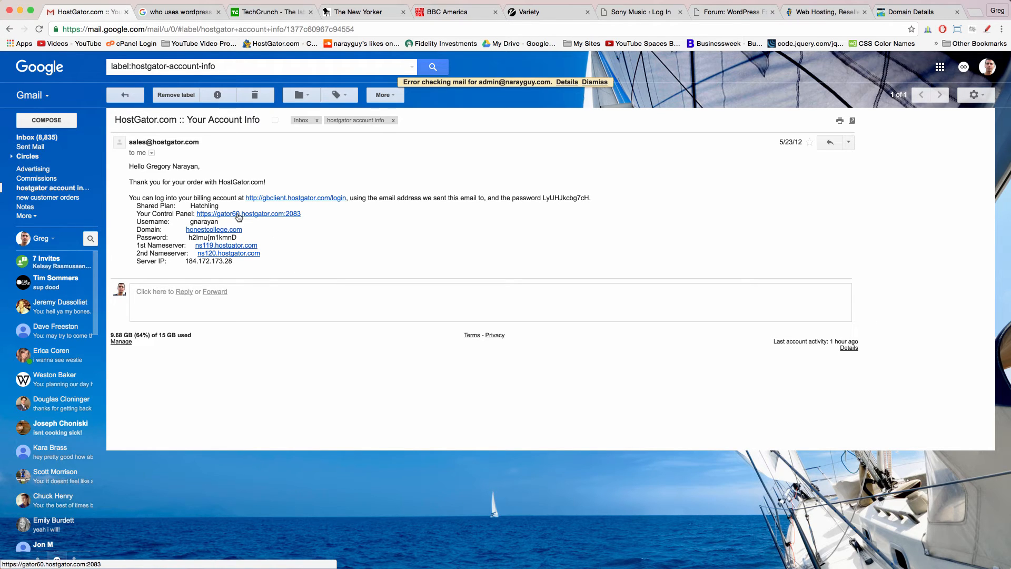
# Step: Follow the email's Control Panel link and log in to cPanel with the emailed username and password
pyautogui.click(247, 214)
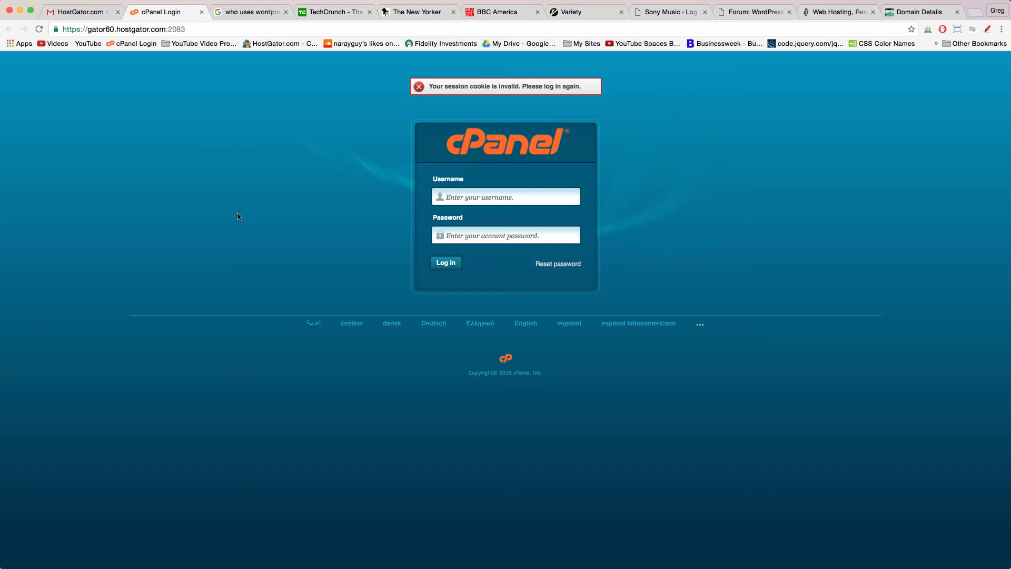
pyautogui.click(77, 12)
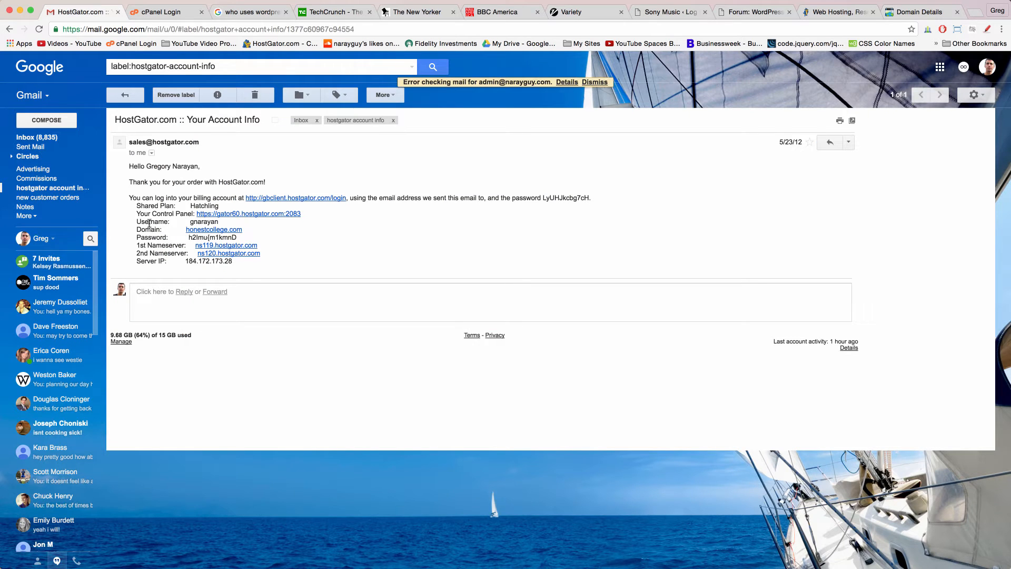
pyautogui.doubleClick(152, 221)
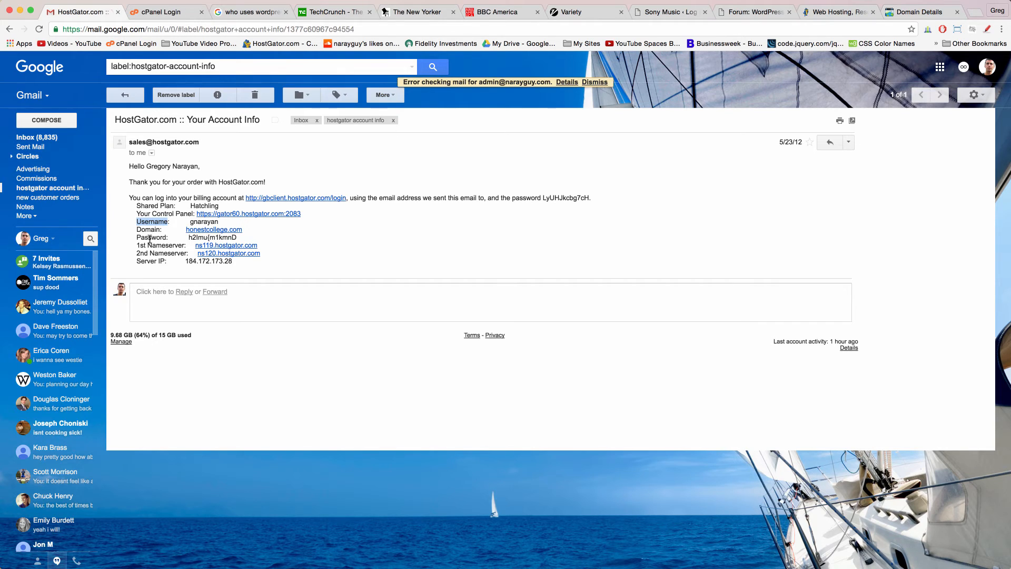
pyautogui.doubleClick(150, 237)
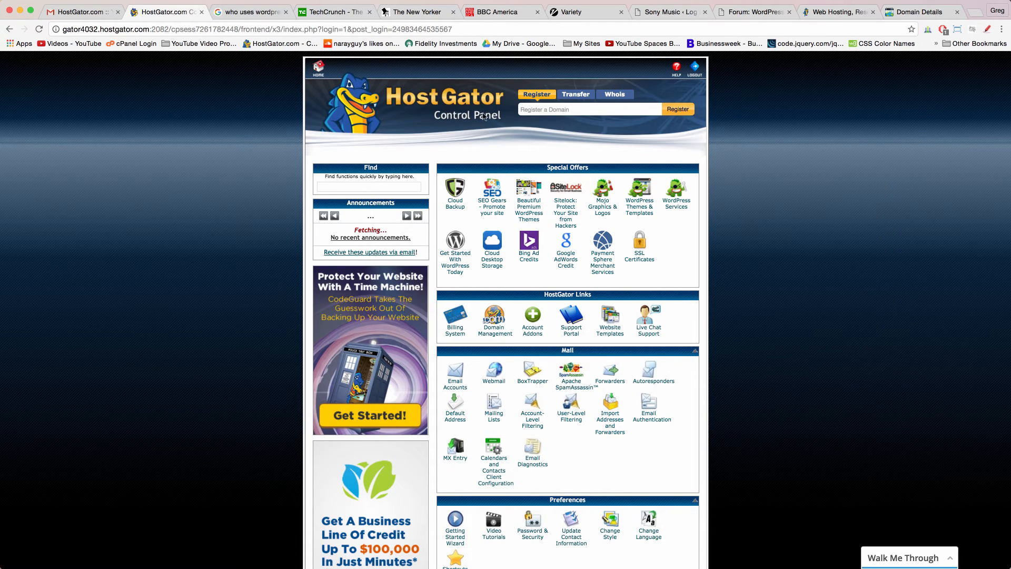
# Step: Start a free QuickInstall WordPress install on madetoblog.com with an empty install path
pyautogui.scroll(-3)
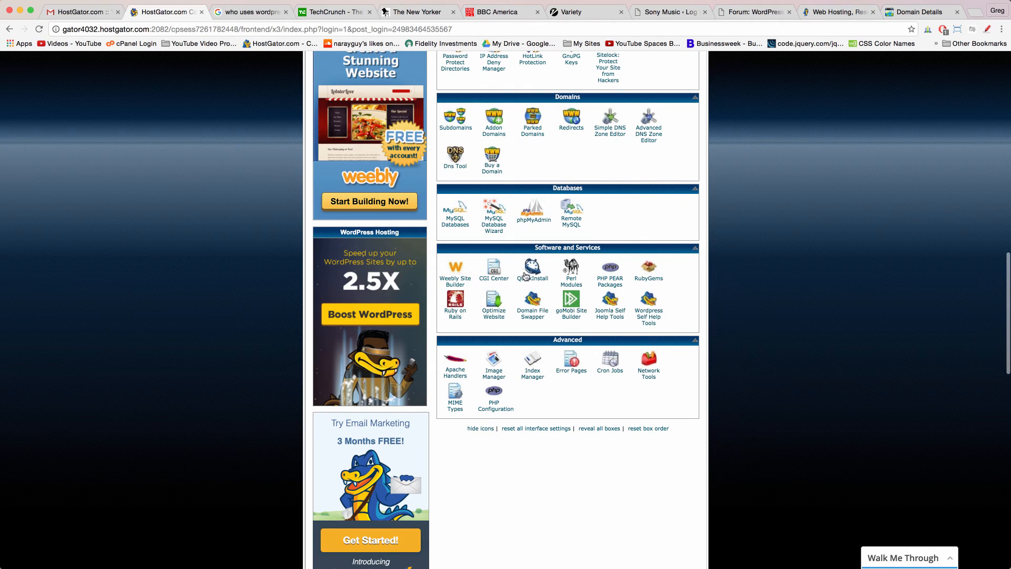
pyautogui.click(532, 267)
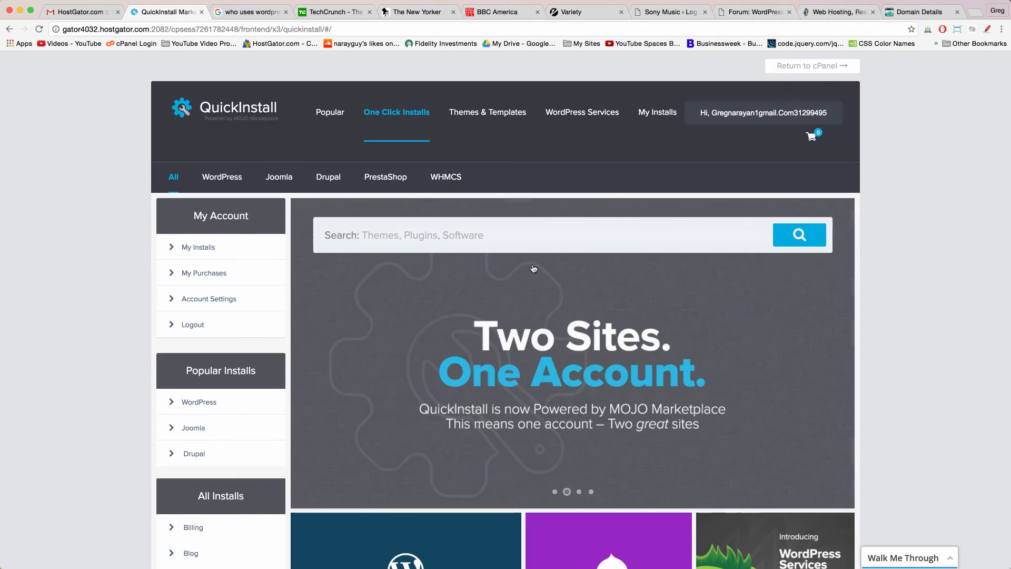
pyautogui.scroll(-3)
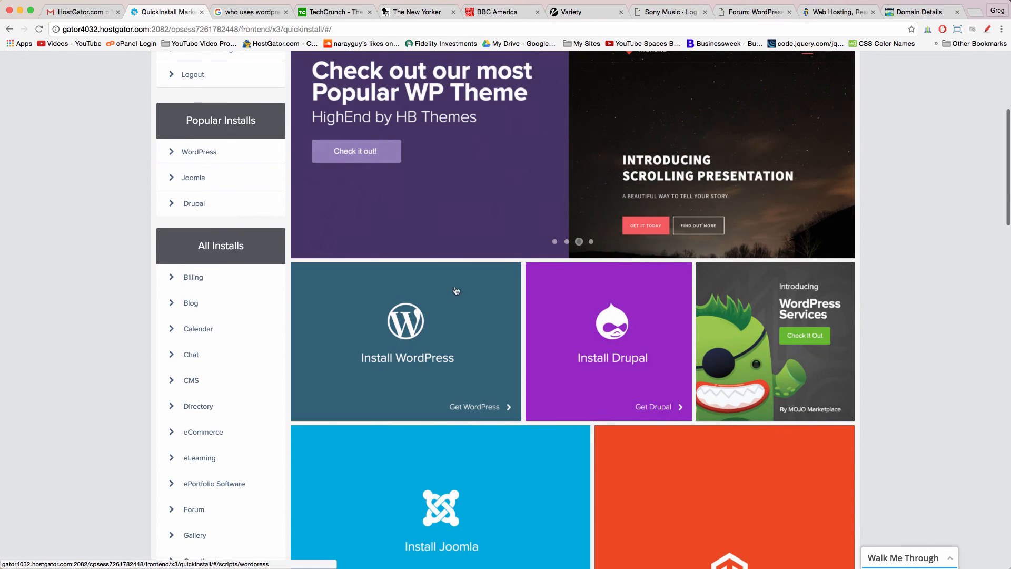
pyautogui.click(406, 340)
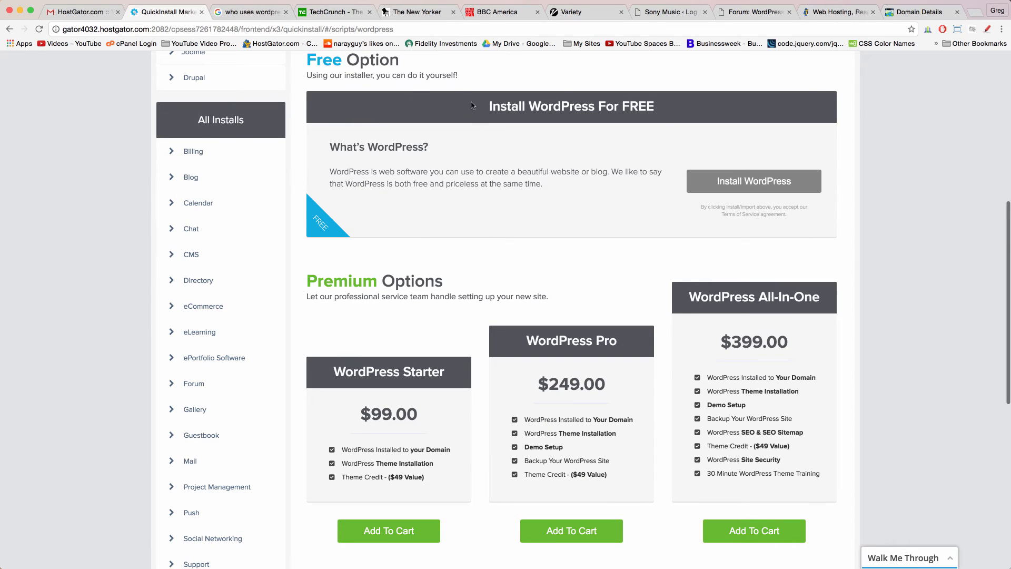
pyautogui.moveTo(679, 163)
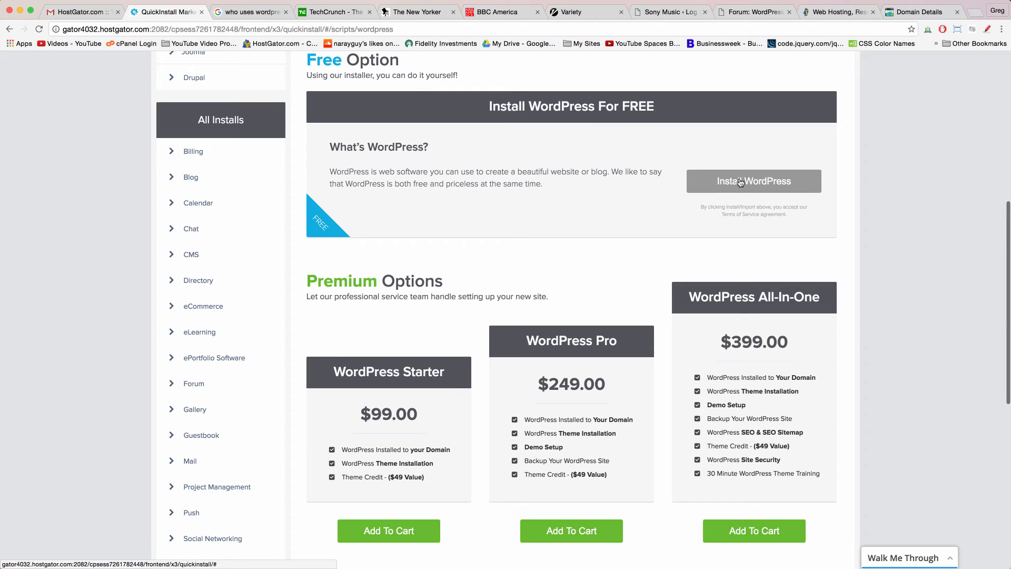
pyautogui.click(752, 181)
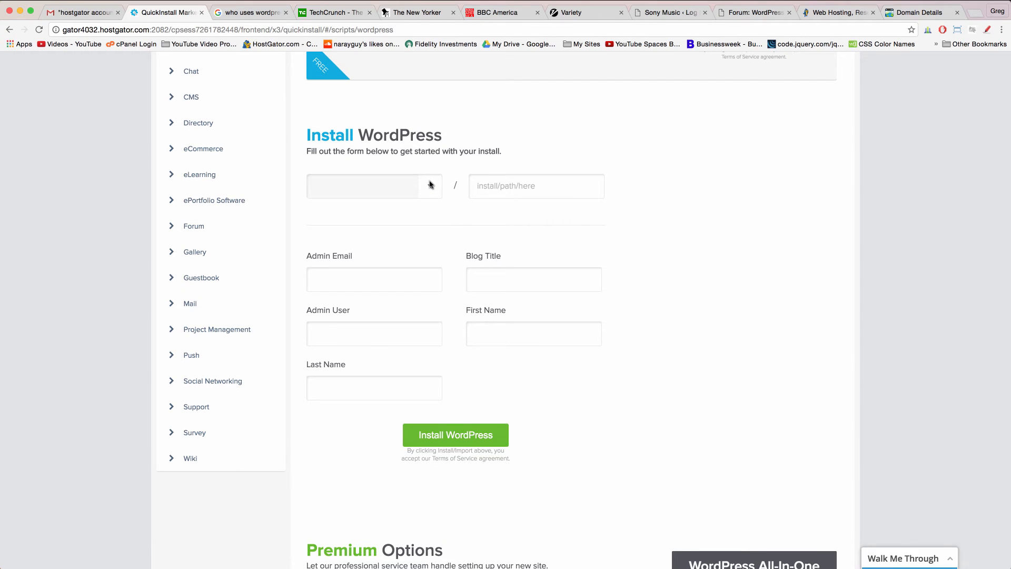
pyautogui.click(374, 186)
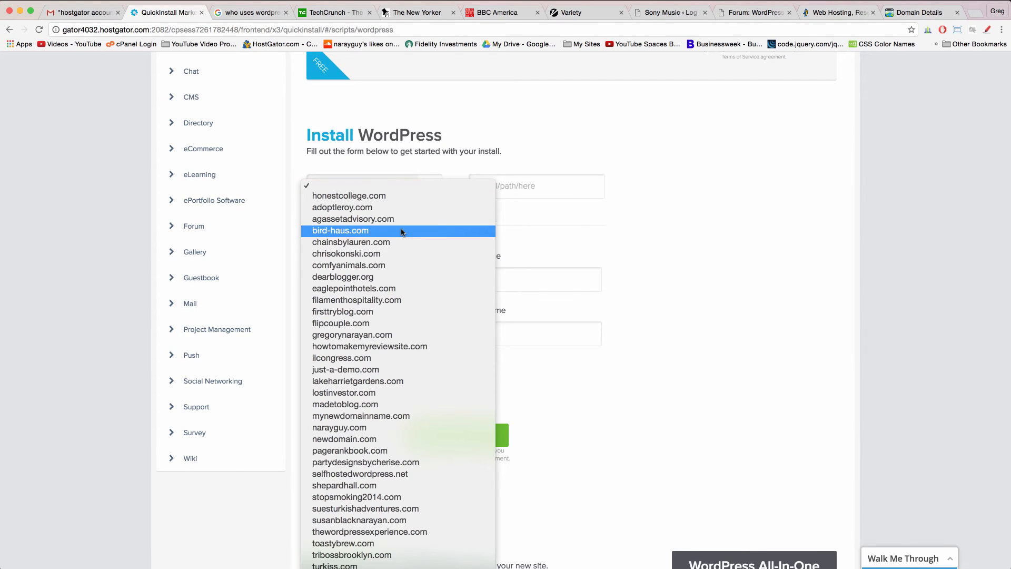
pyautogui.click(346, 404)
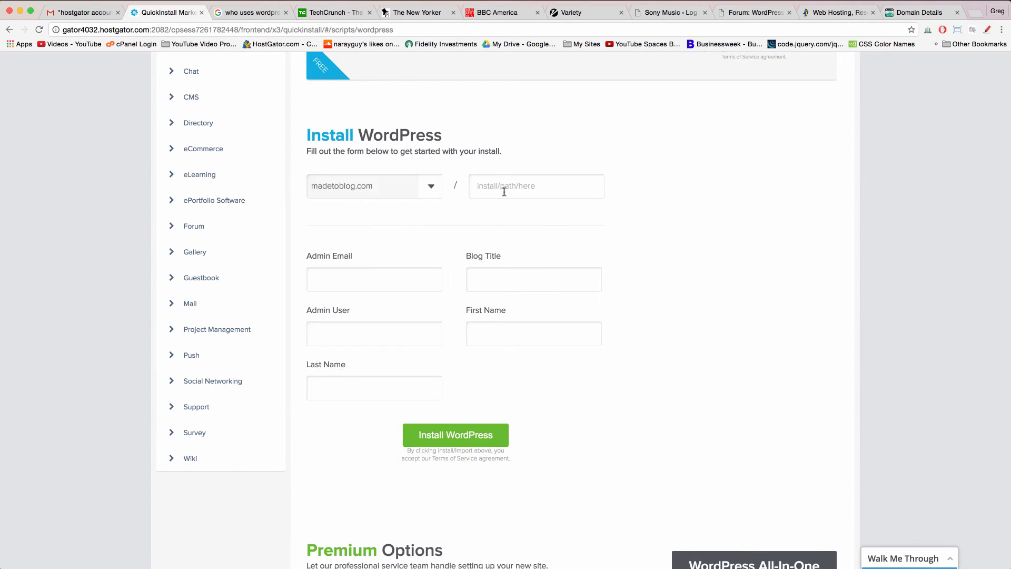
pyautogui.click(536, 185)
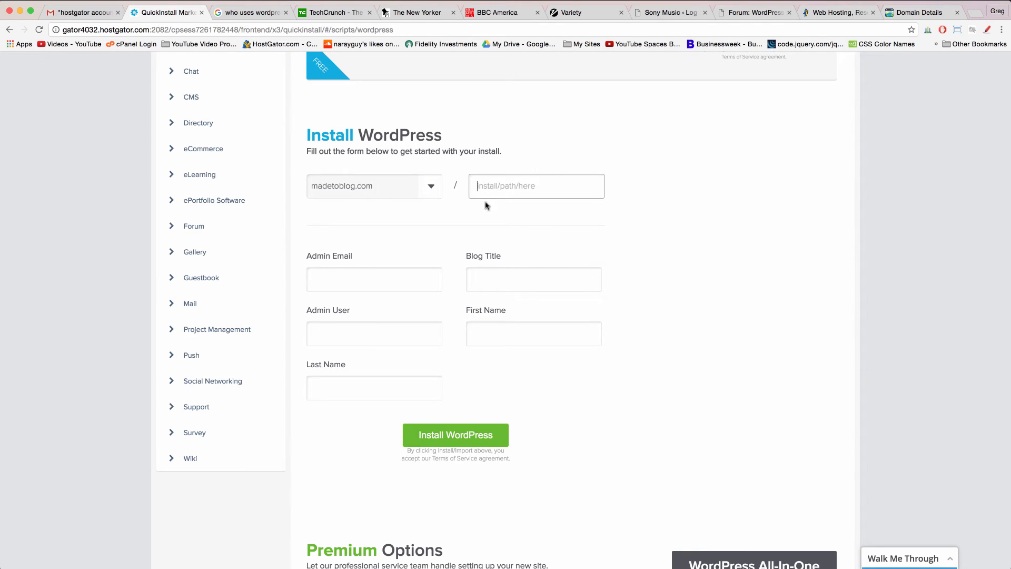
pyautogui.click(374, 278)
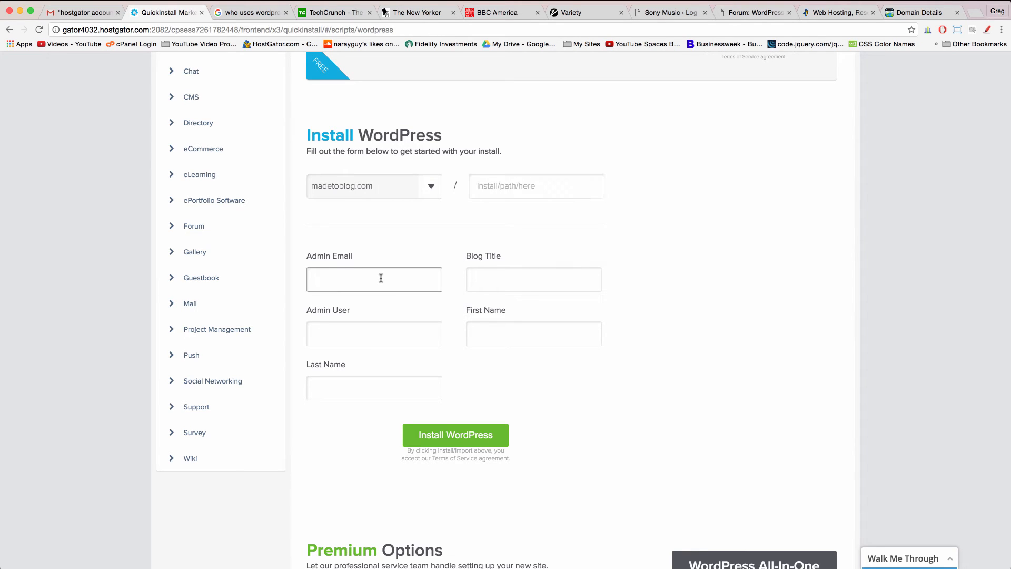
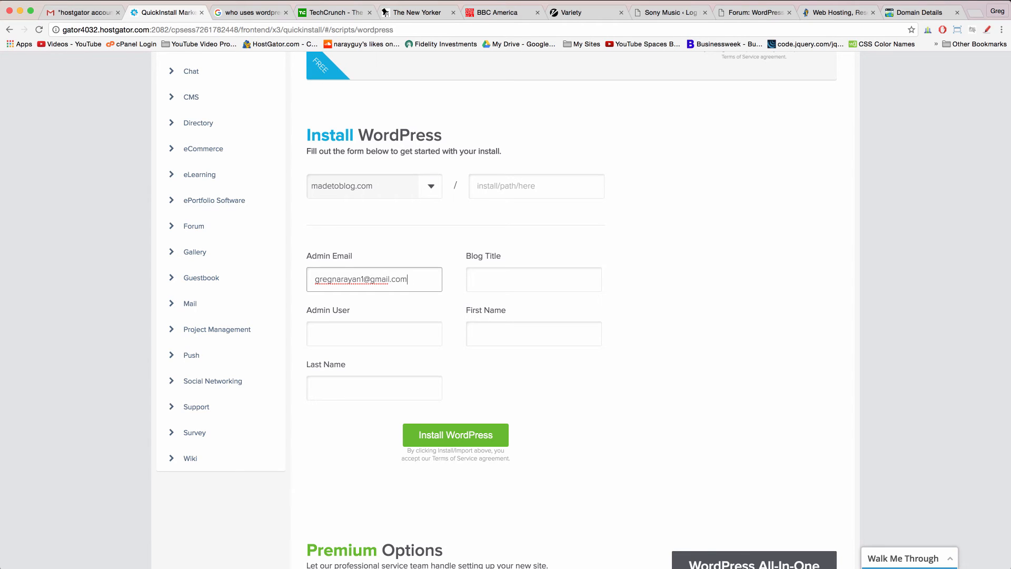
pyautogui.click(533, 279)
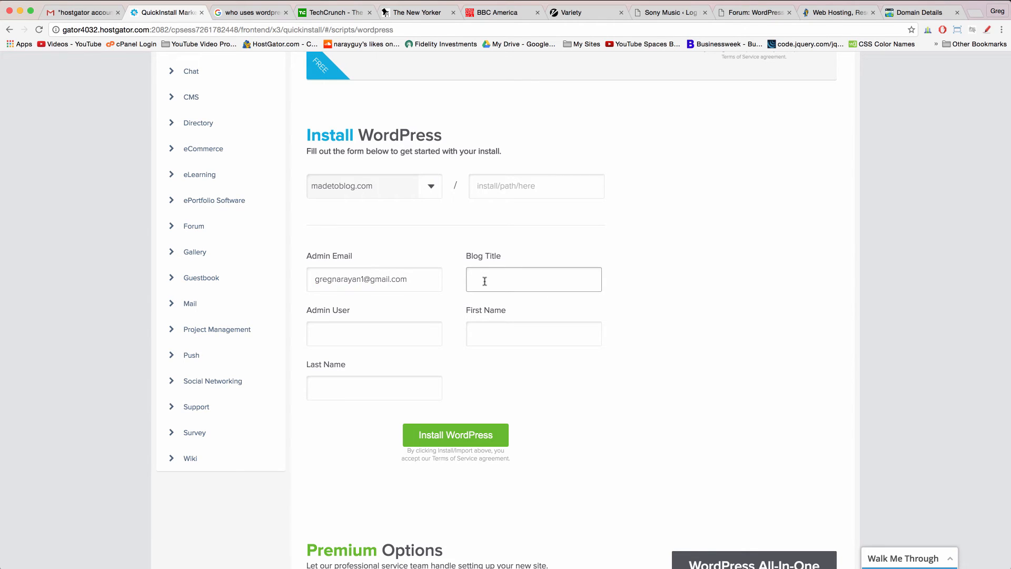
pyautogui.write('Made To Blo')
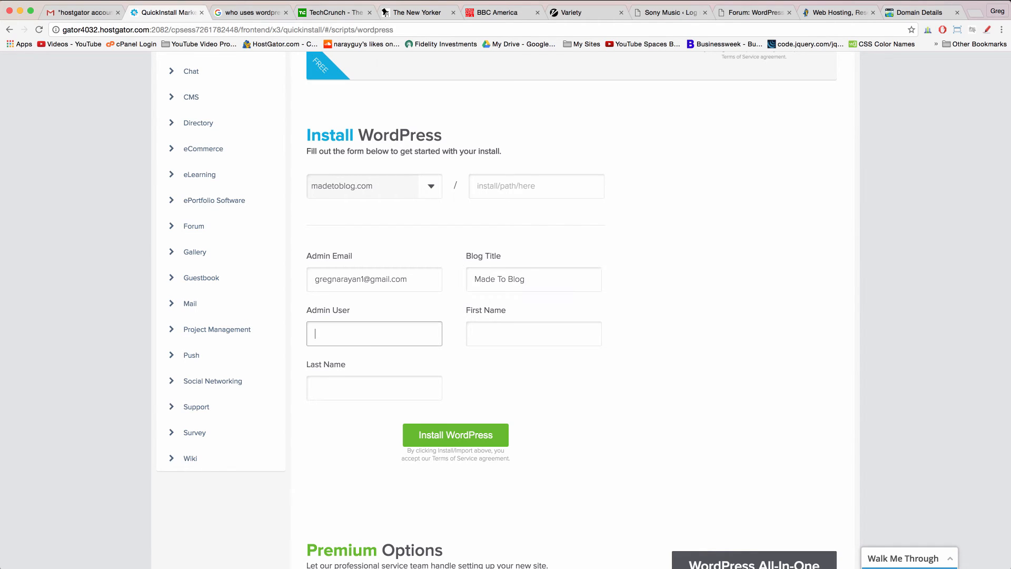
pyautogui.write('gnarayan')
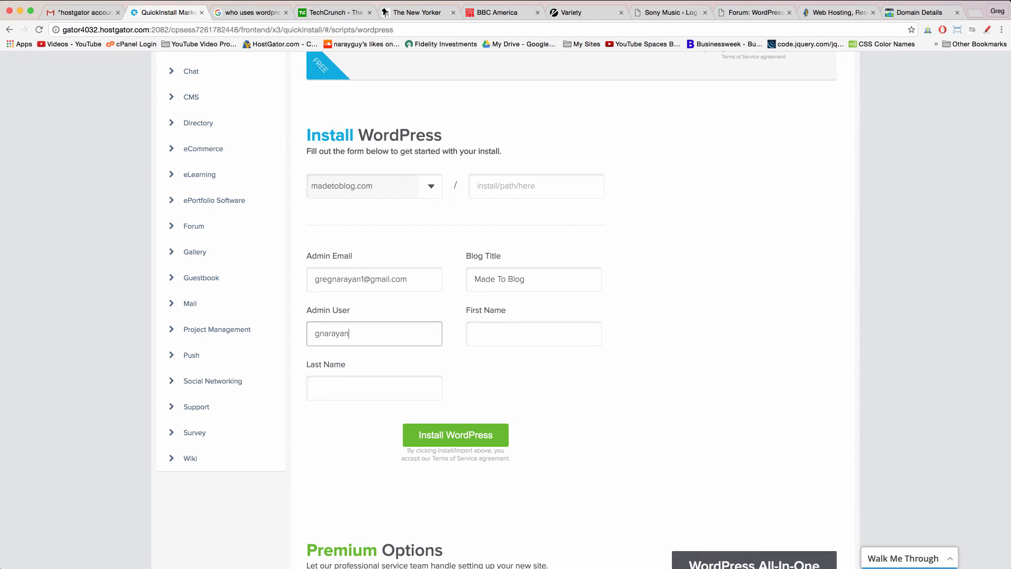
pyautogui.write('Gre')
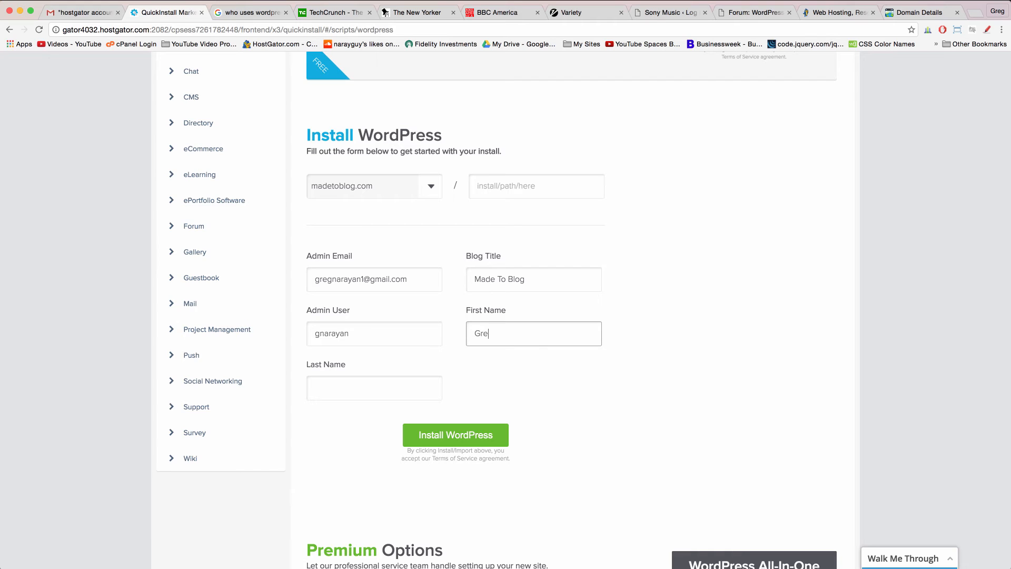
pyautogui.write('Narayan')
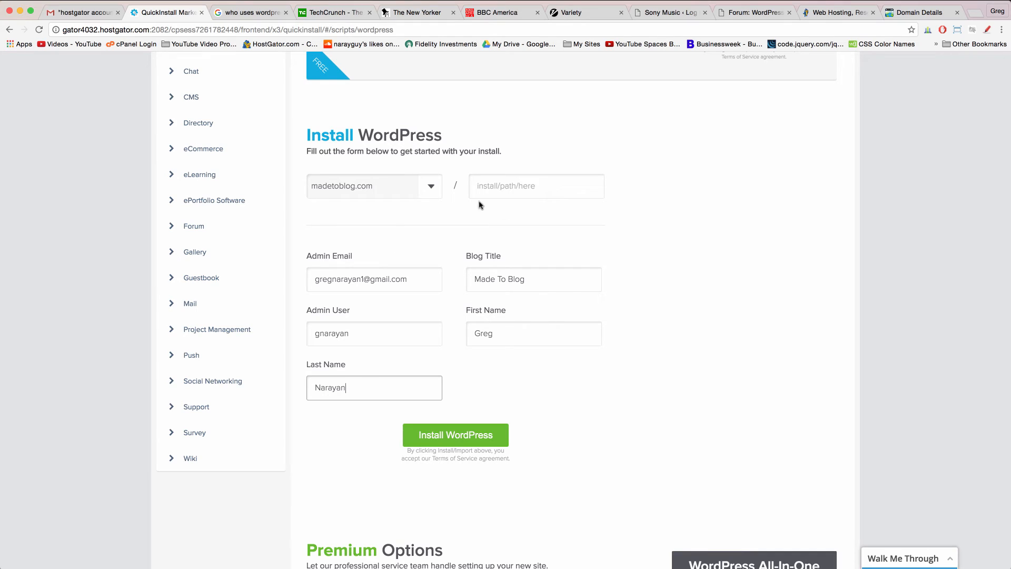
pyautogui.moveTo(459, 347)
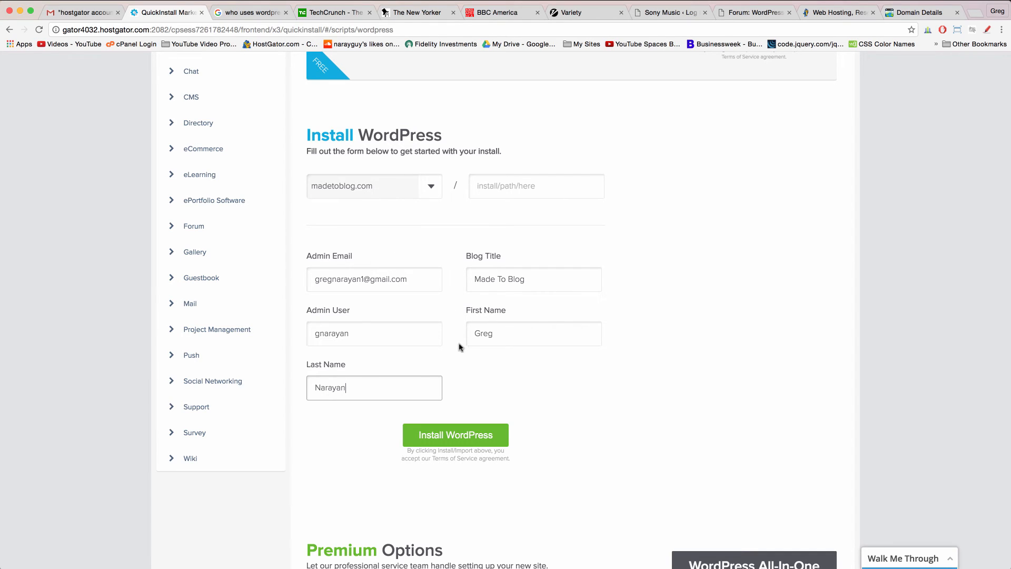
pyautogui.moveTo(451, 427)
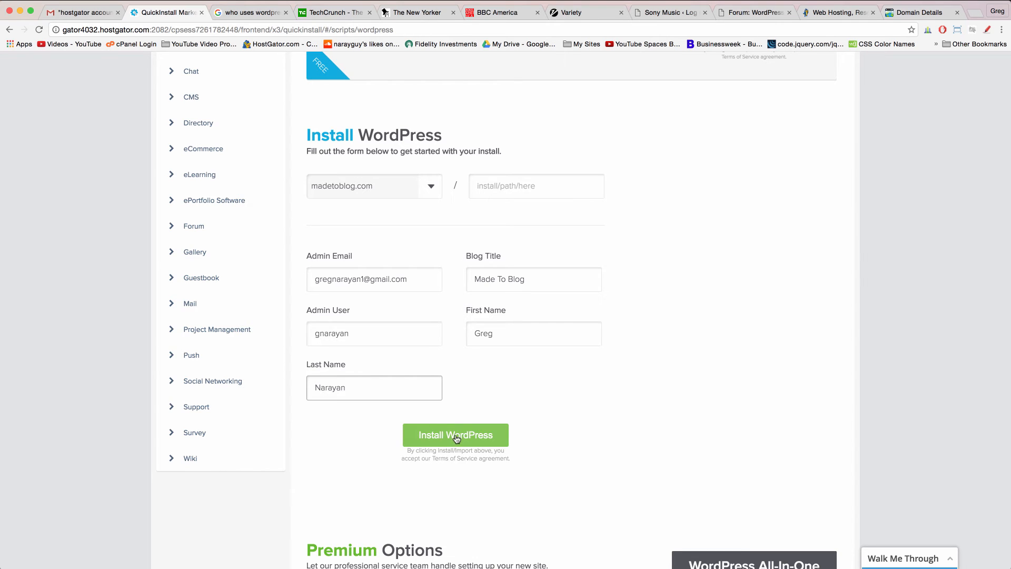
pyautogui.click(455, 434)
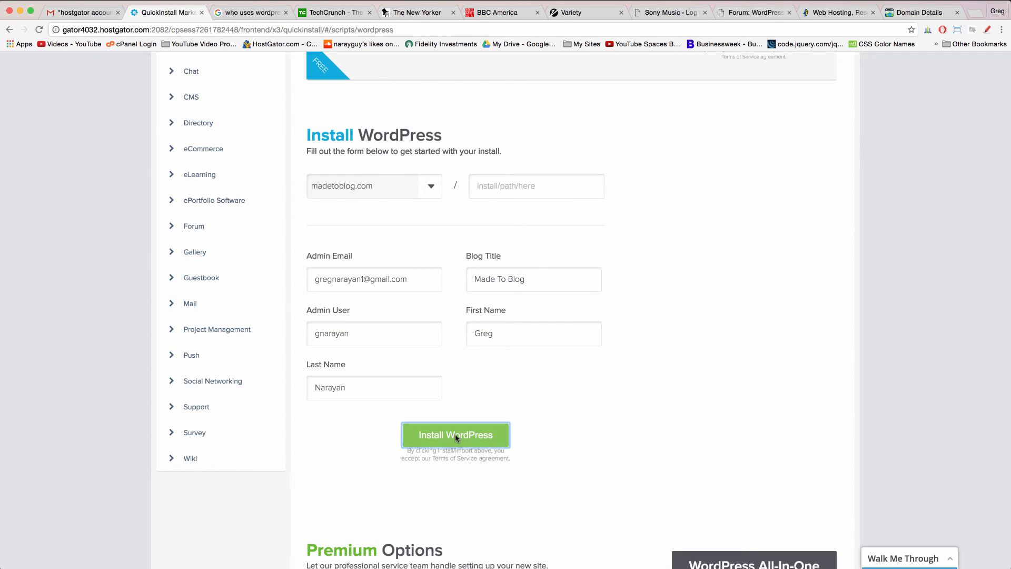
pyautogui.click(455, 435)
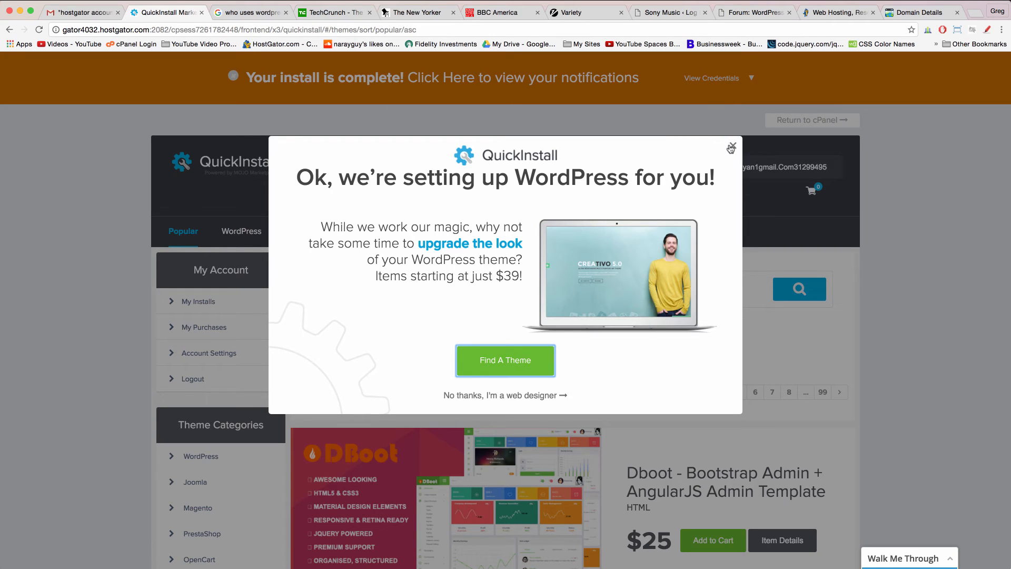
# Step: View the new install's admin credentials, open its login page, and begin entering the login details
pyautogui.click(731, 147)
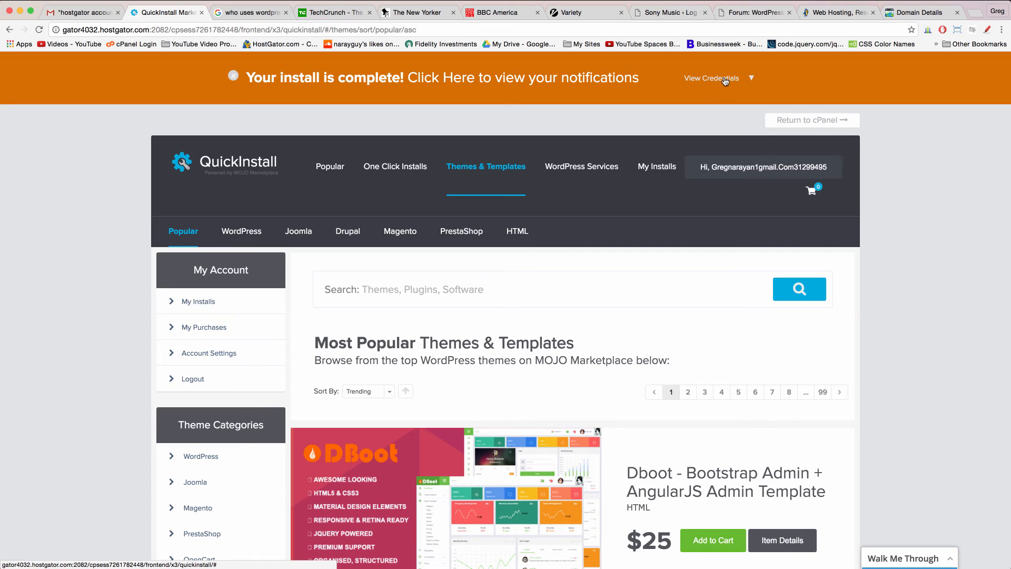
pyautogui.click(711, 78)
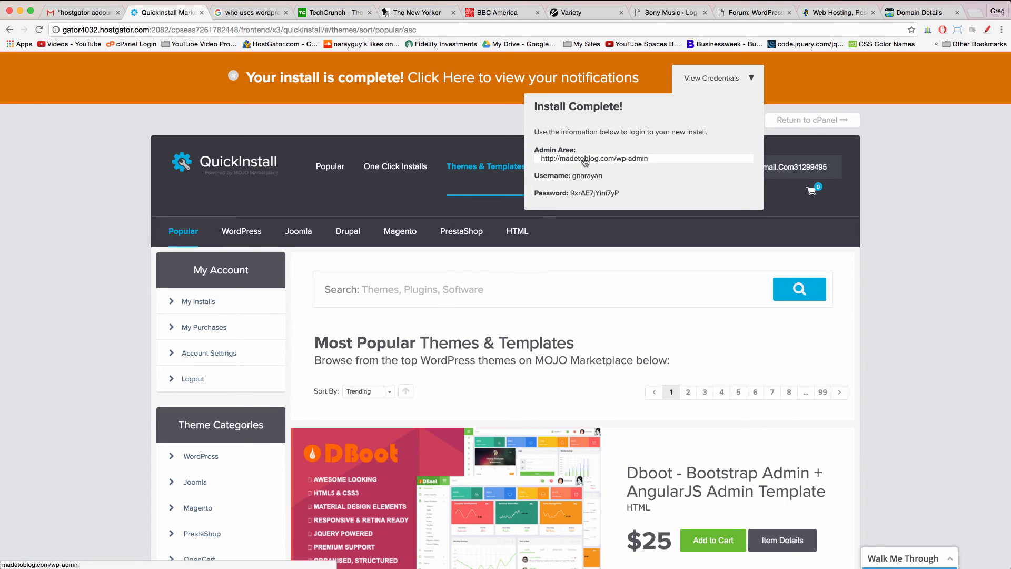
pyautogui.click(594, 158)
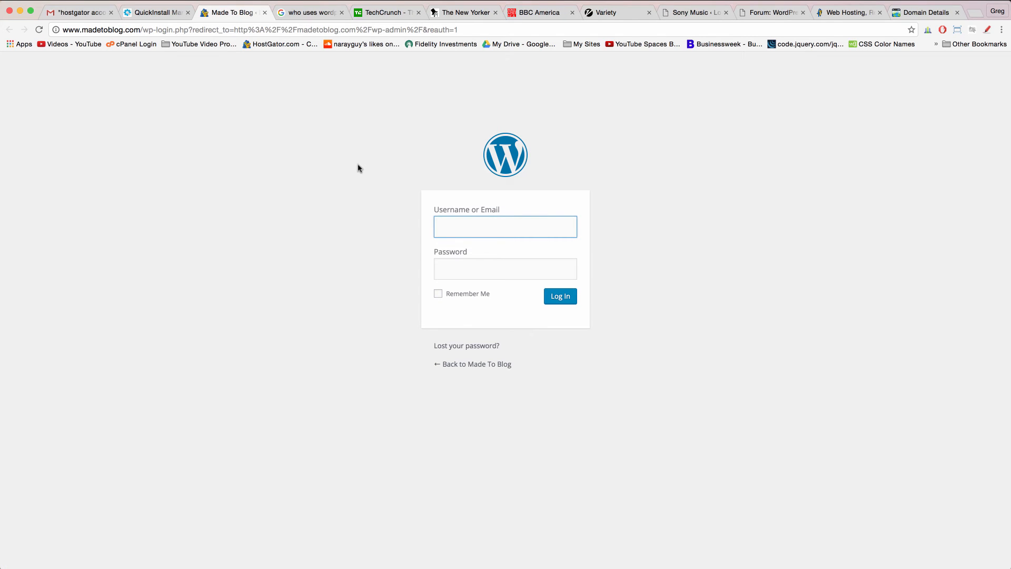
pyautogui.click(155, 11)
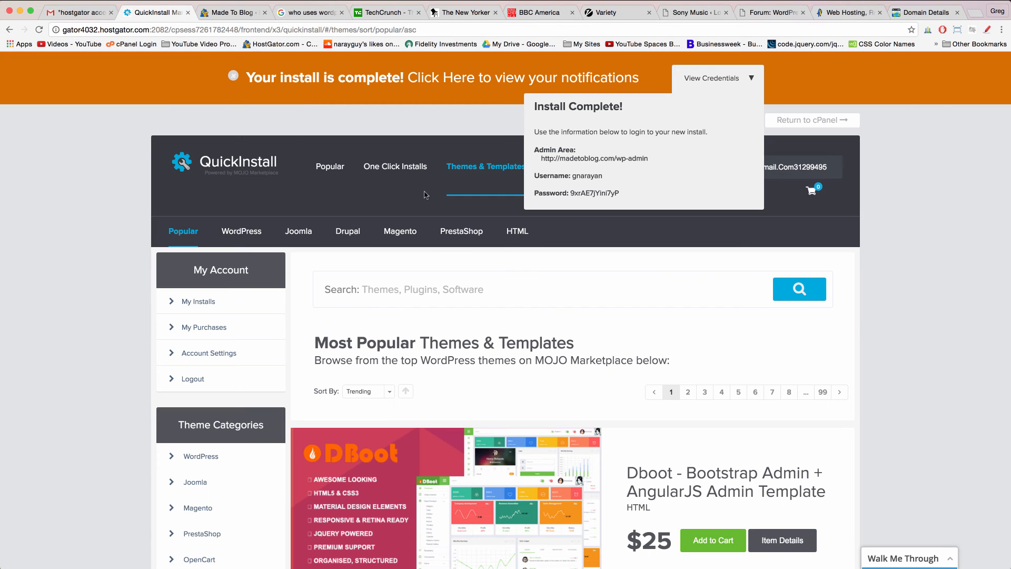
pyautogui.moveTo(609, 187)
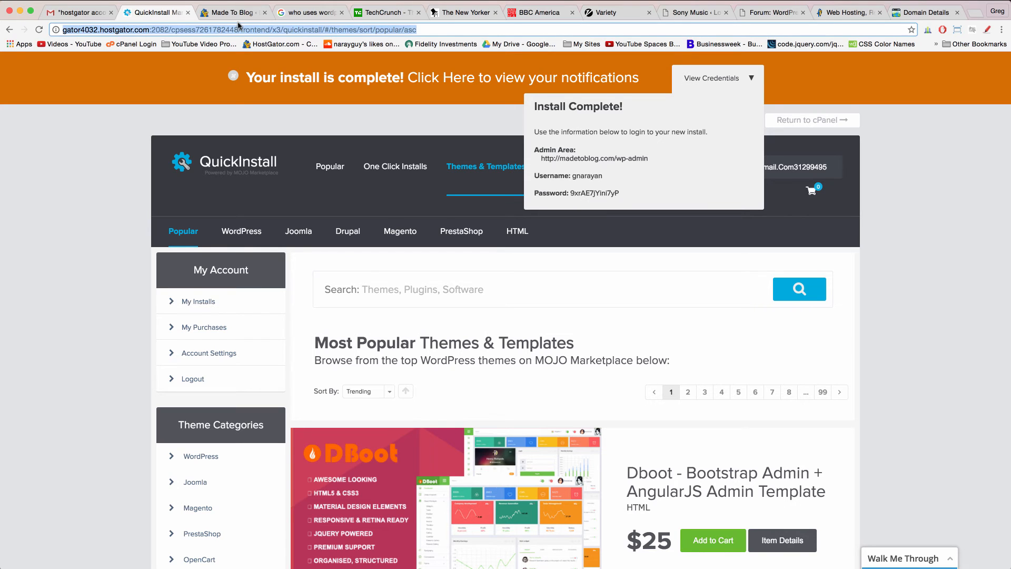
pyautogui.write('gnarayan')
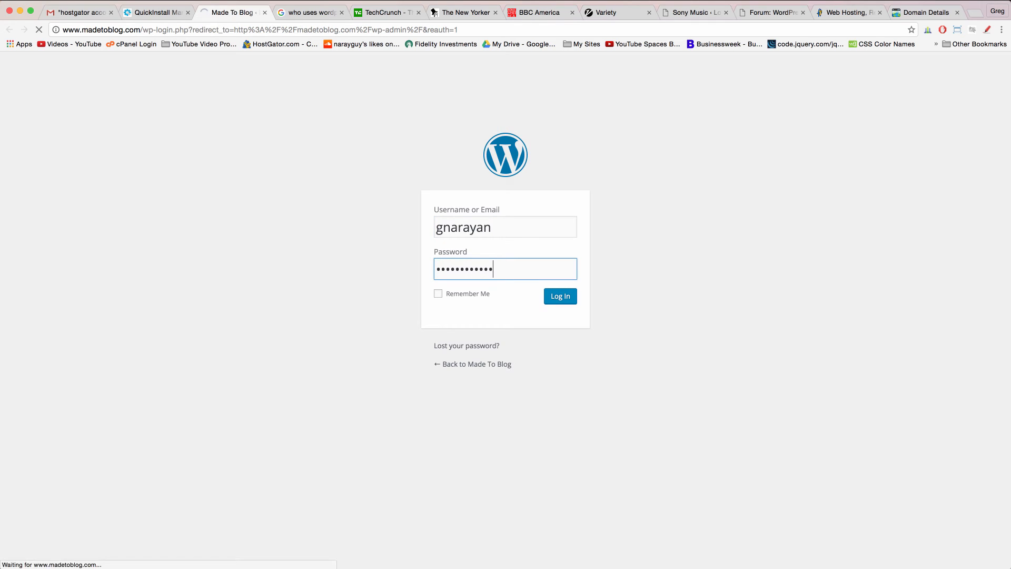
# Step: Log in to the Made To Blog WordPress admin with the QuickInstall credentials
pyautogui.click(558, 295)
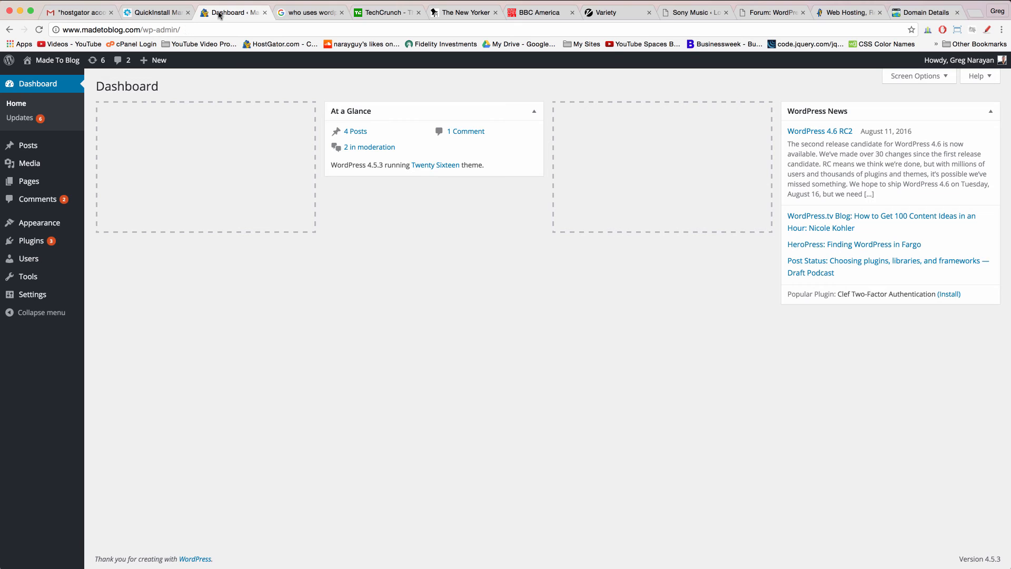
pyautogui.moveTo(515, 323)
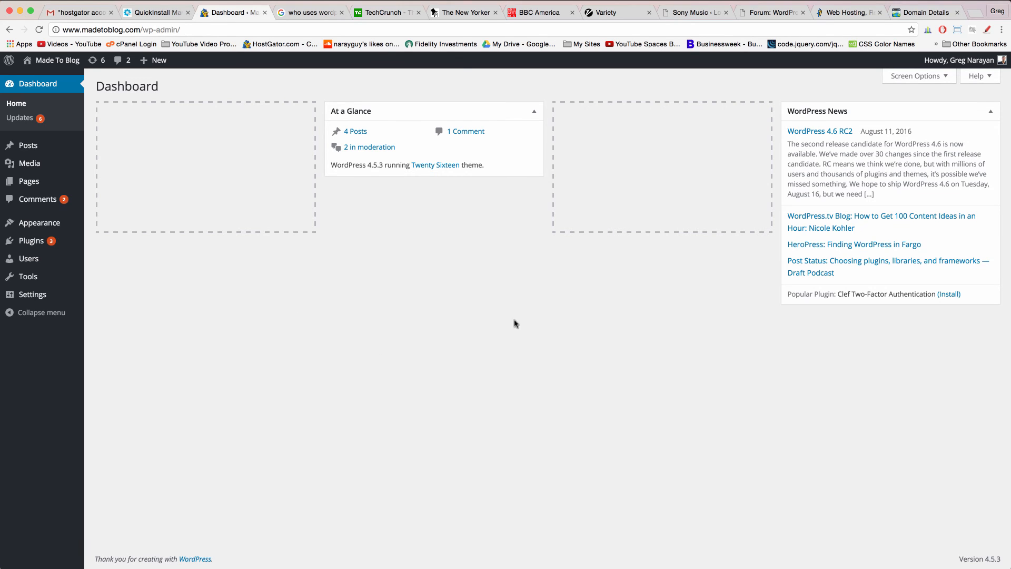
pyautogui.moveTo(345, 45)
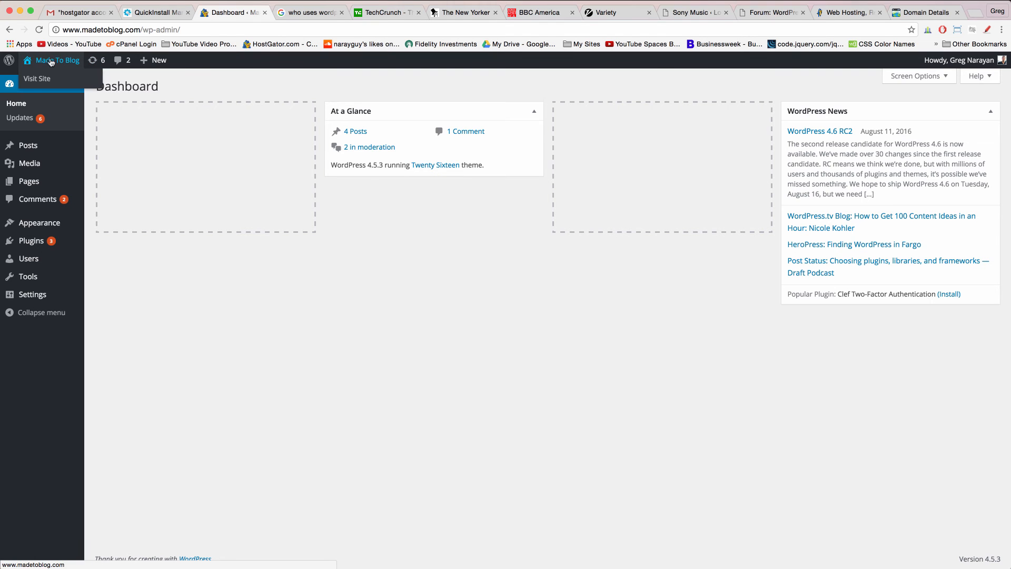
pyautogui.click(57, 60)
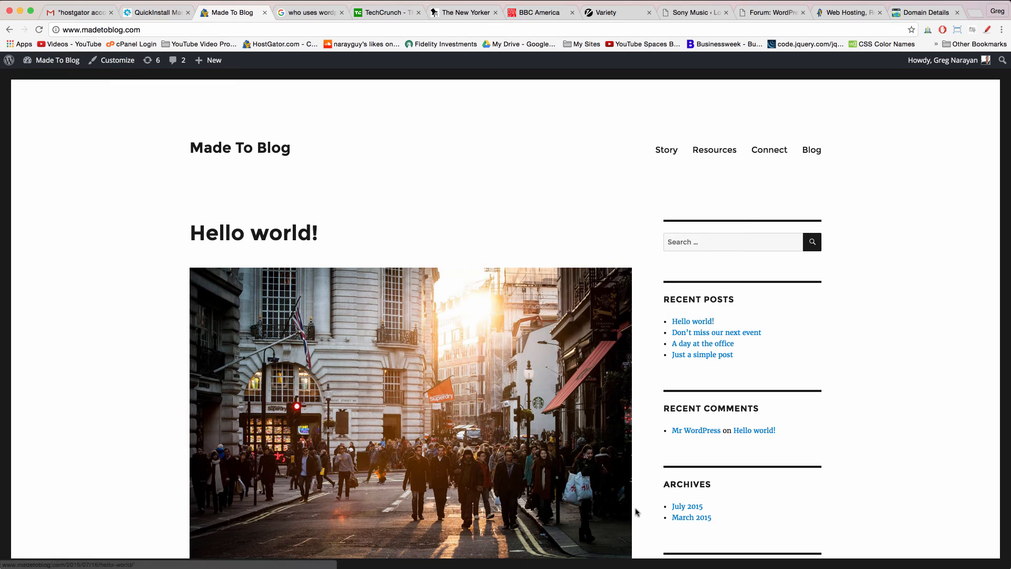
pyautogui.moveTo(379, 119)
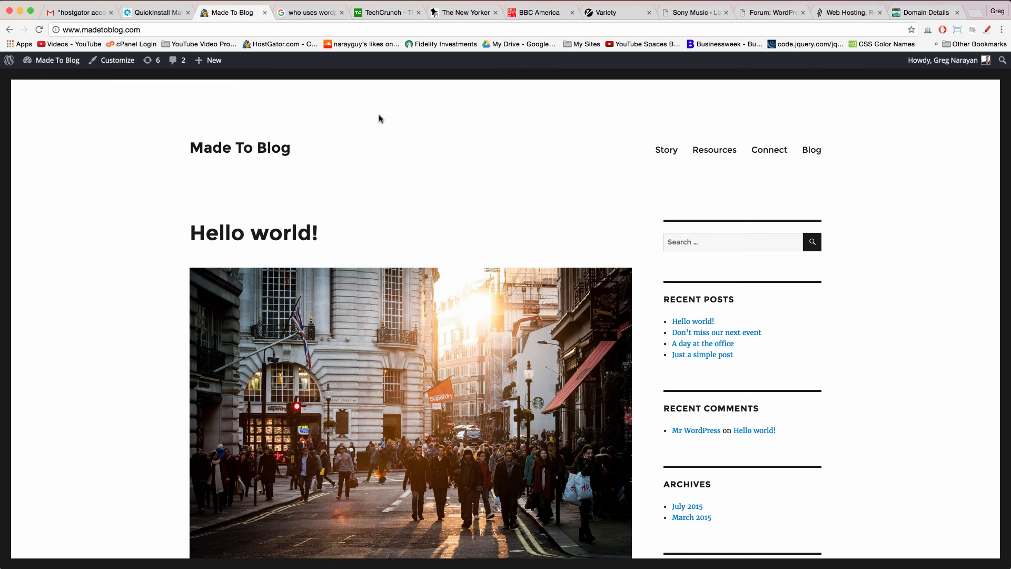
pyautogui.scroll(-3)
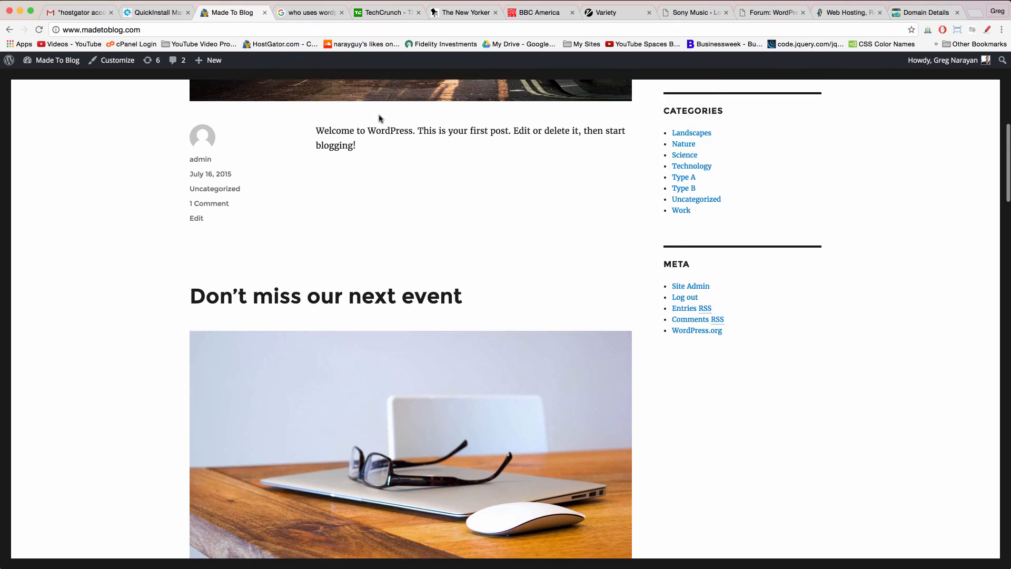
pyautogui.scroll(-3)
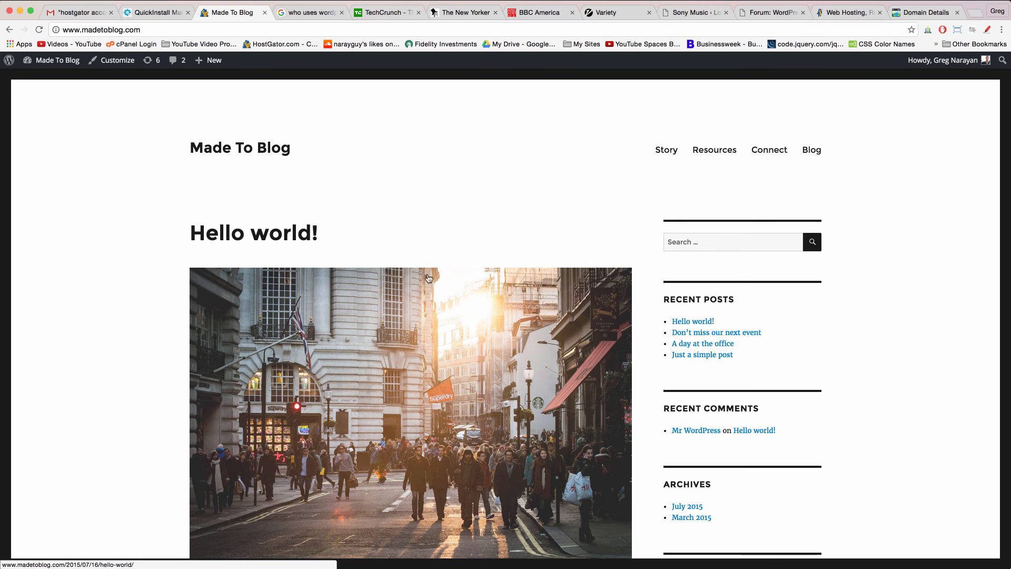
pyautogui.moveTo(469, 268)
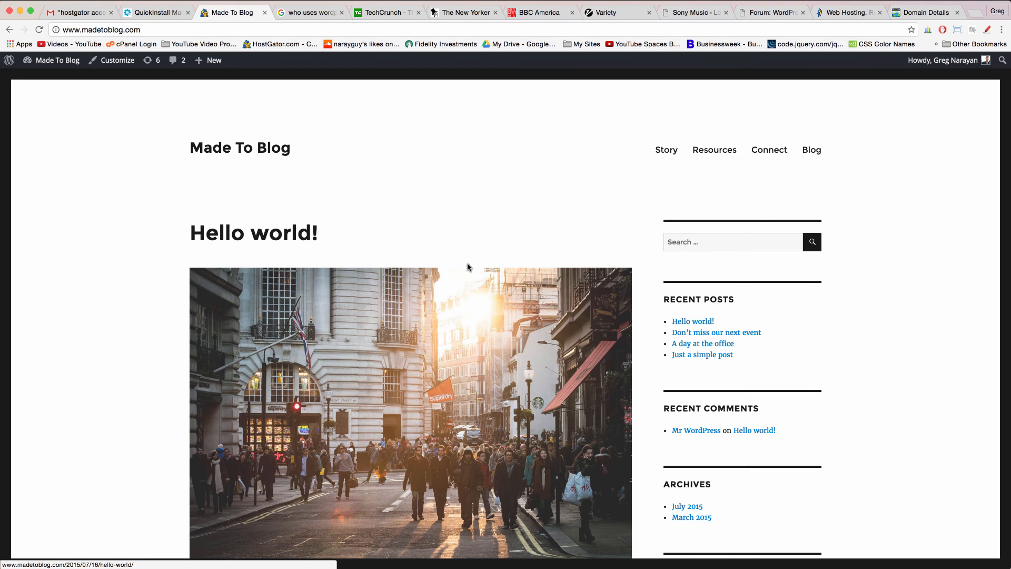
pyautogui.moveTo(131, 166)
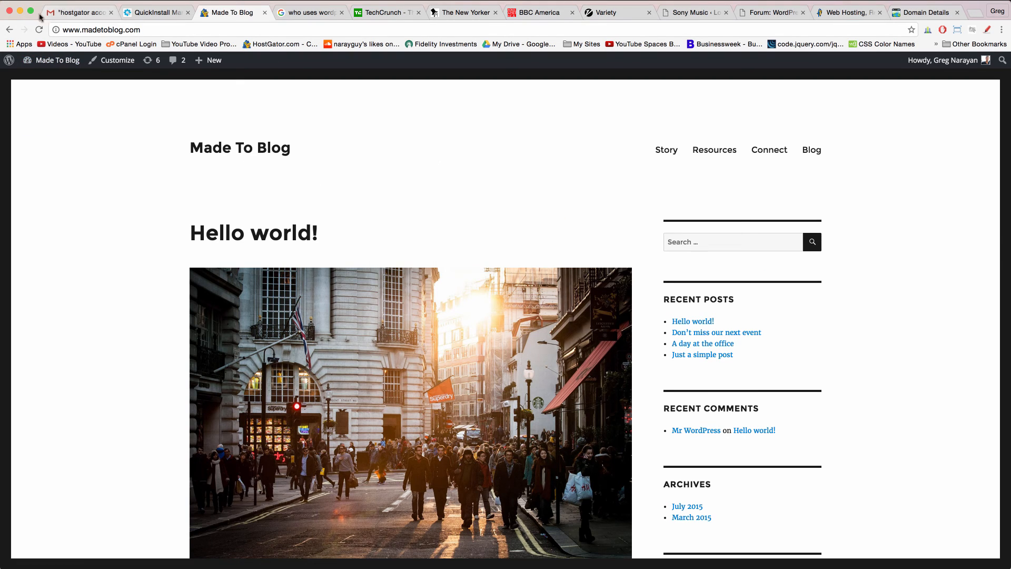
# Step: Navigate Dashboard > Appearance > Themes and start adding a new theme
pyautogui.click(56, 60)
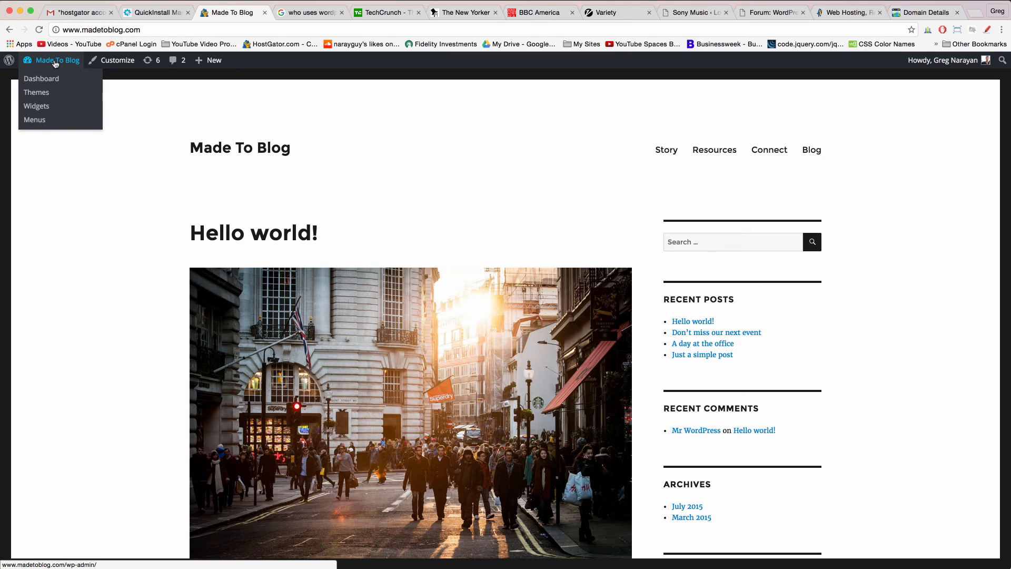
pyautogui.click(41, 78)
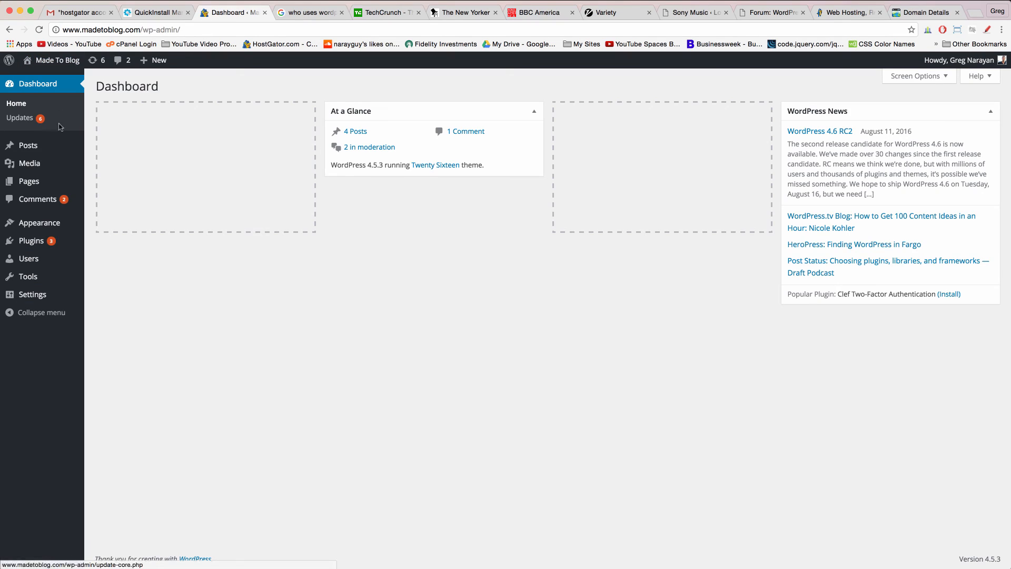
pyautogui.click(39, 222)
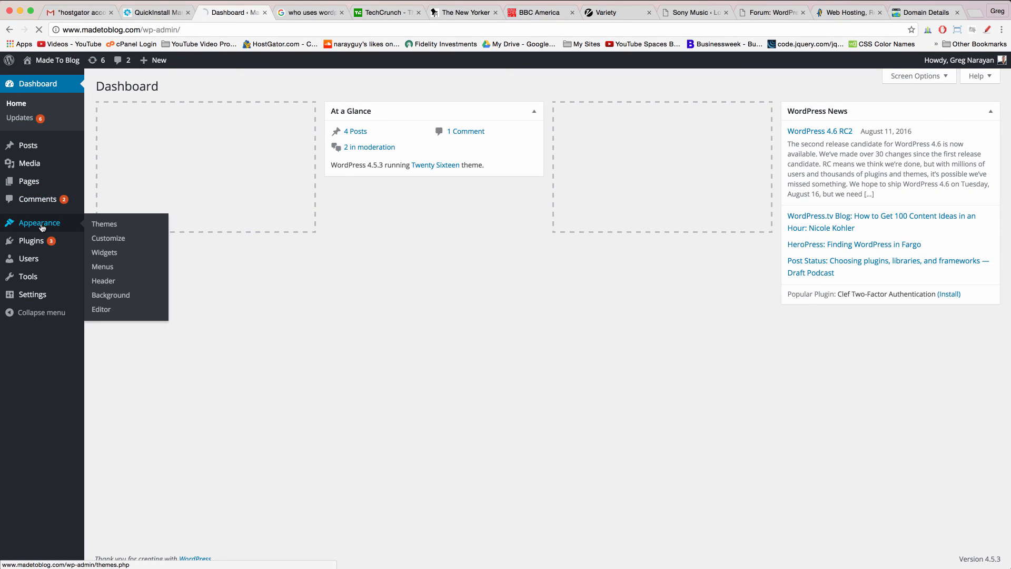
pyautogui.click(104, 223)
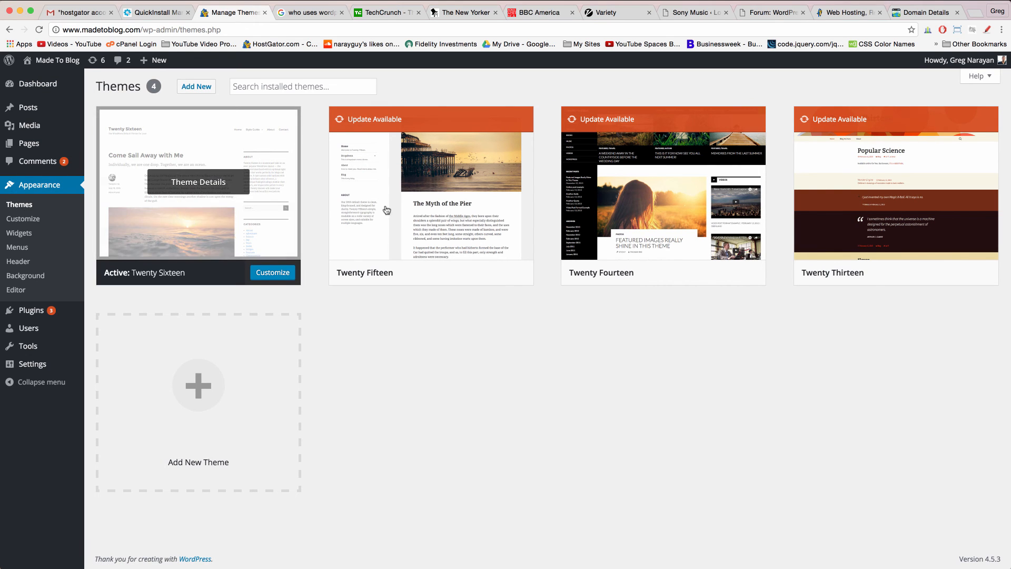
pyautogui.moveTo(662, 193)
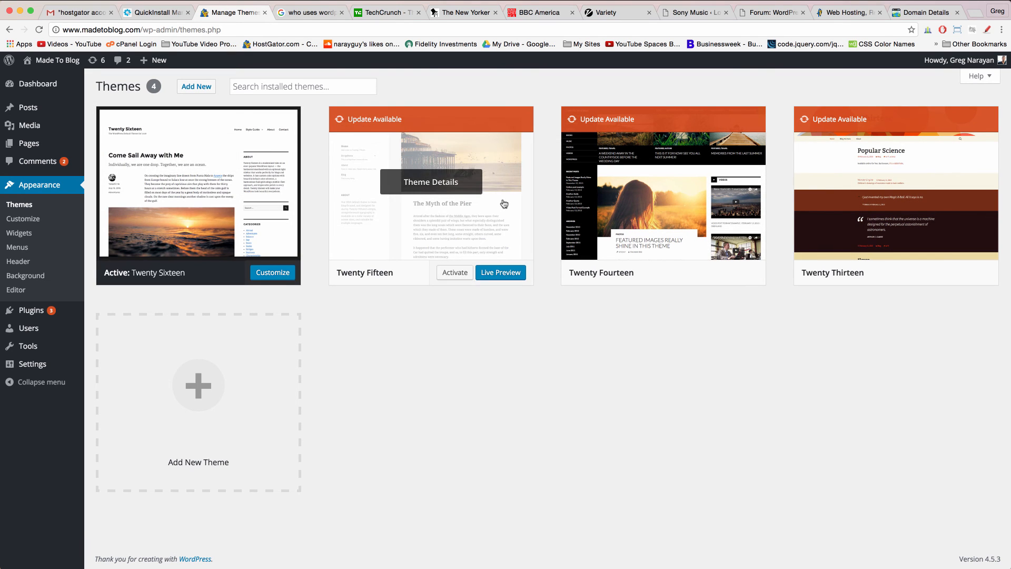
pyautogui.click(196, 86)
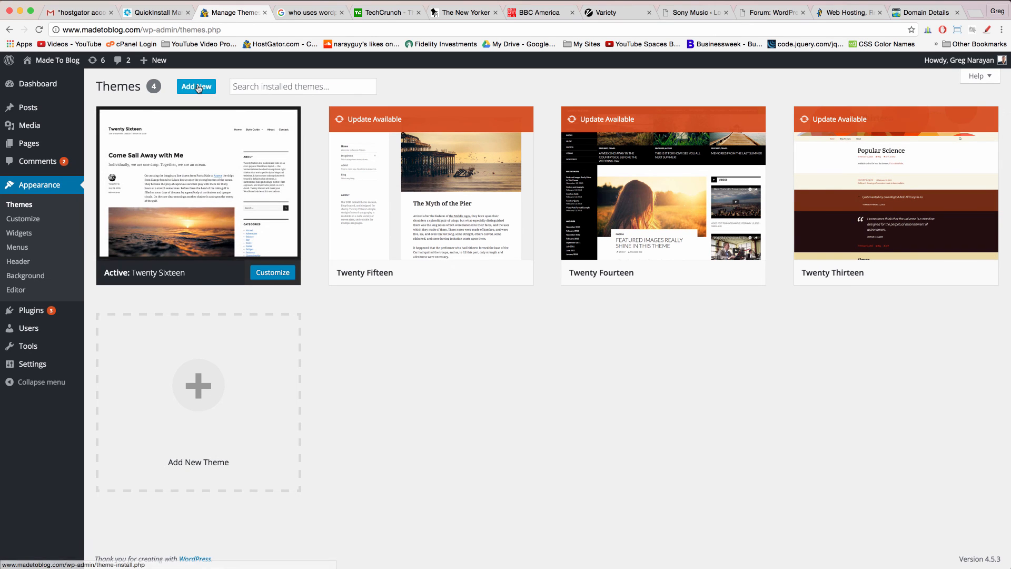
pyautogui.click(196, 85)
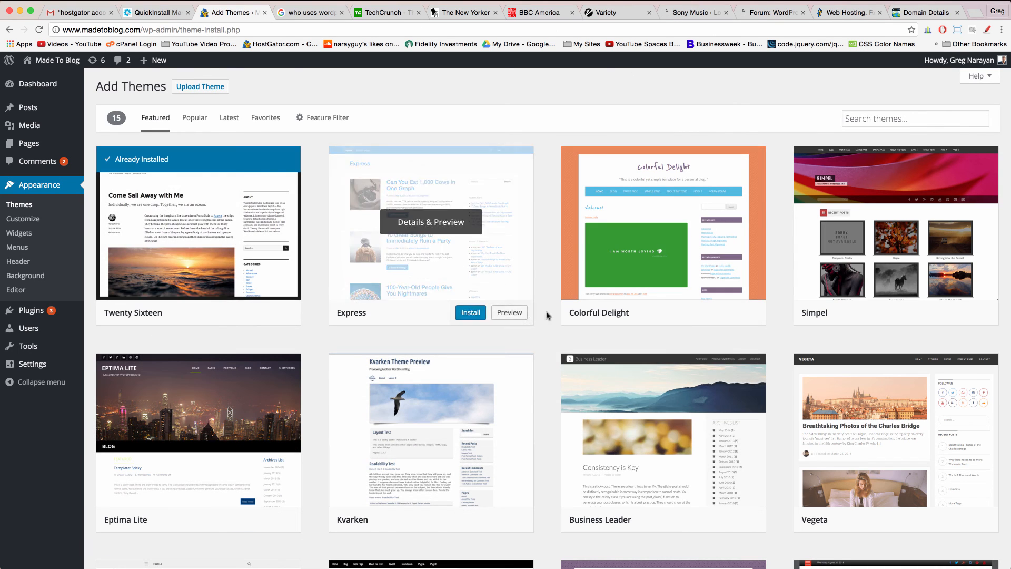
# Step: Search themes for 'north', then install and activate SiteOrigin North
pyautogui.scroll(-3)
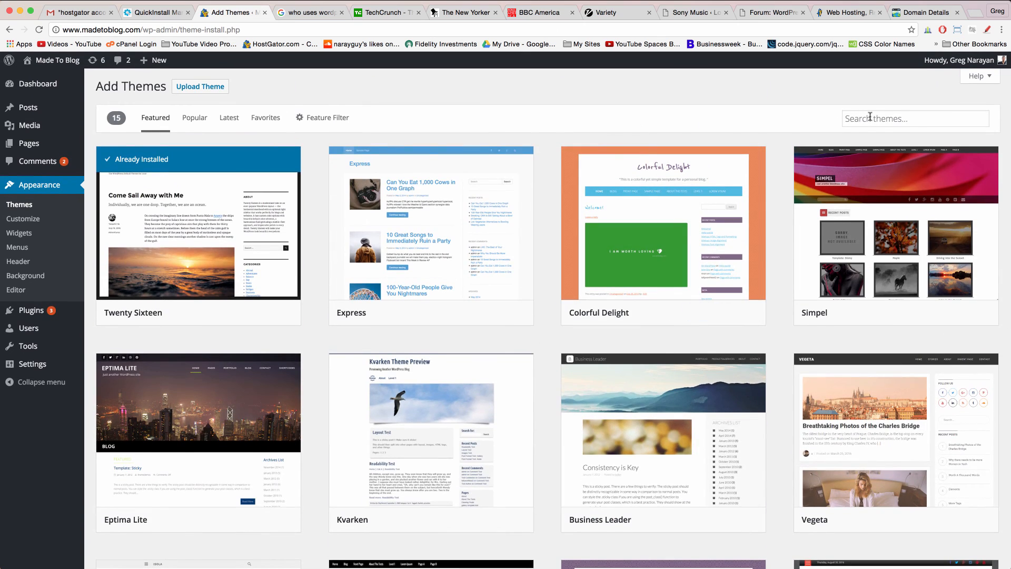
pyautogui.write('north')
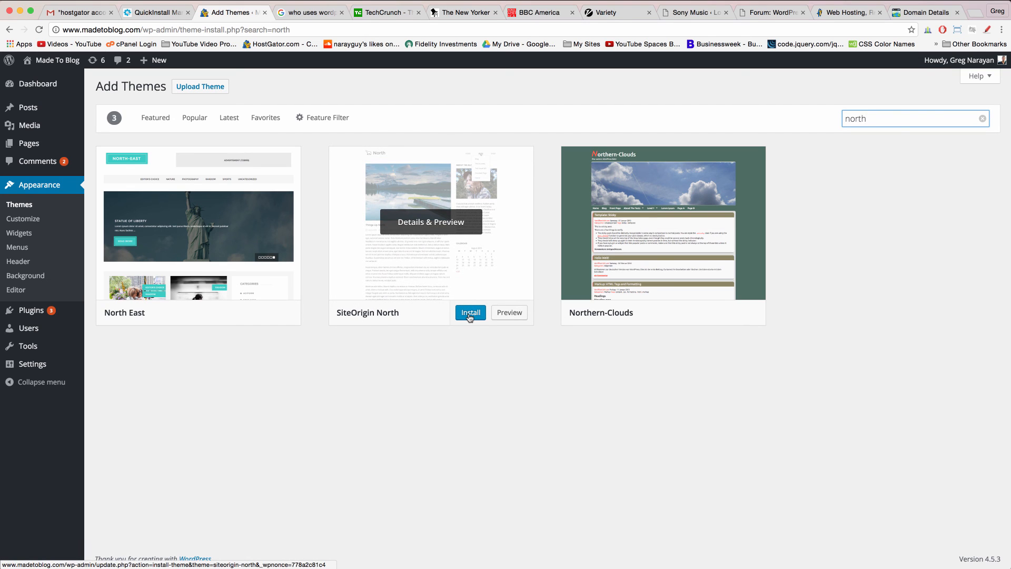
pyautogui.click(470, 312)
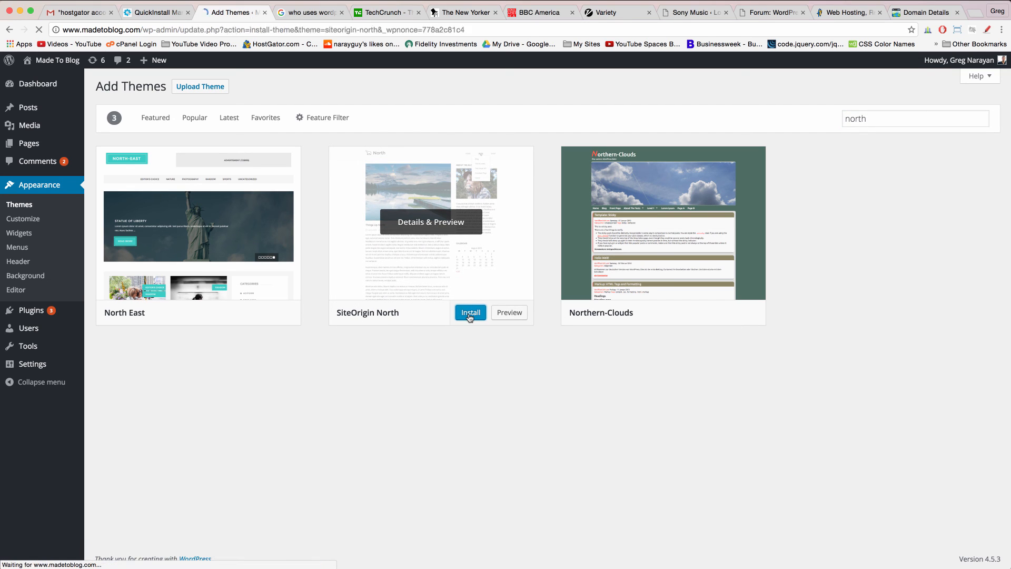
pyautogui.click(469, 312)
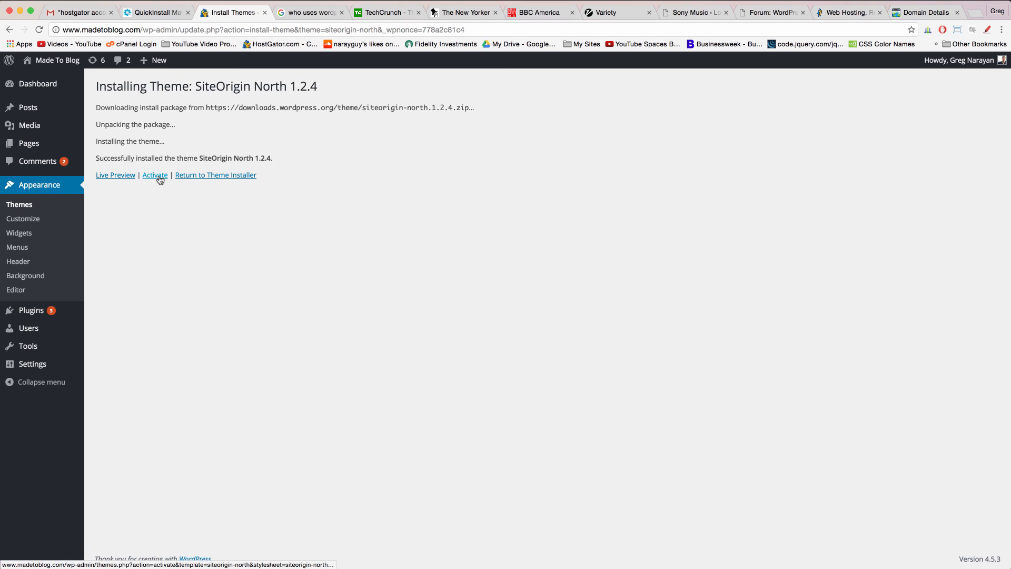
pyautogui.click(155, 175)
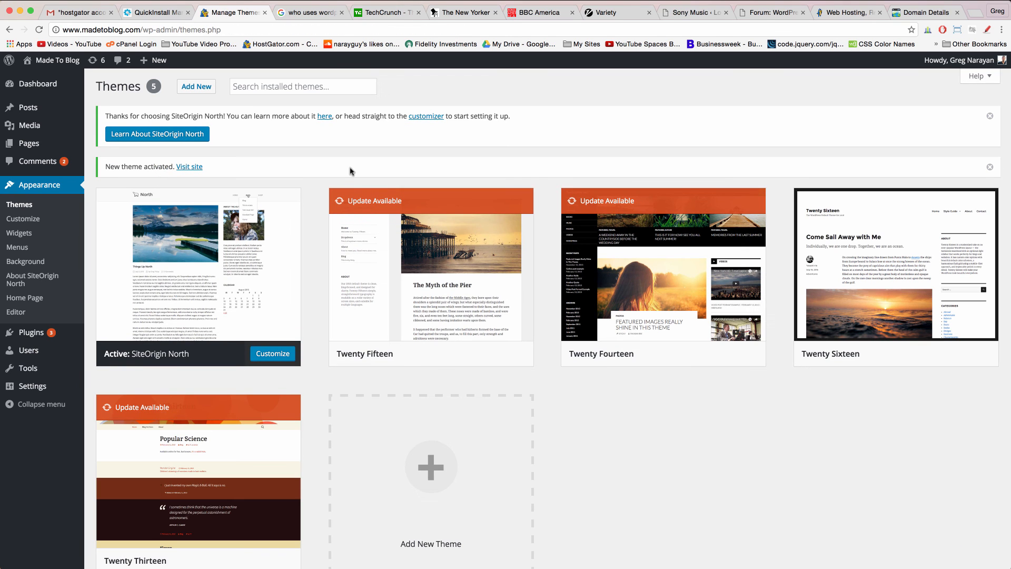
pyautogui.moveTo(57, 61)
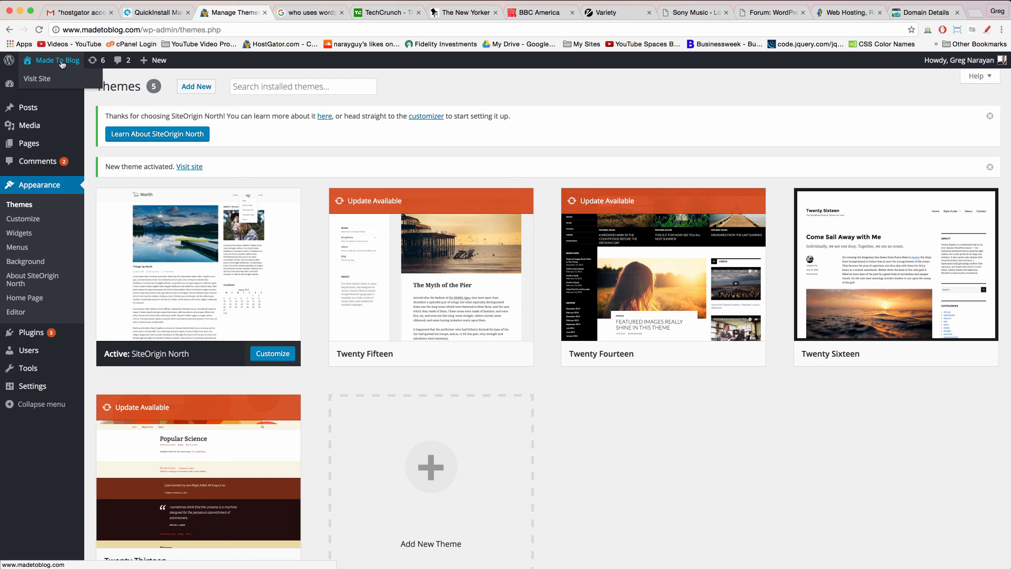
# Step: Visit the live Made To Blog site and scroll through its posts in the North theme
pyautogui.click(37, 79)
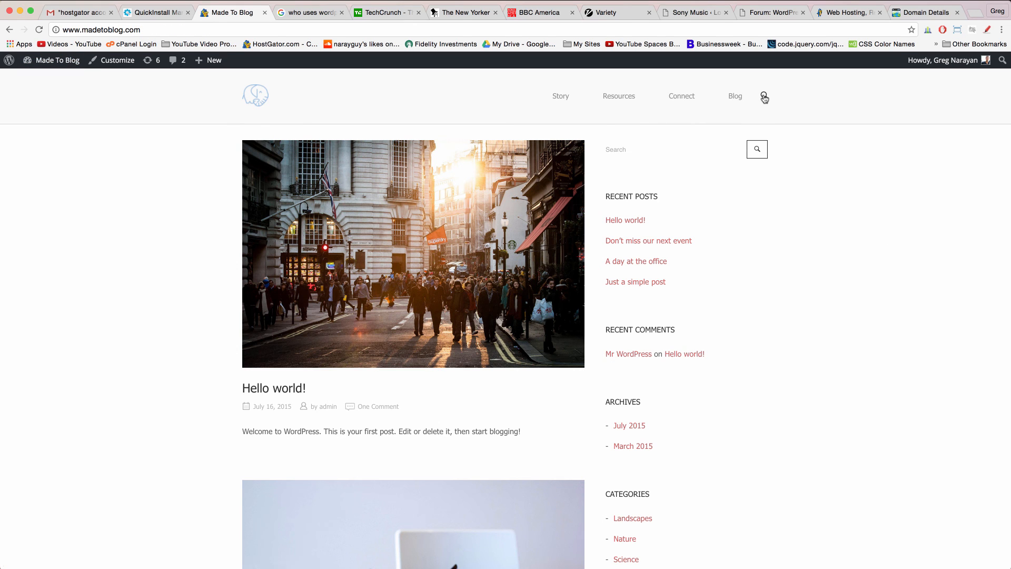
pyautogui.moveTo(176, 85)
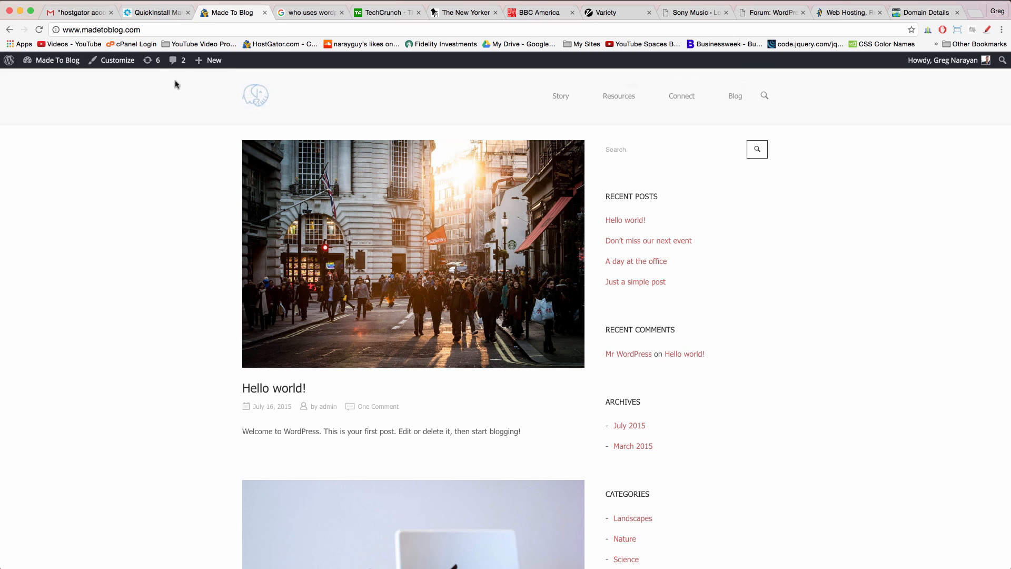
pyautogui.scroll(-3)
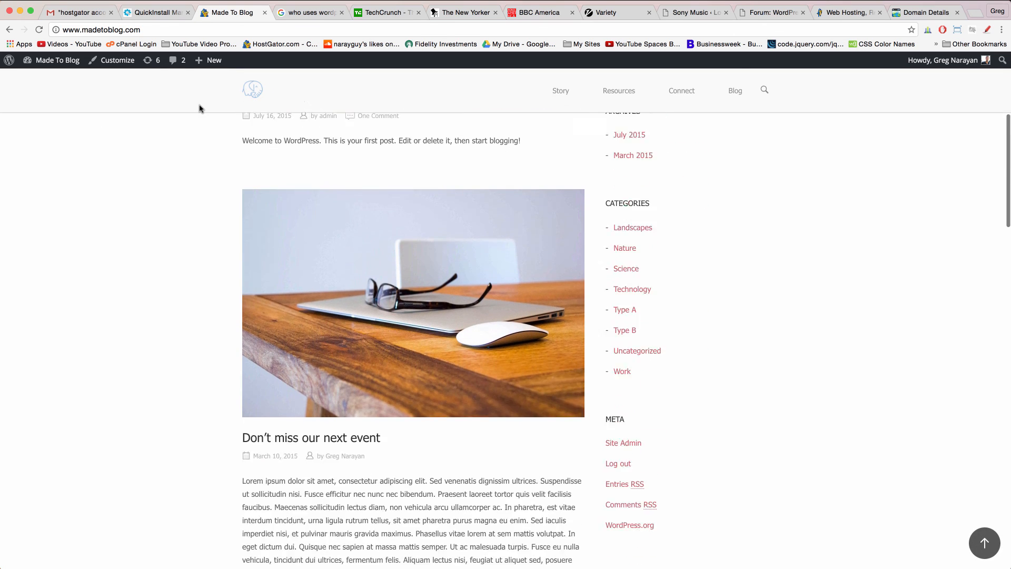
pyautogui.scroll(-3)
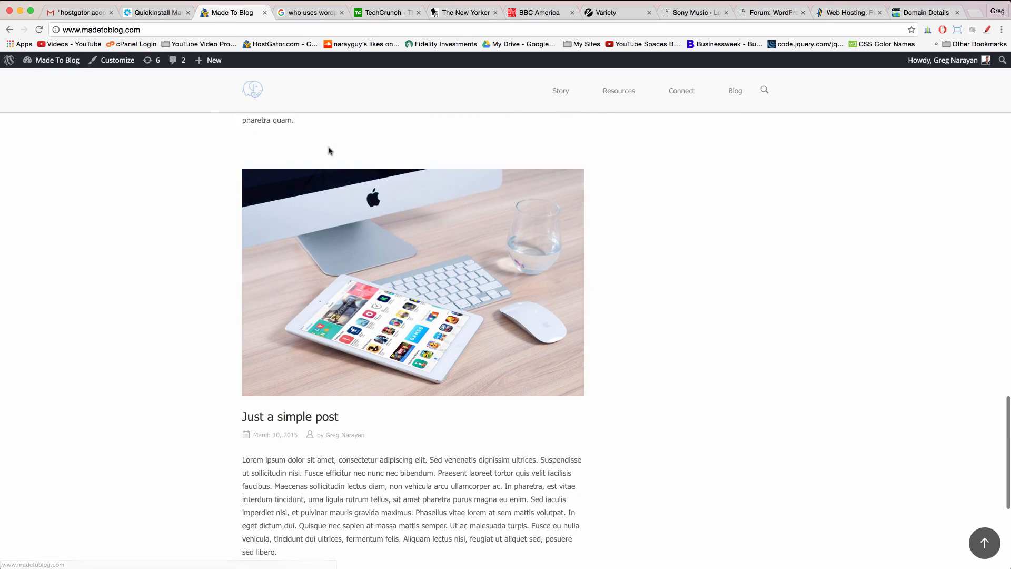
pyautogui.scroll(3)
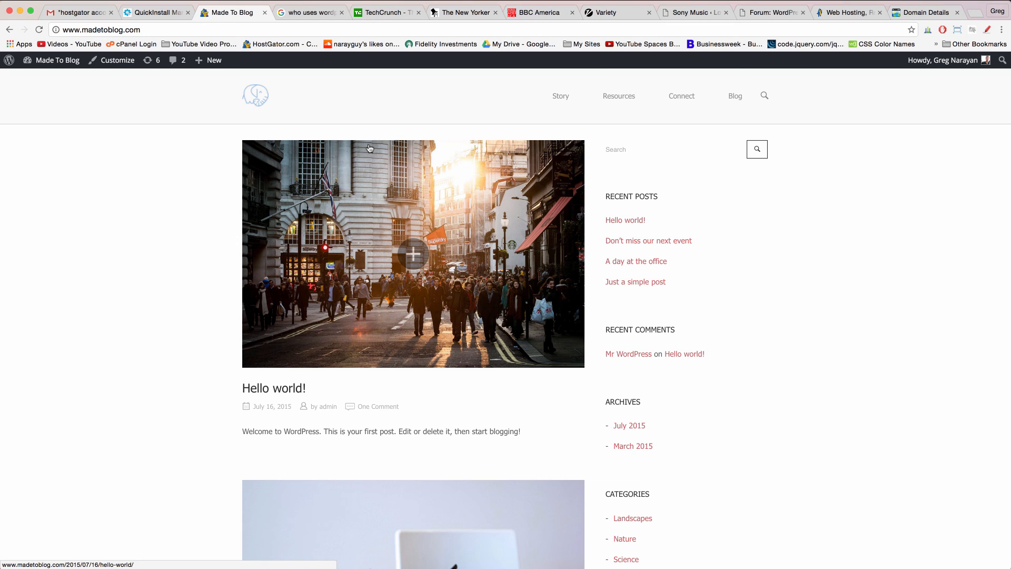
pyautogui.moveTo(680, 79)
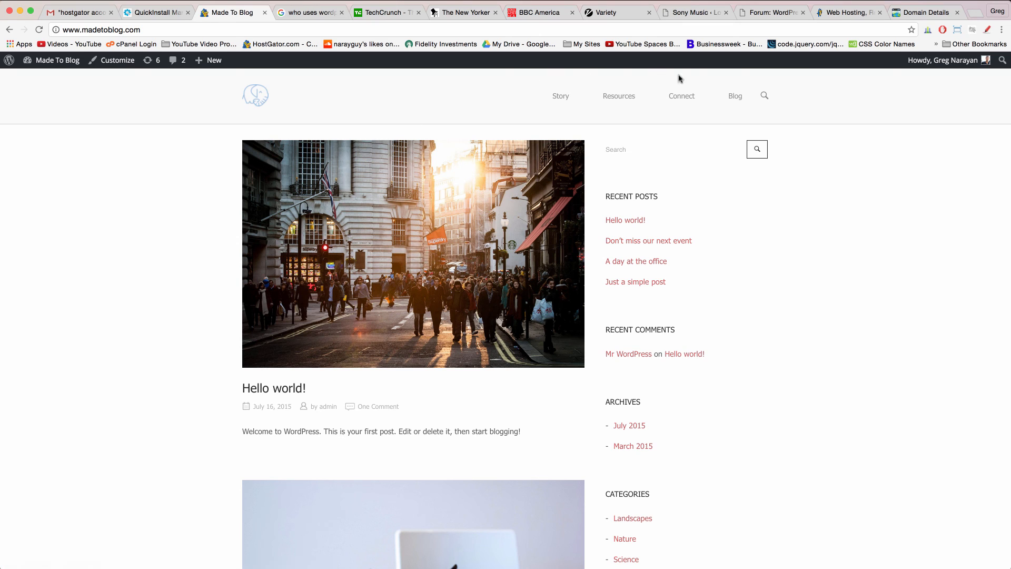
pyautogui.moveTo(370, 48)
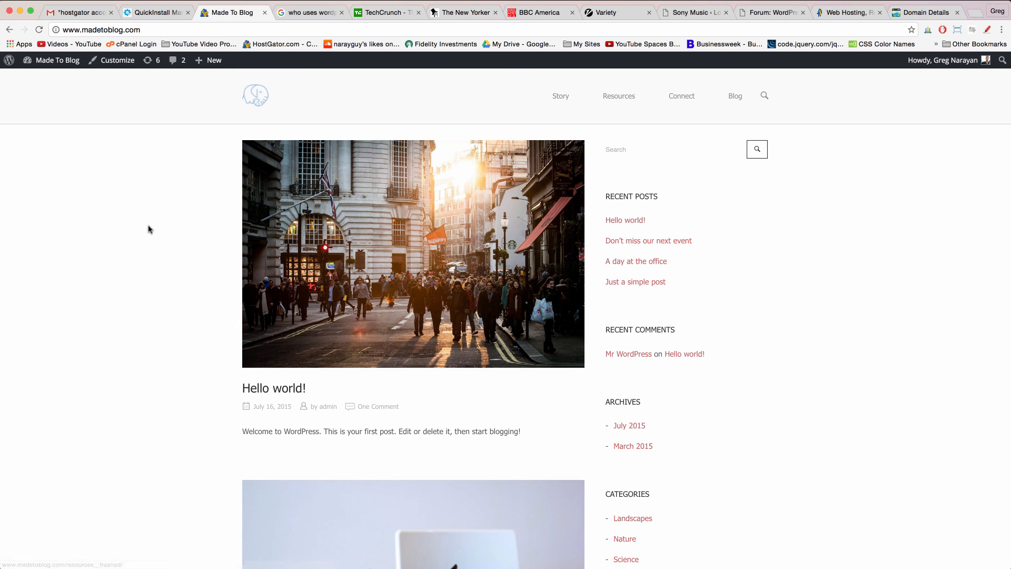
pyautogui.scroll(-3)
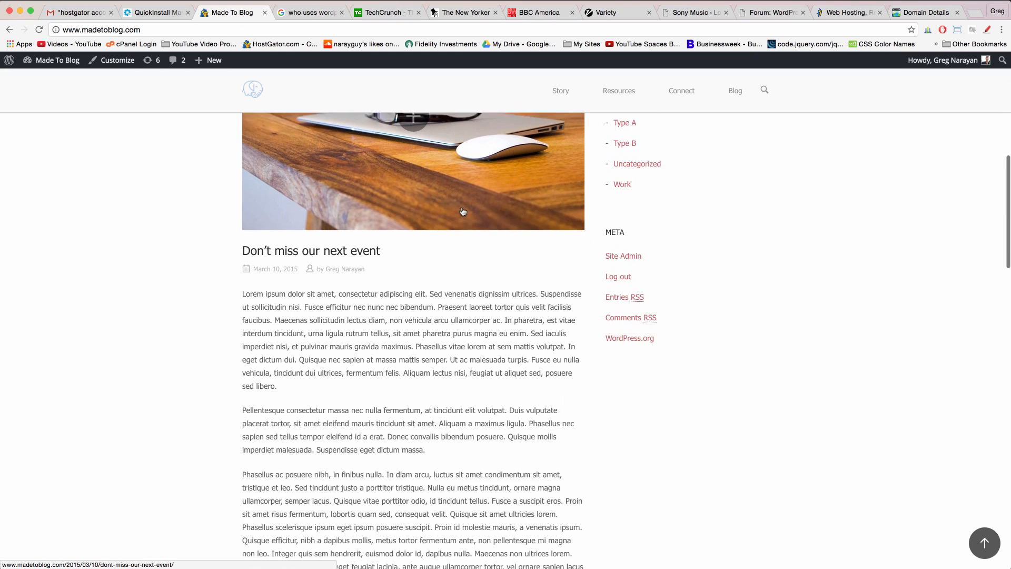
pyautogui.scroll(-3)
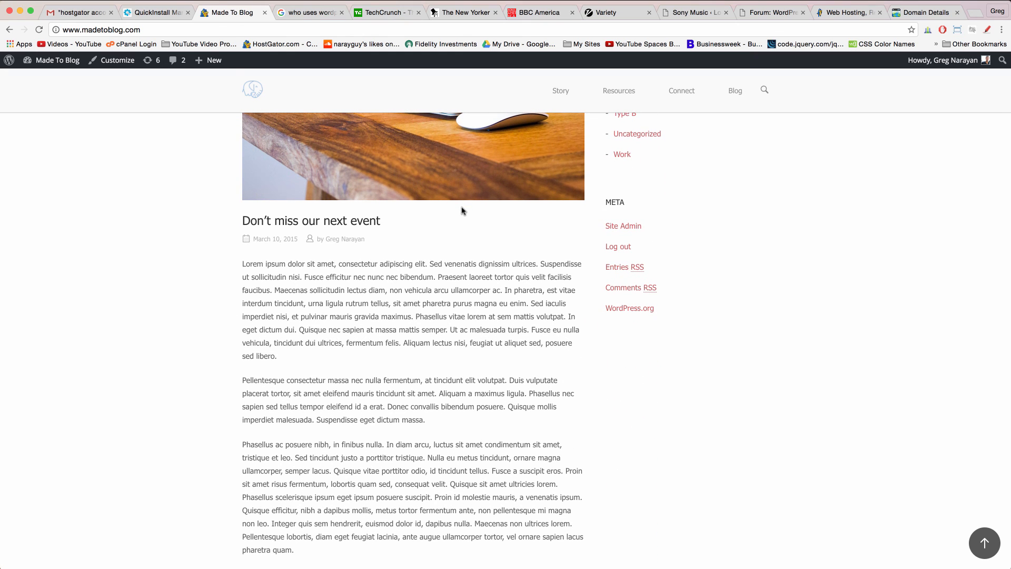
pyautogui.scroll(-3)
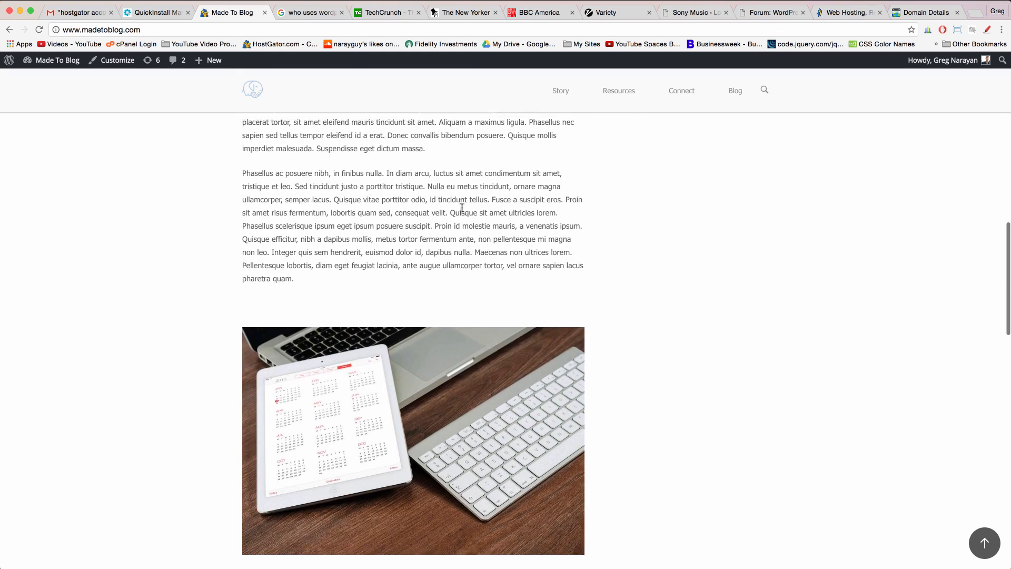
pyautogui.scroll(-3)
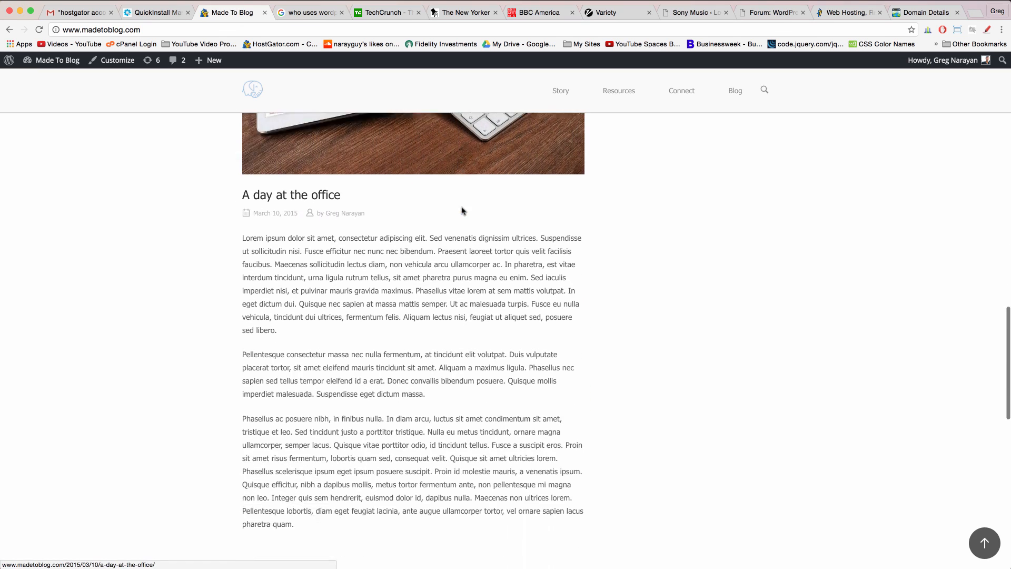